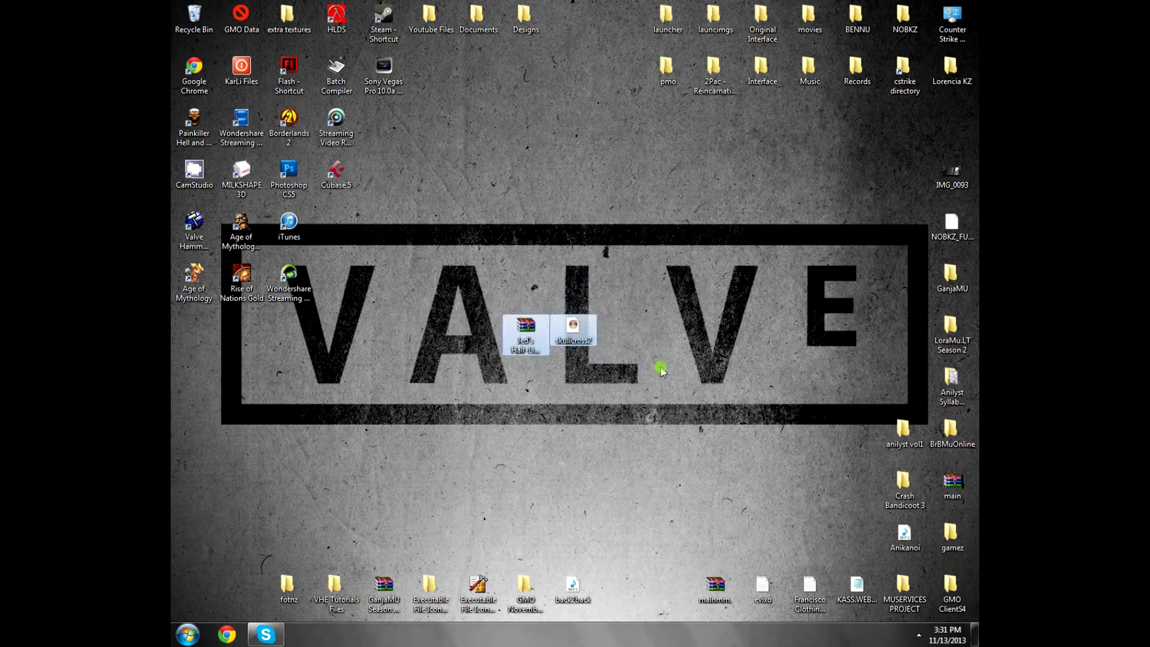
# Step: Extract the Jed's Half-Life Model Viewer folder from its RAR archive to the desktop, then close WinRAR
pyautogui.click(525, 325)
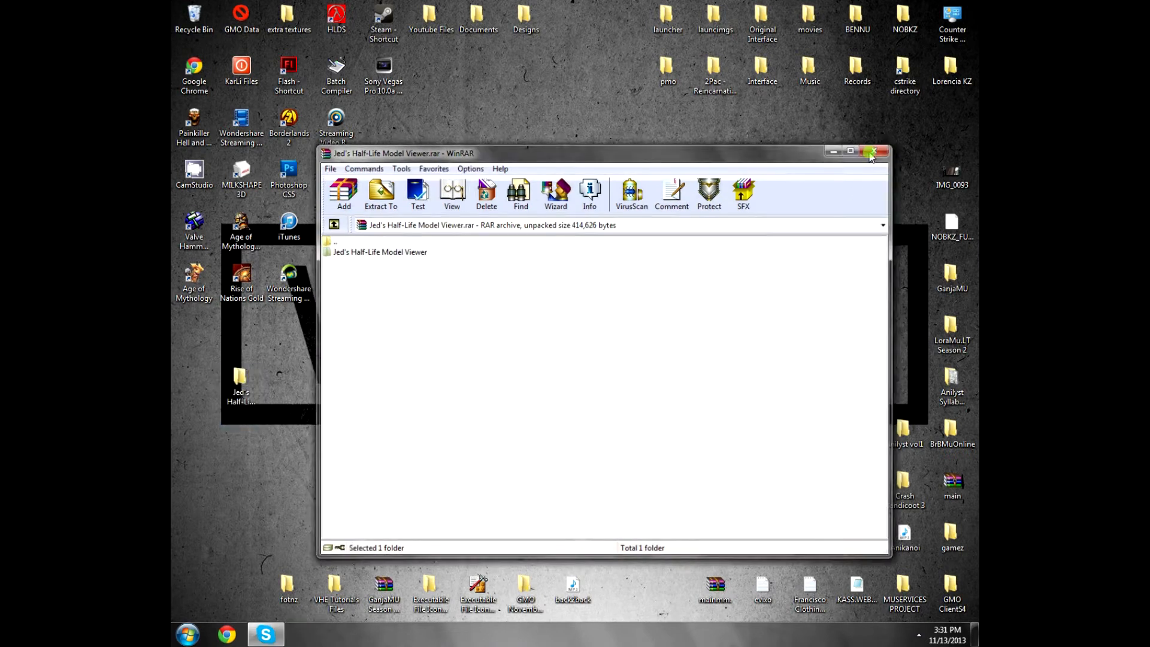
pyautogui.click(881, 151)
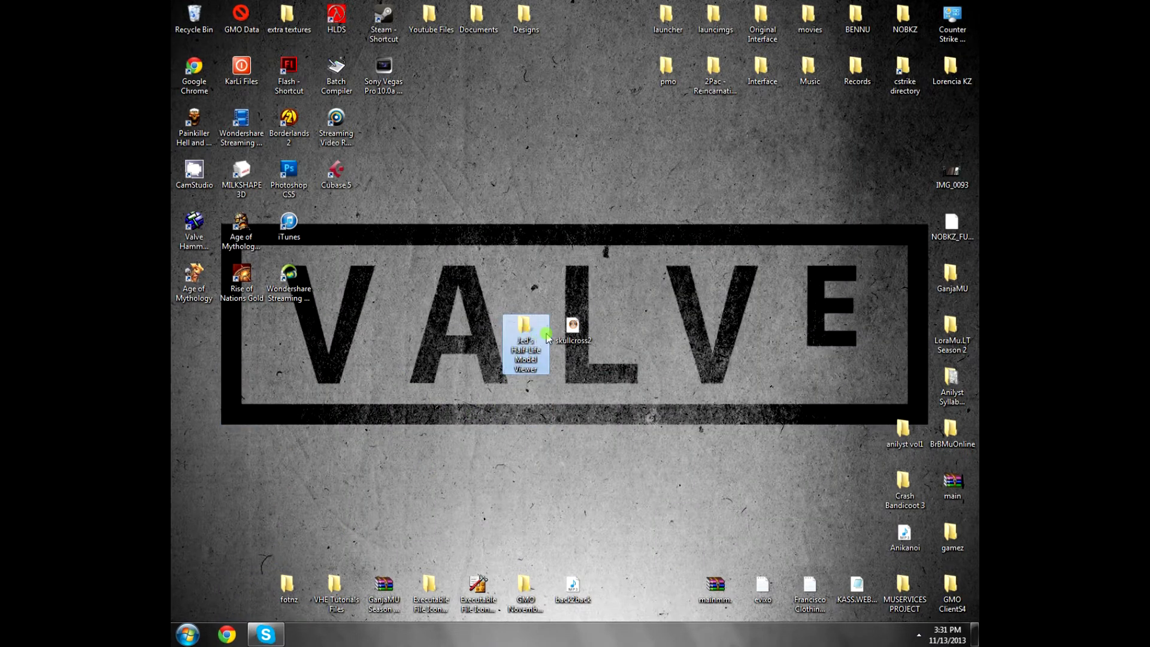
# Step: Open the extracted folder and launch hlmv.exe, Jed's Half-Life Model Viewer v1.3
pyautogui.doubleClick(525, 345)
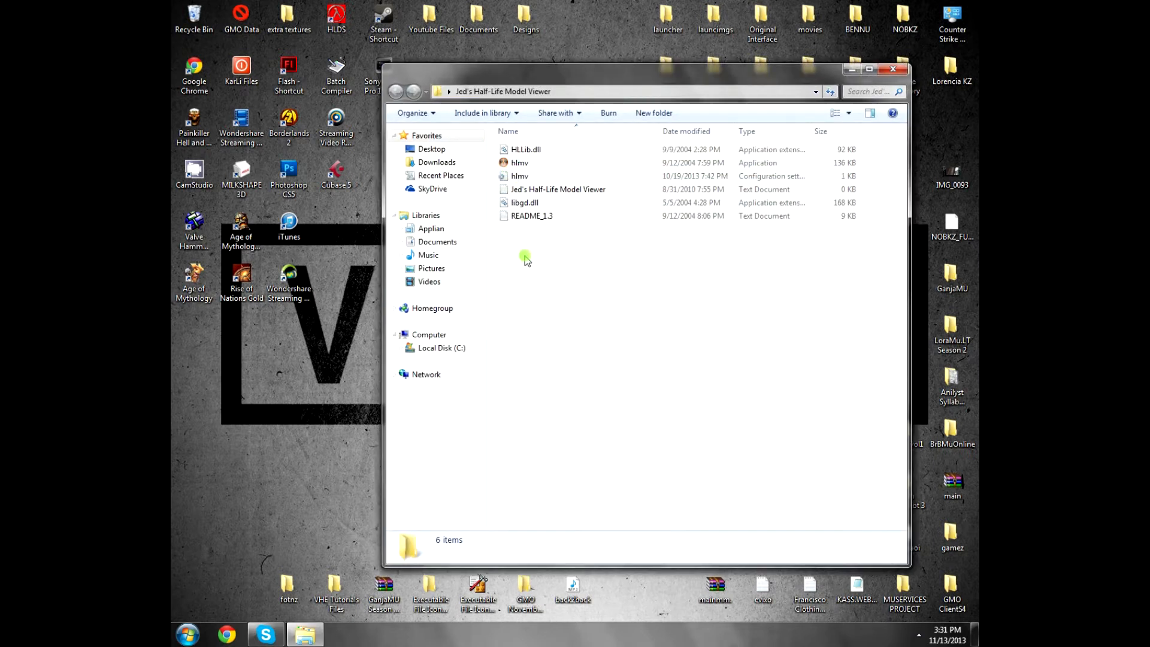
pyautogui.click(519, 163)
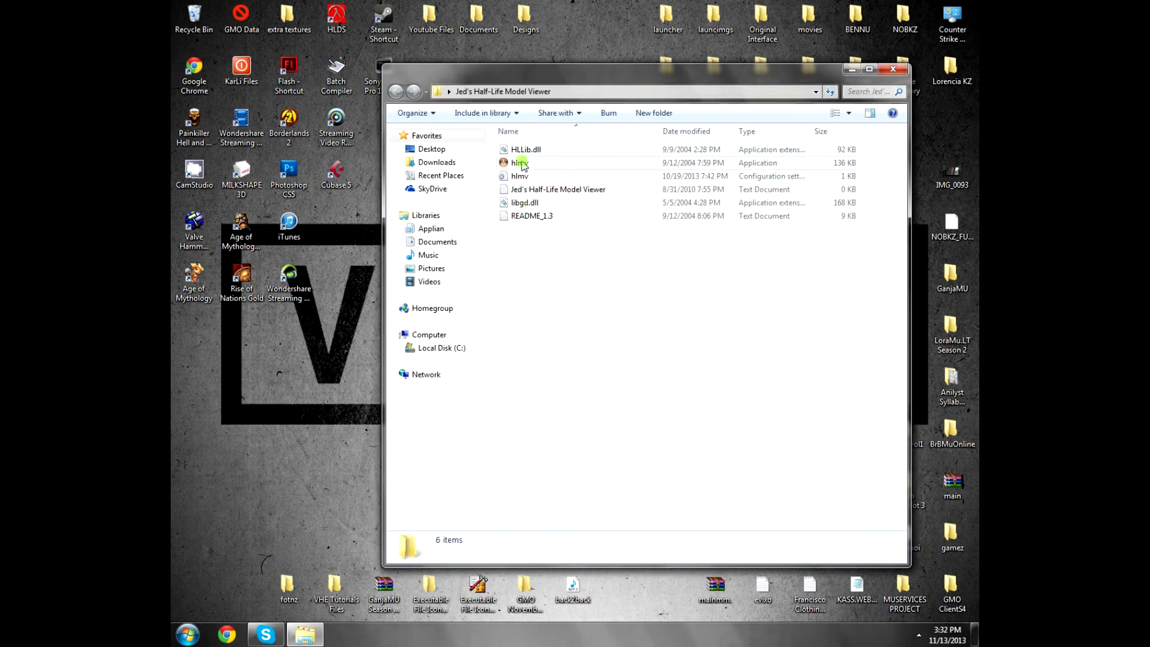
pyautogui.doubleClick(518, 162)
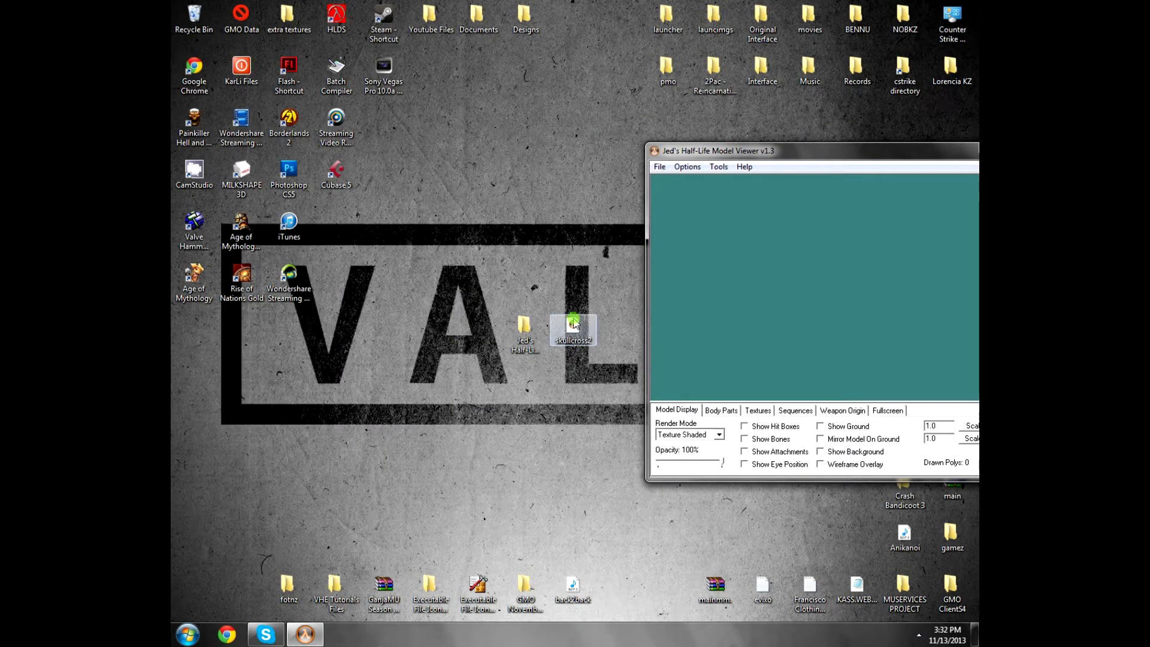
# Step: Load the skullcross2.mdl model into the viewer
pyautogui.click(659, 167)
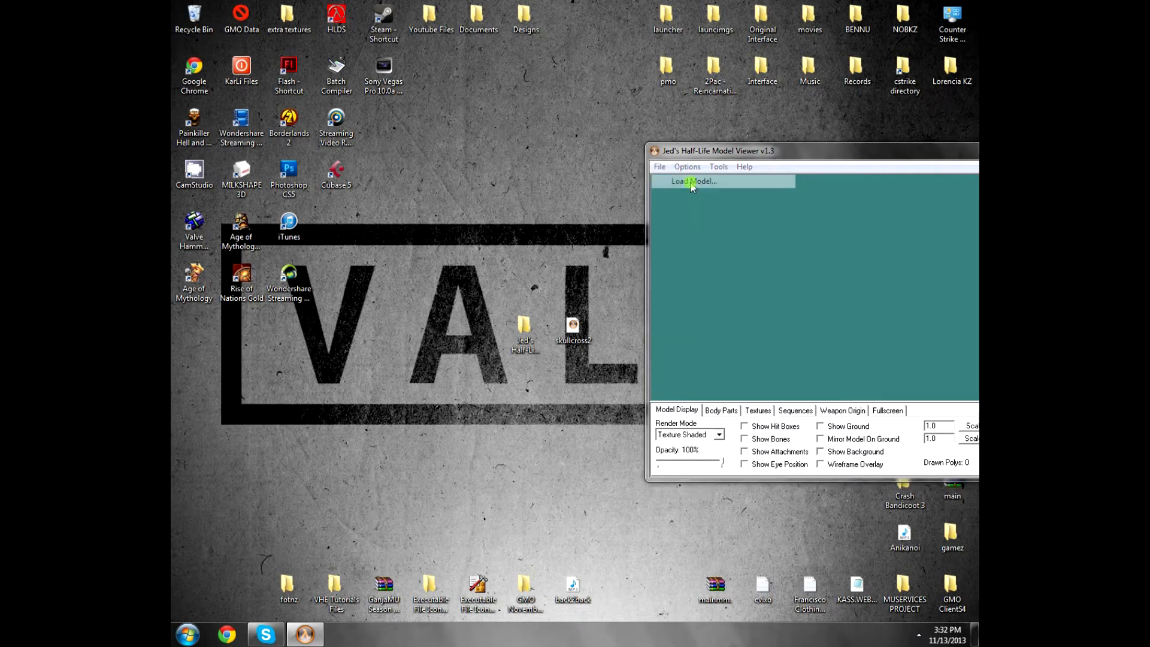
pyautogui.click(690, 181)
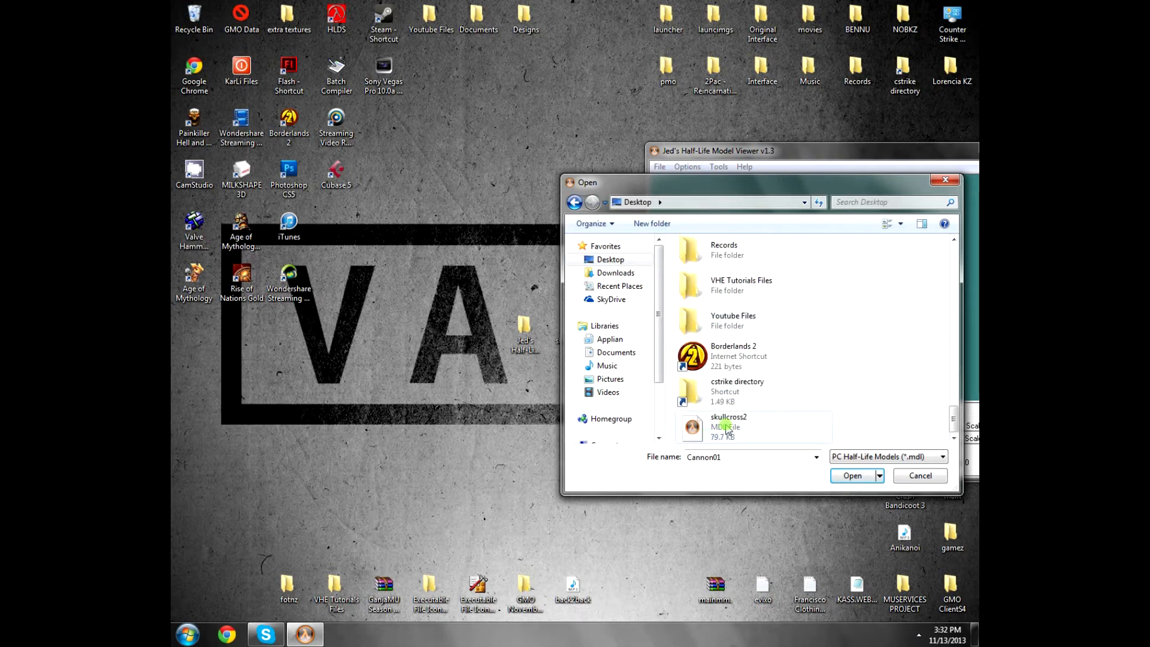
pyautogui.click(852, 475)
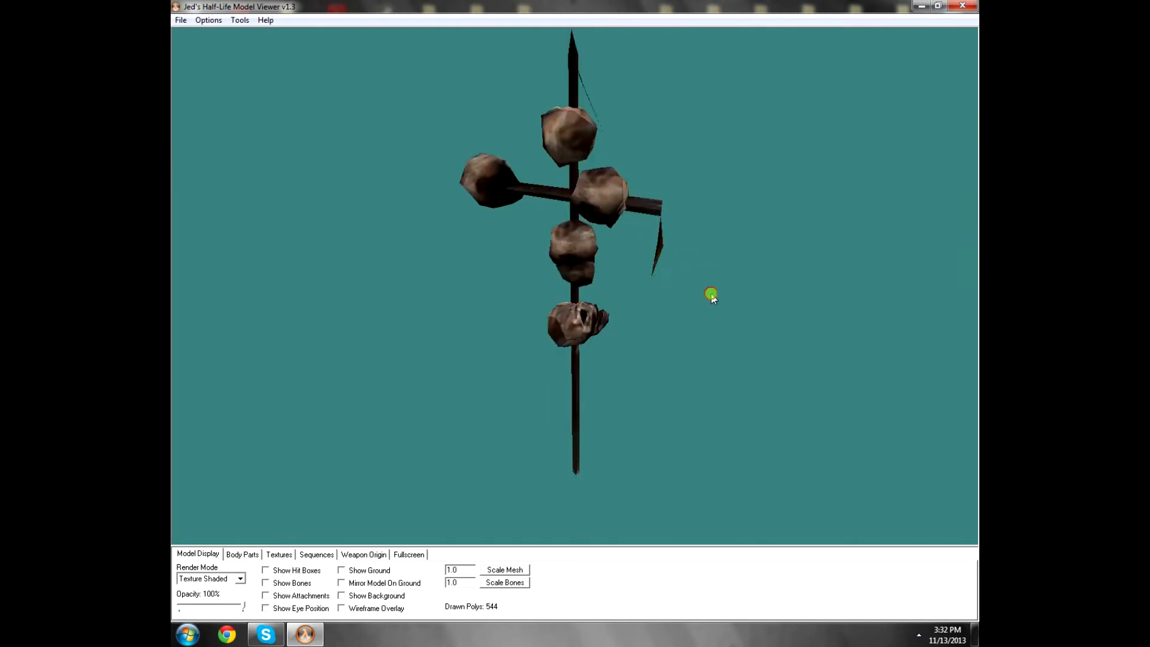
# Step: Rotate the skull-pole model to inspect several sides, ending facing front
pyautogui.moveTo(711, 295); pyautogui.dragTo(579, 288)
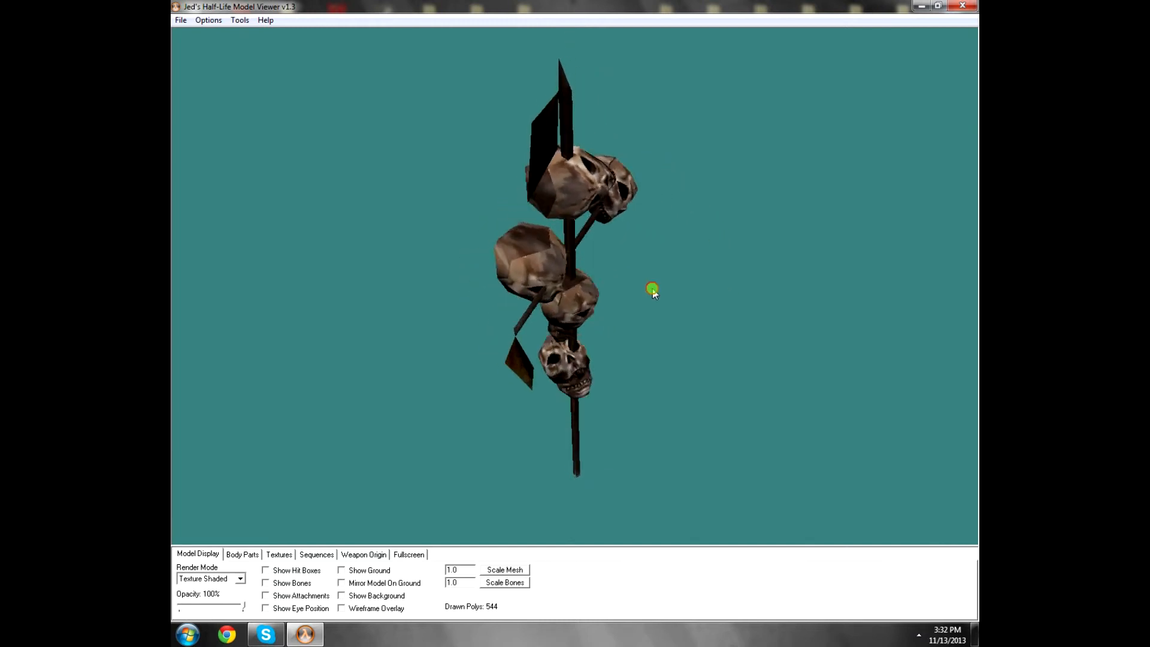
pyautogui.moveTo(652, 288); pyautogui.dragTo(612, 321)
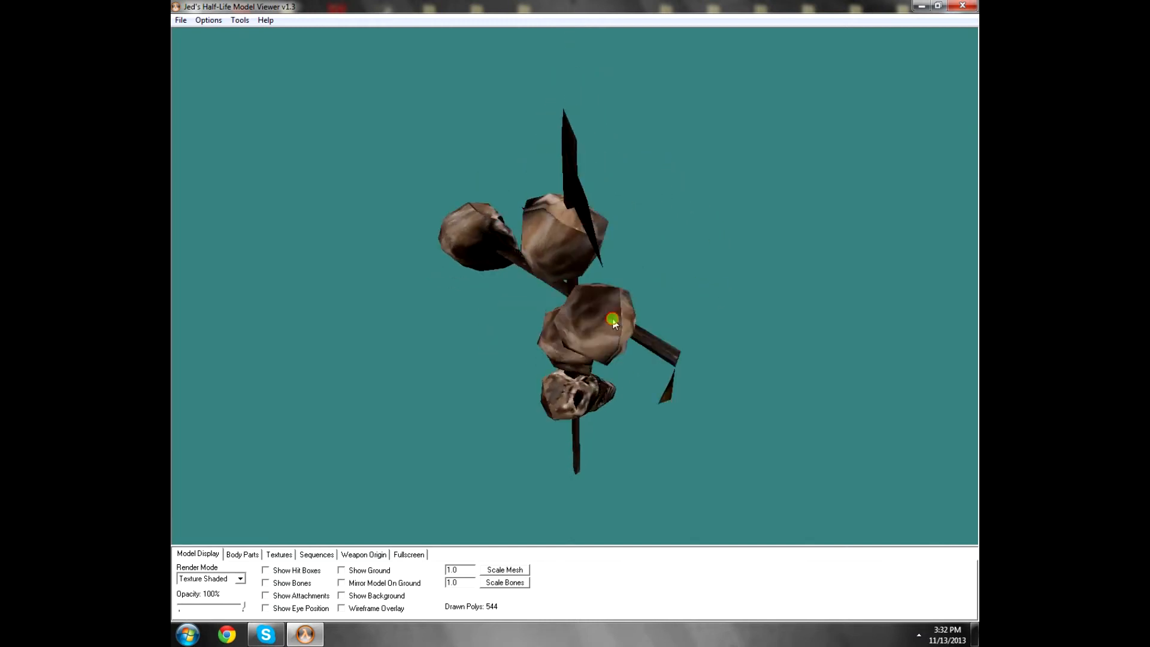
pyautogui.moveTo(614, 321); pyautogui.dragTo(522, 317)
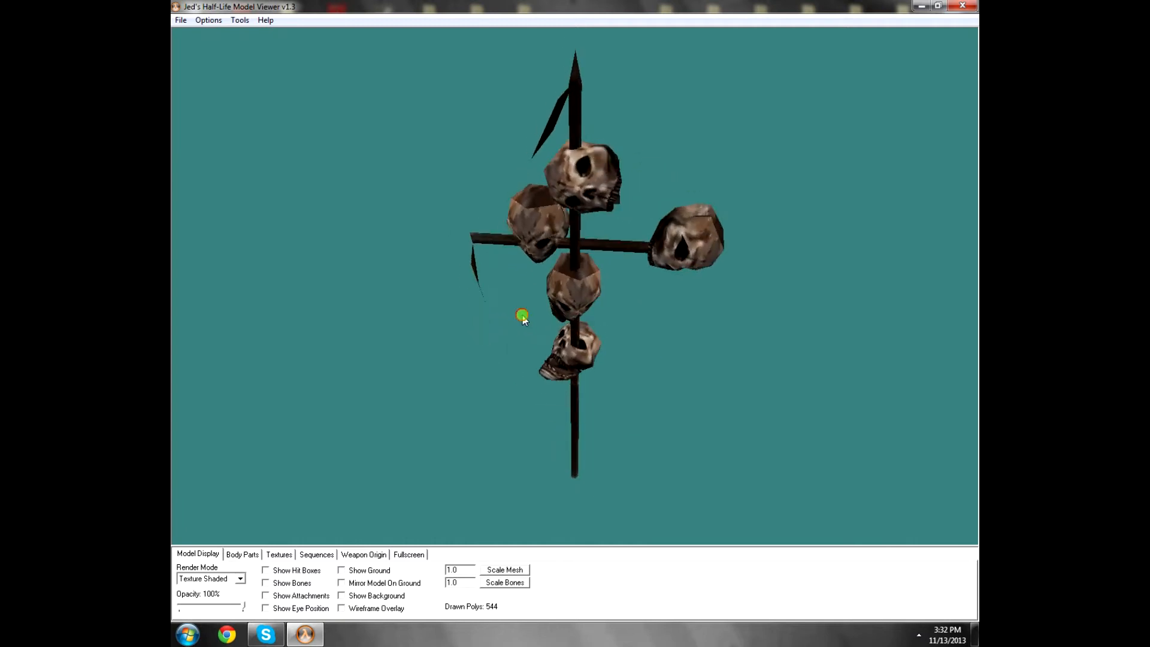
pyautogui.moveTo(522, 316); pyautogui.dragTo(515, 302)
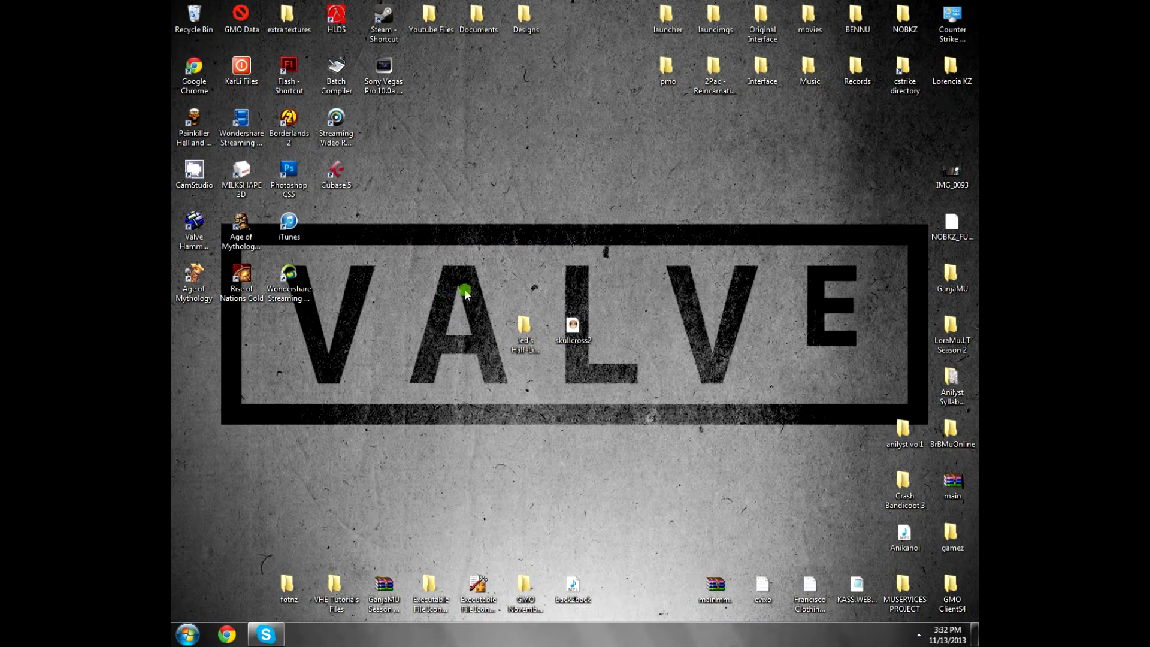
# Step: Launch Valve Hammer Editor from its desktop shortcut and open the recent map 'test'
pyautogui.click(193, 223)
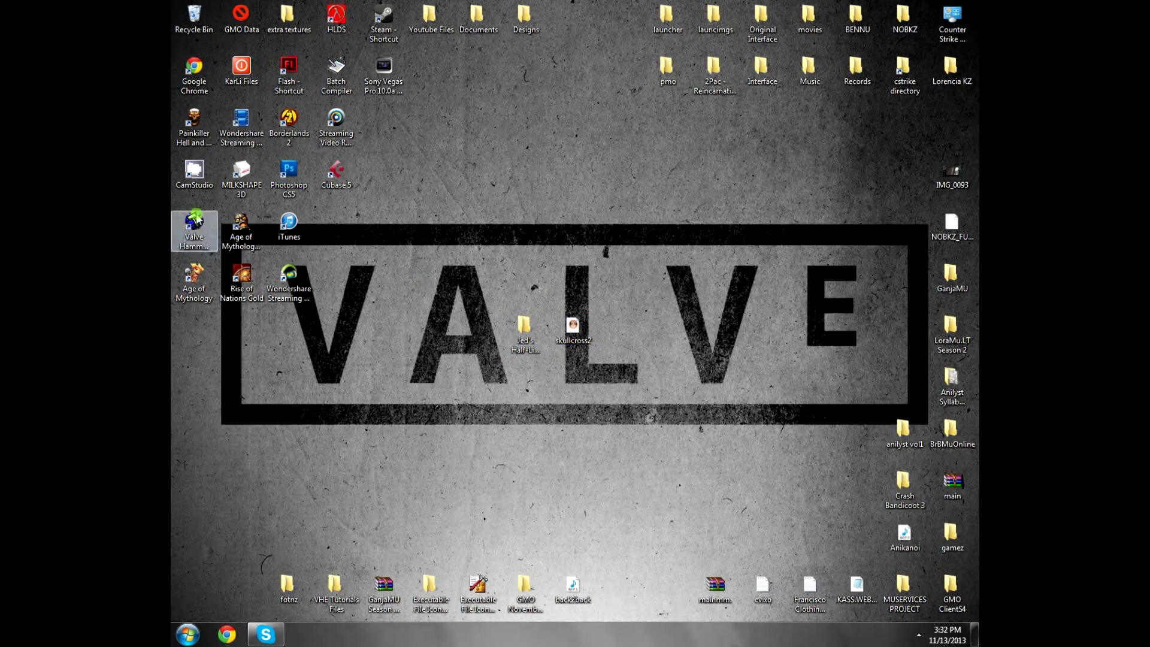
pyautogui.doubleClick(193, 225)
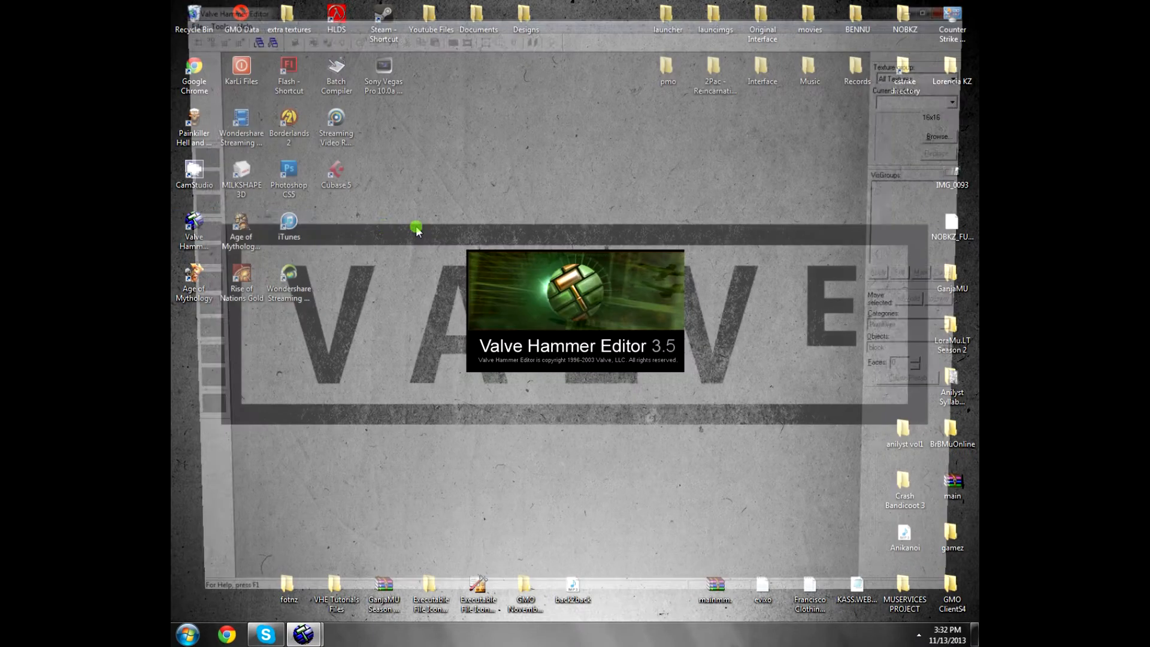
pyautogui.click(180, 19)
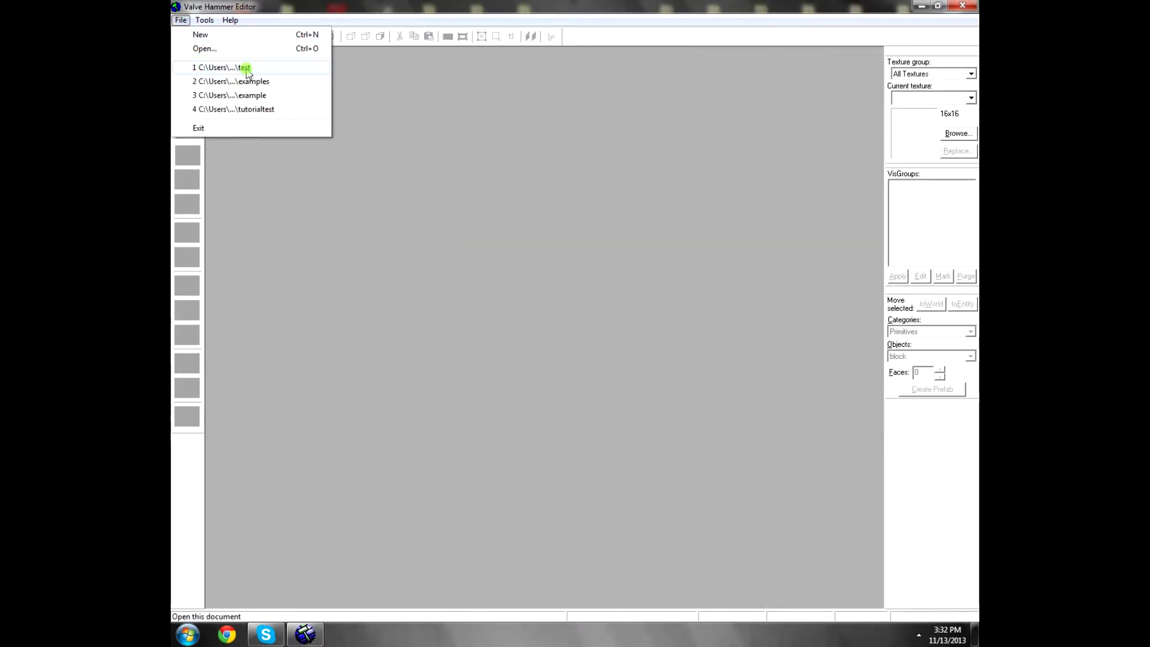
pyautogui.click(223, 68)
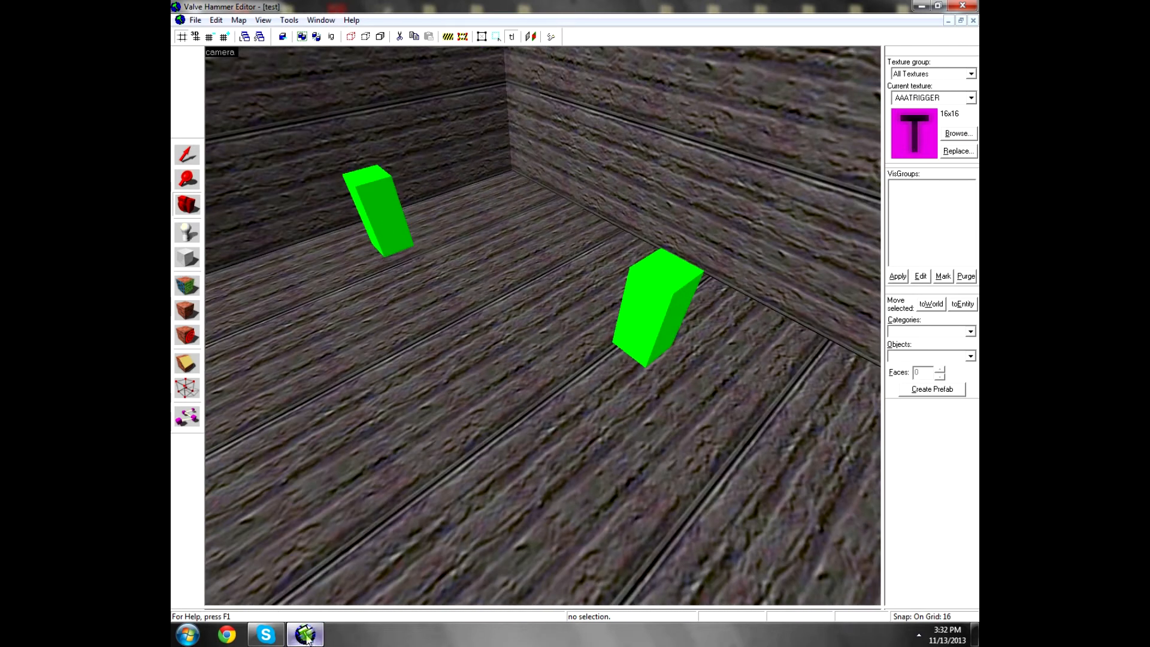
# Step: Place a cycler_sprite point entity on the room floor with the Entity Tool
pyautogui.click(187, 233)
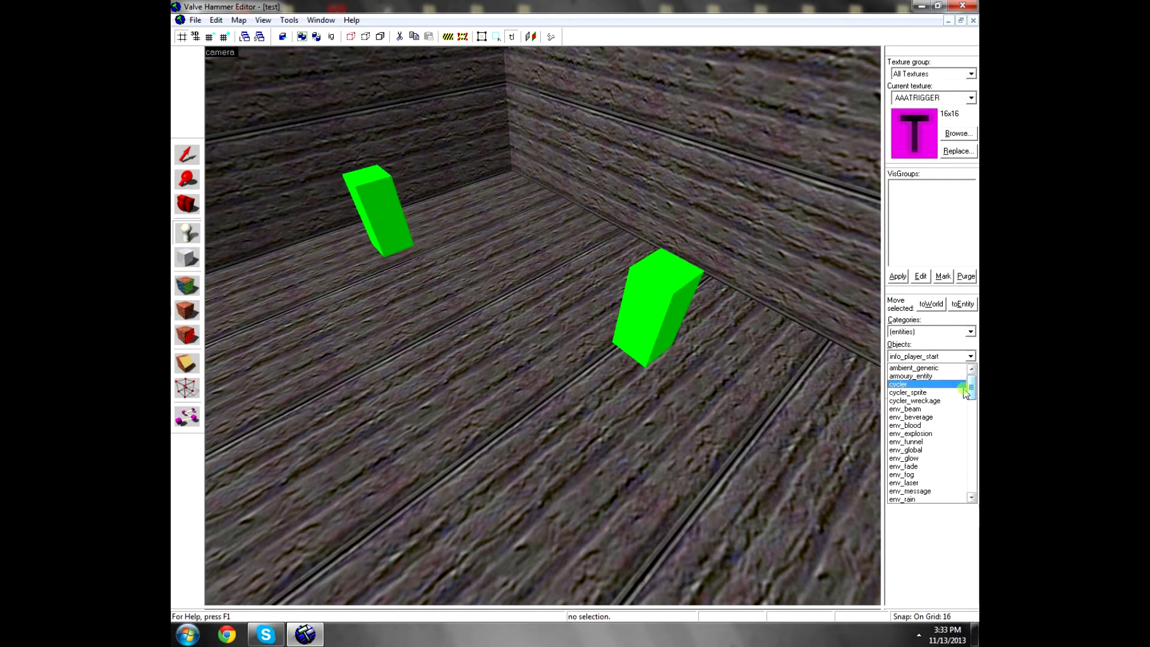
pyautogui.click(908, 401)
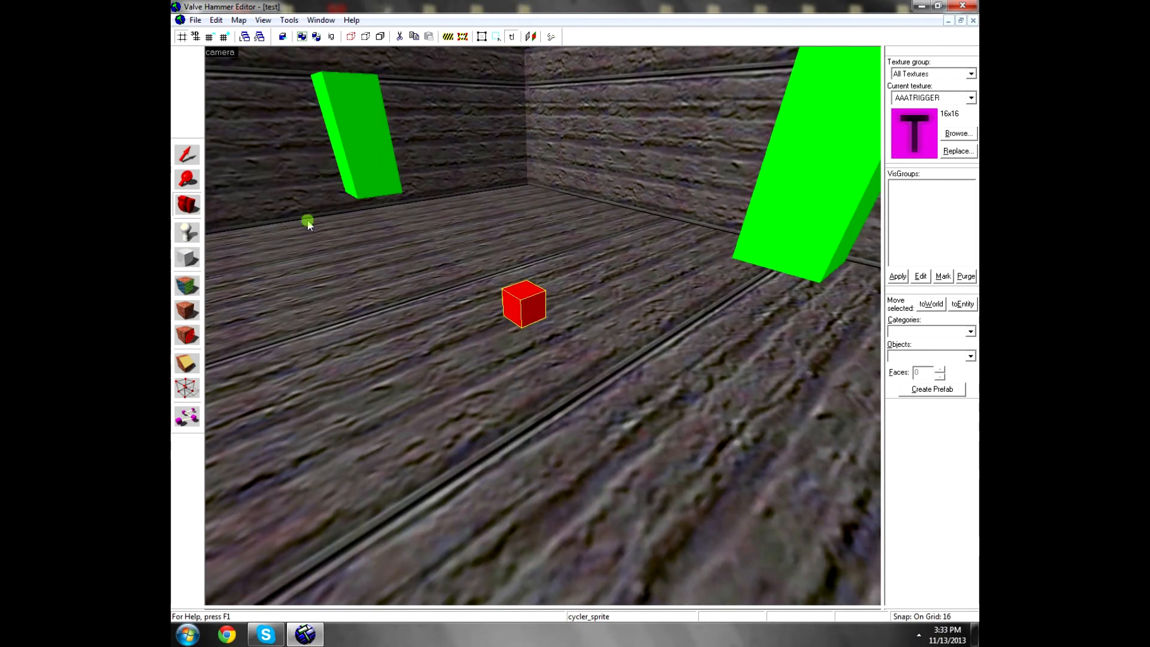
# Step: Open the cycler_sprite's properties and review Name, Pitch Yaw Roll, Render FX and Render Mode
pyautogui.rightClick(341, 458)
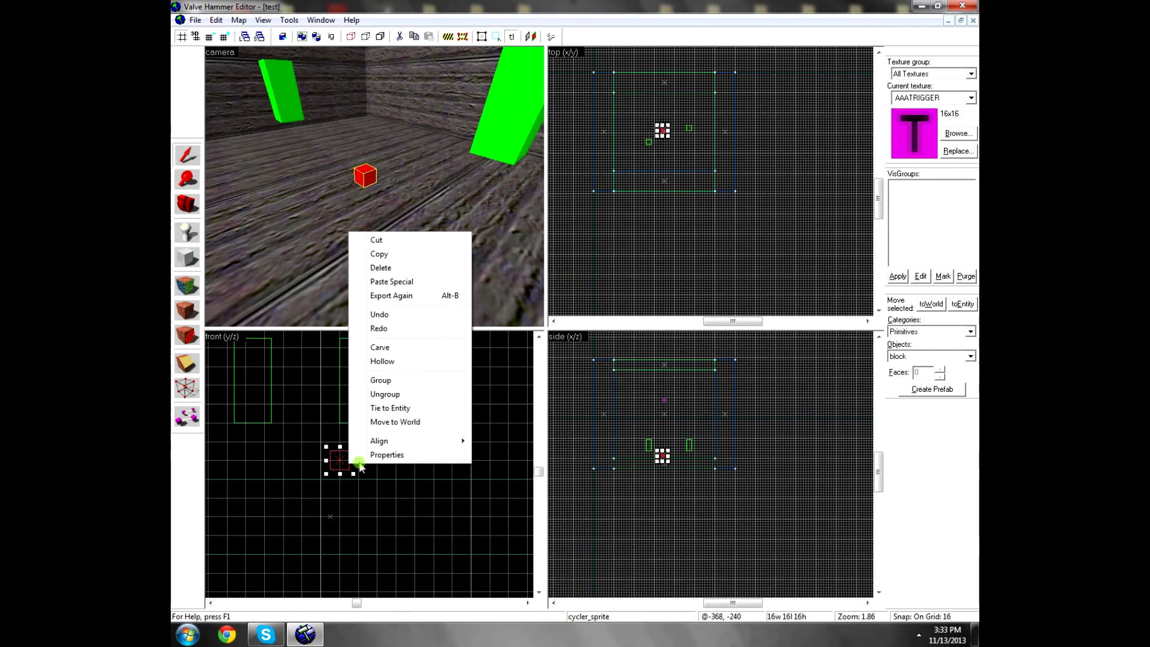
pyautogui.click(386, 455)
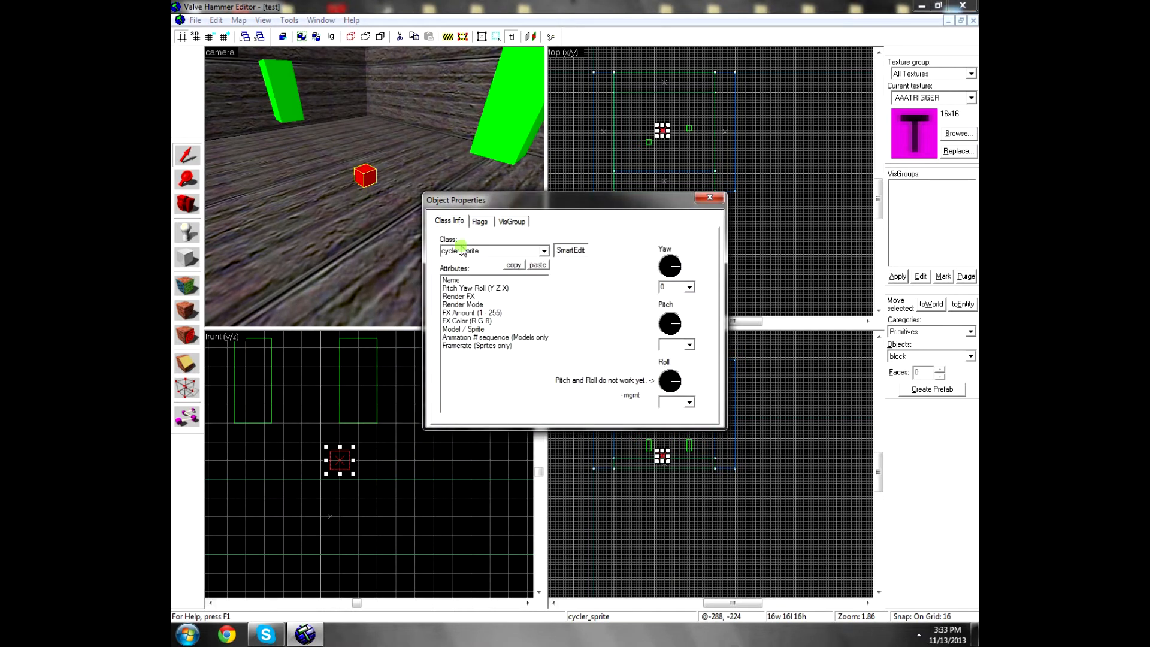
pyautogui.click(451, 279)
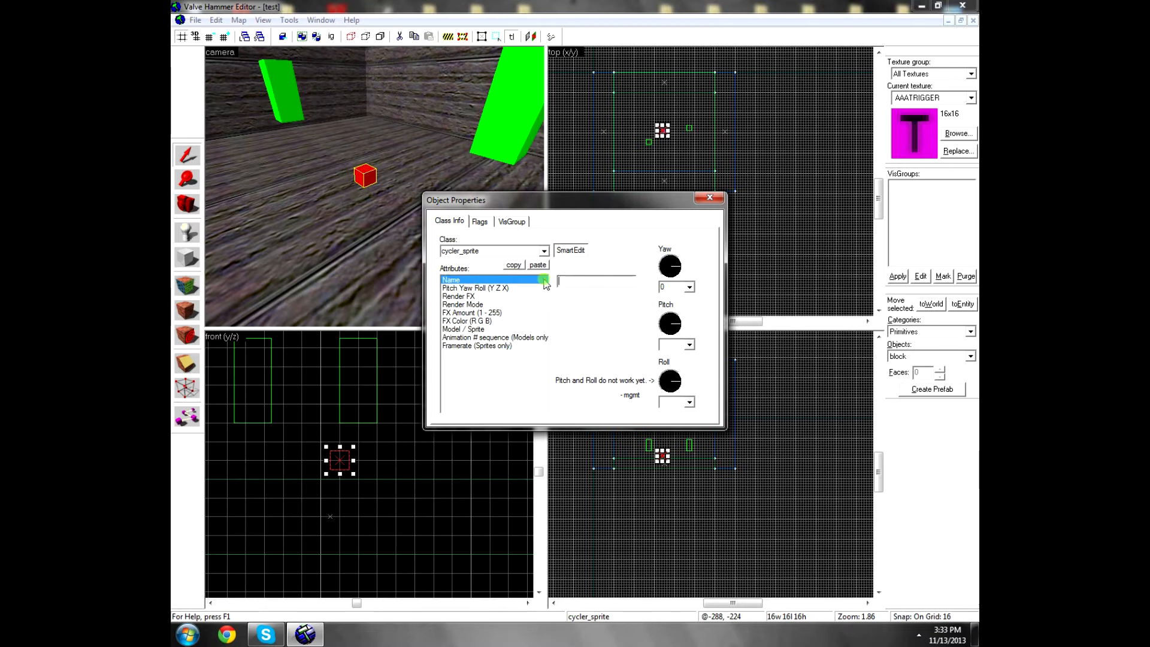
pyautogui.click(474, 288)
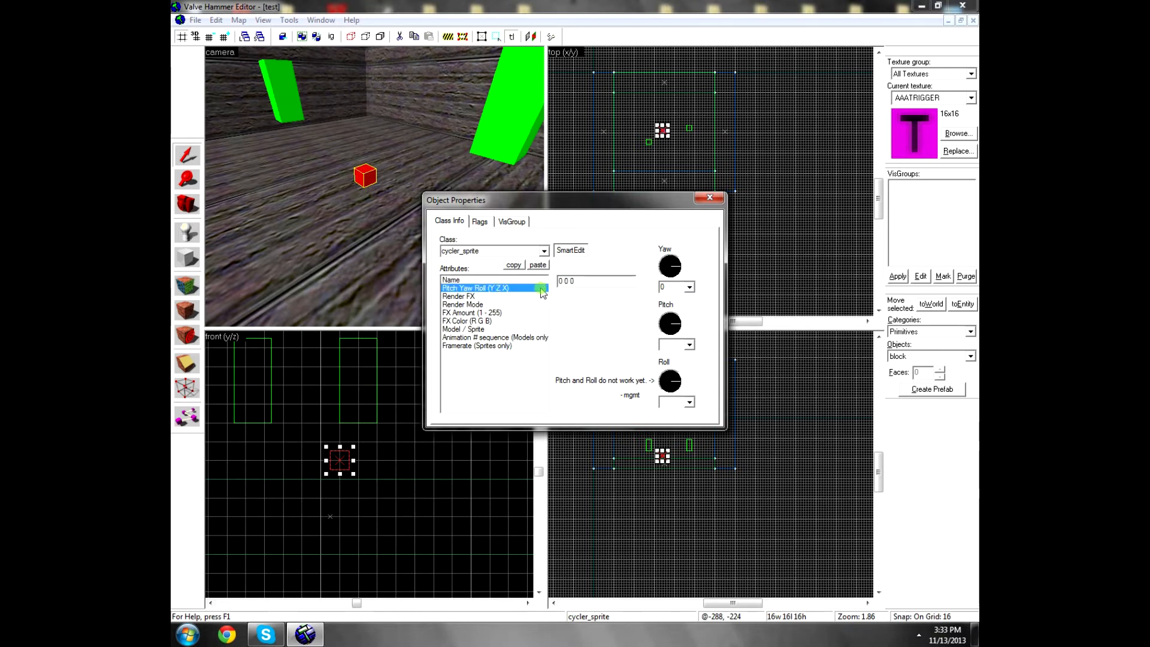
pyautogui.click(458, 295)
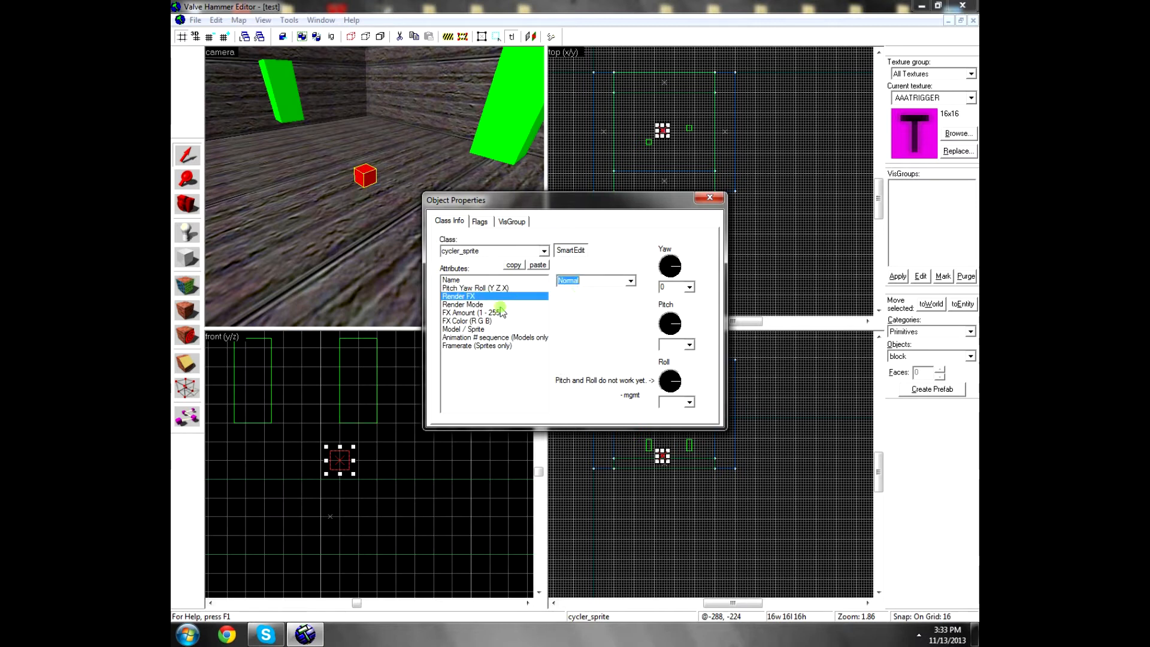
pyautogui.click(462, 304)
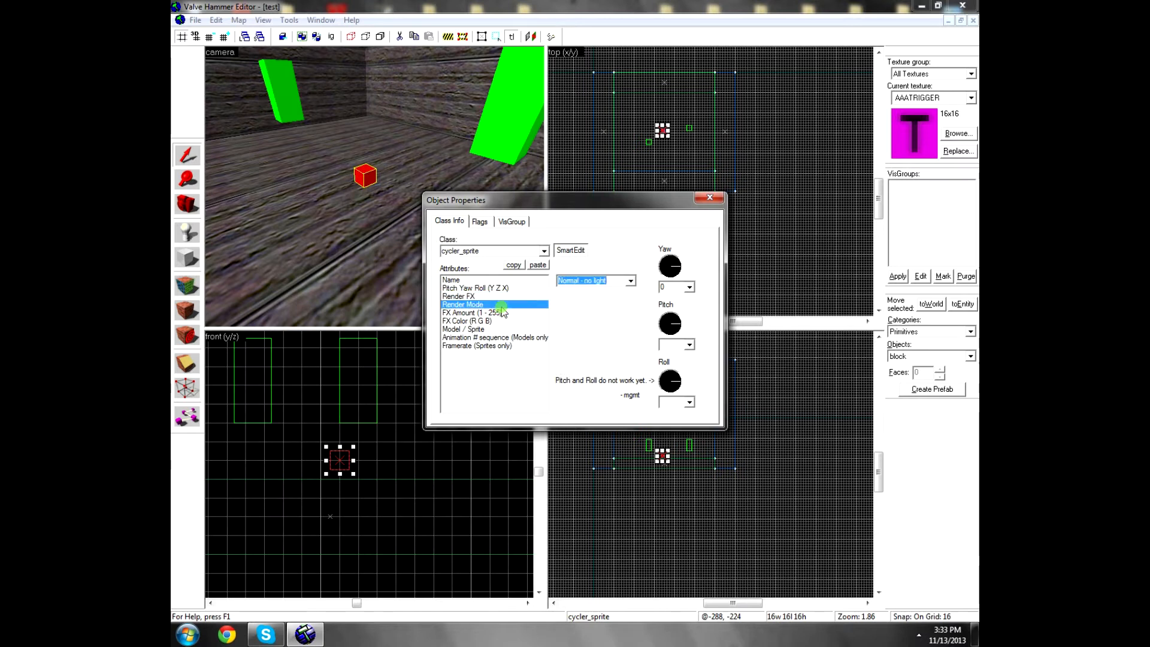
# Step: Review the render mode choices, FX Amount, FX Color, Animation # sequence and Framerate
pyautogui.click(629, 281)
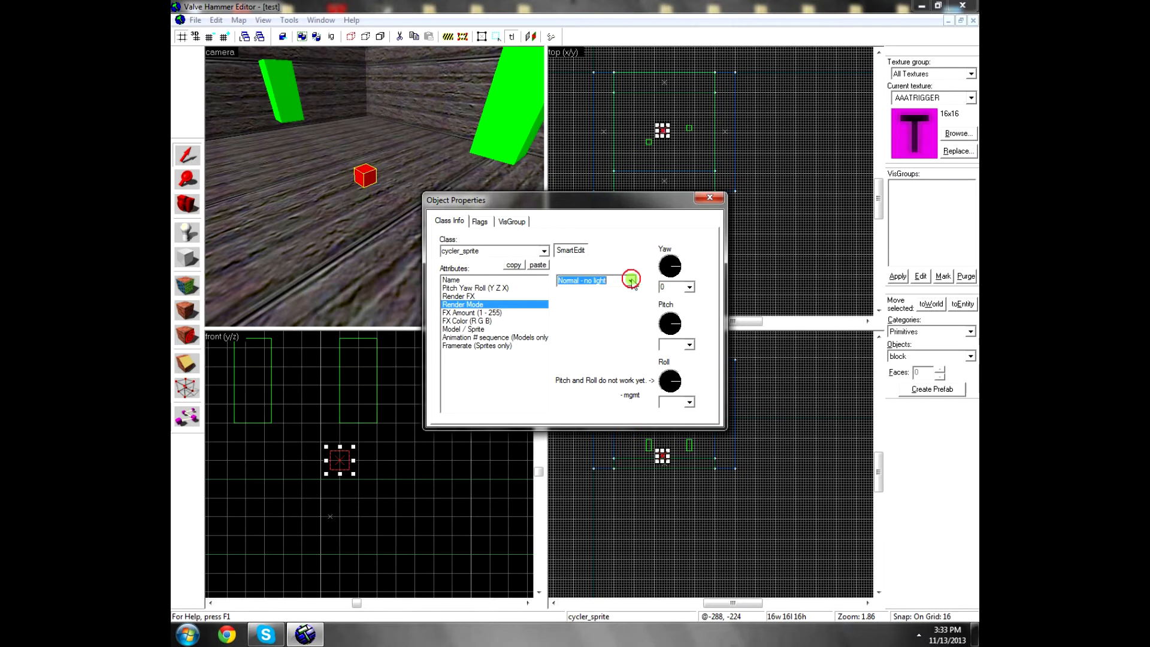
pyautogui.click(472, 313)
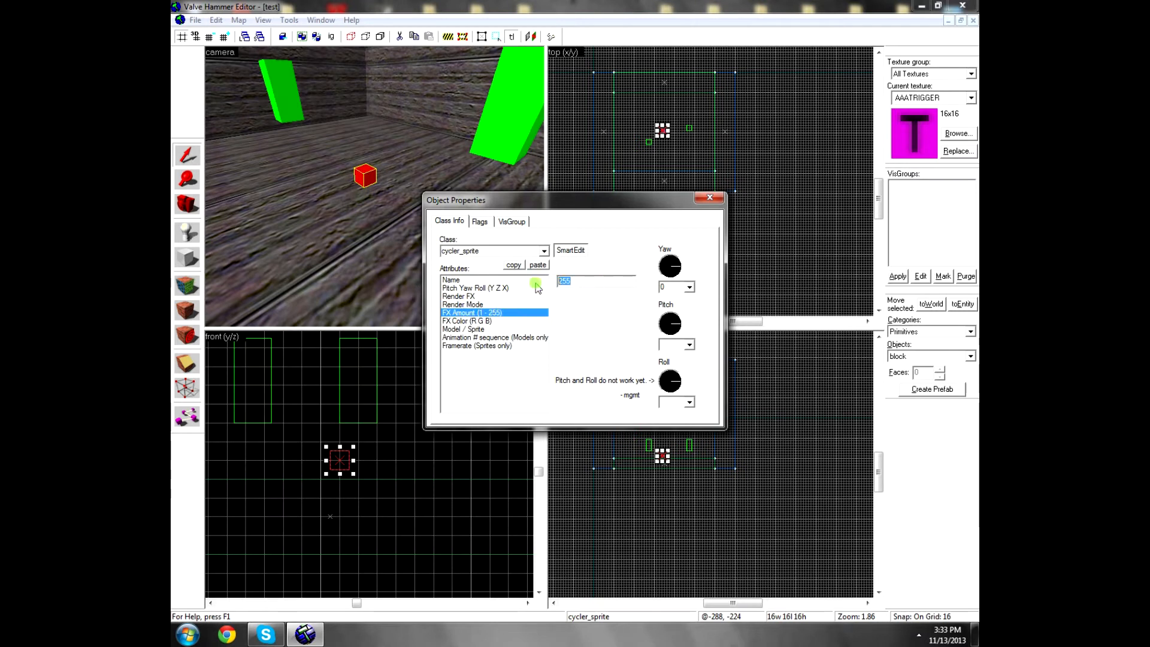
pyautogui.click(467, 321)
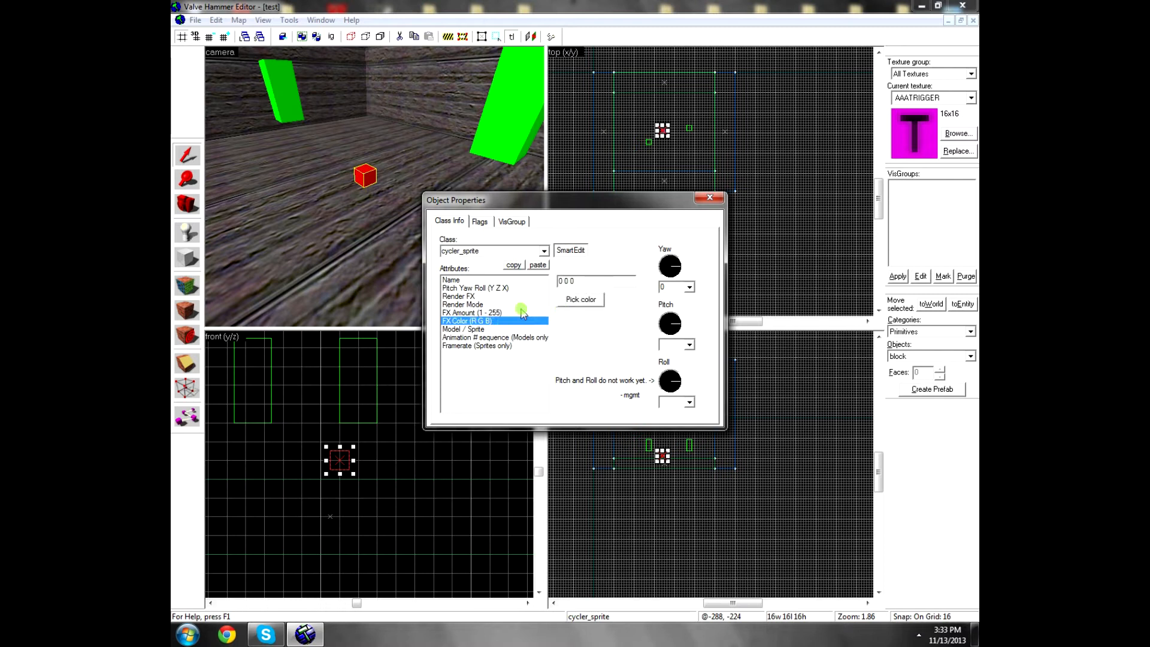
pyautogui.click(494, 336)
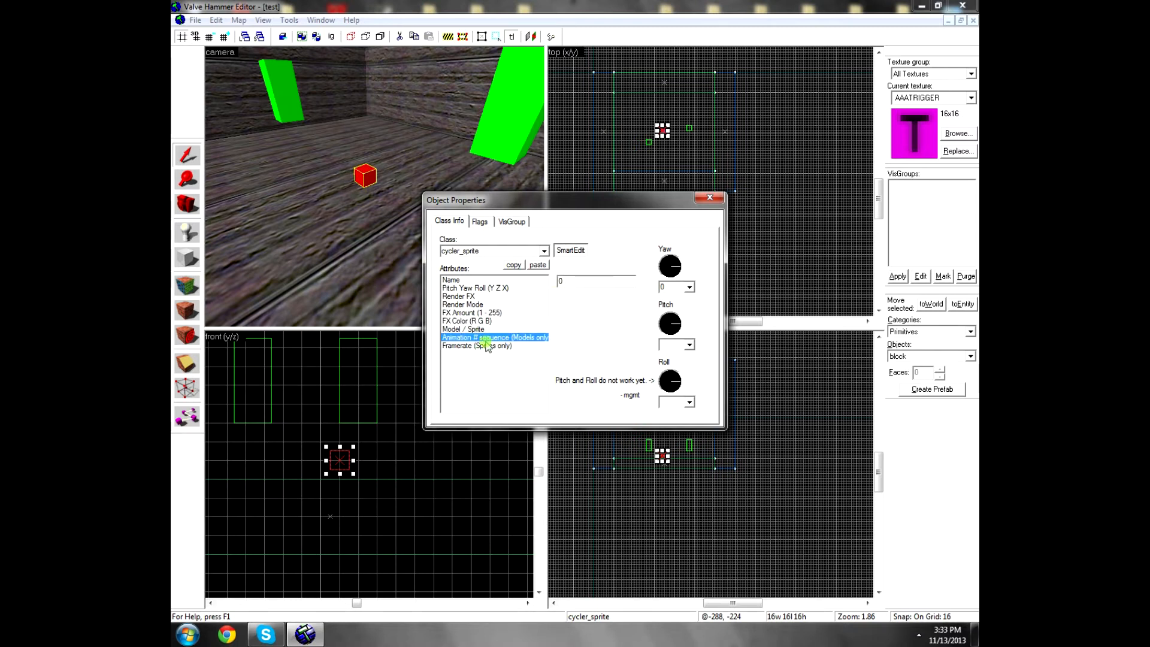
pyautogui.click(477, 345)
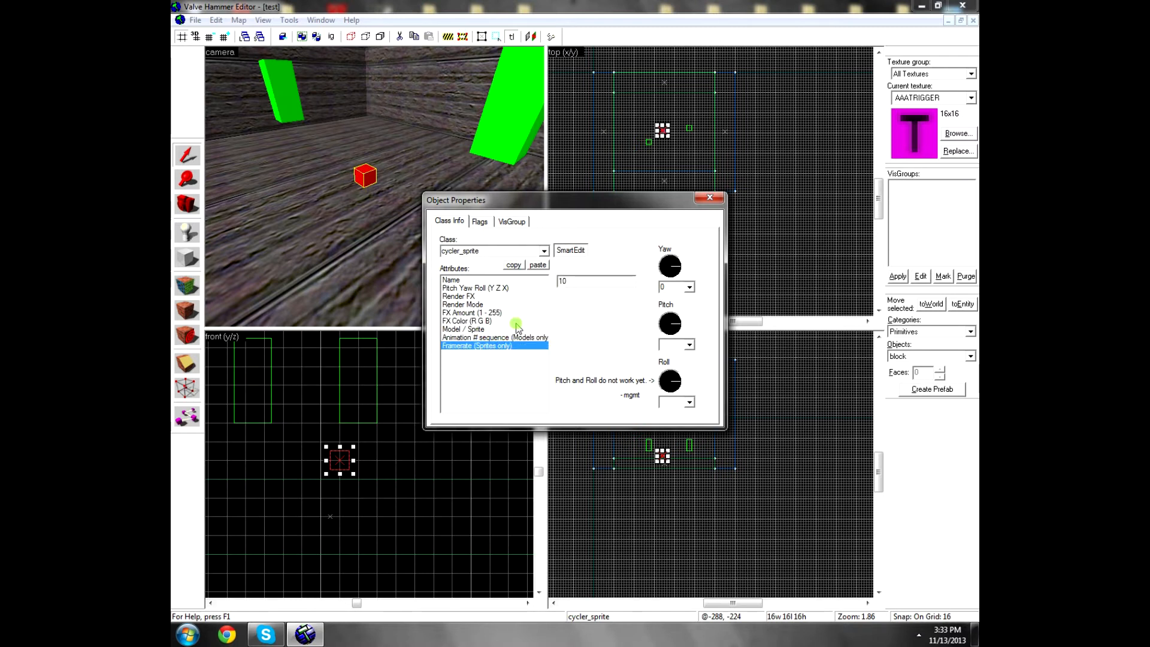
pyautogui.click(494, 337)
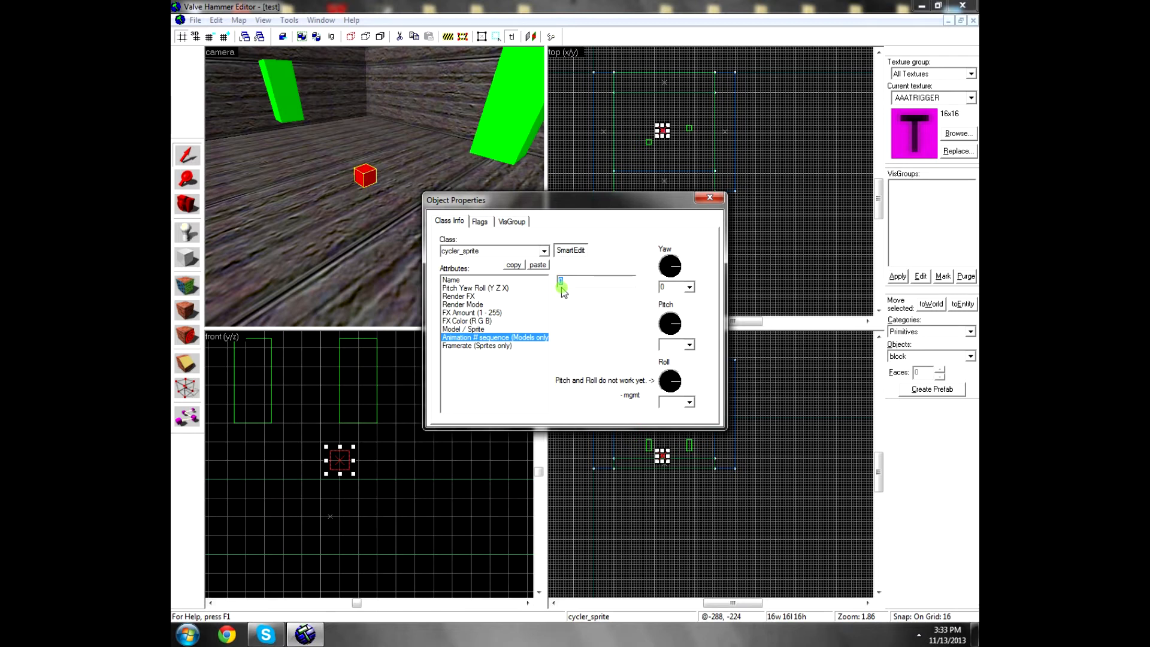
# Step: Set the cycler_sprite's Animation # sequence and Framerate to 3, and select Model / Sprite
pyautogui.write('1-10')
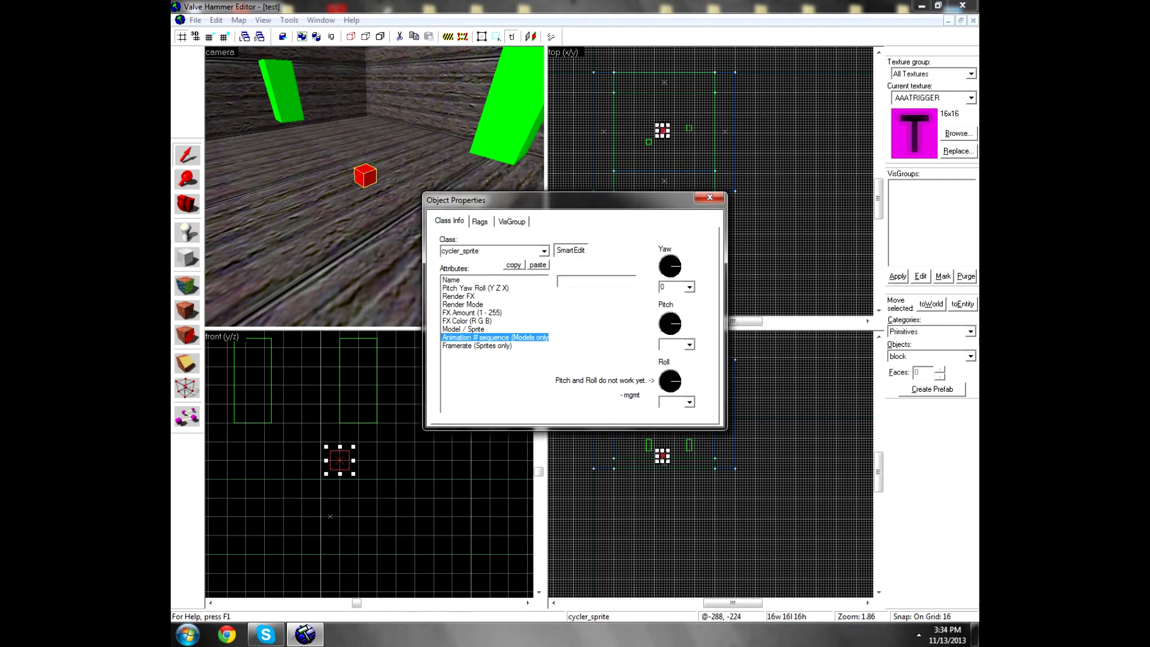
pyautogui.write('3')
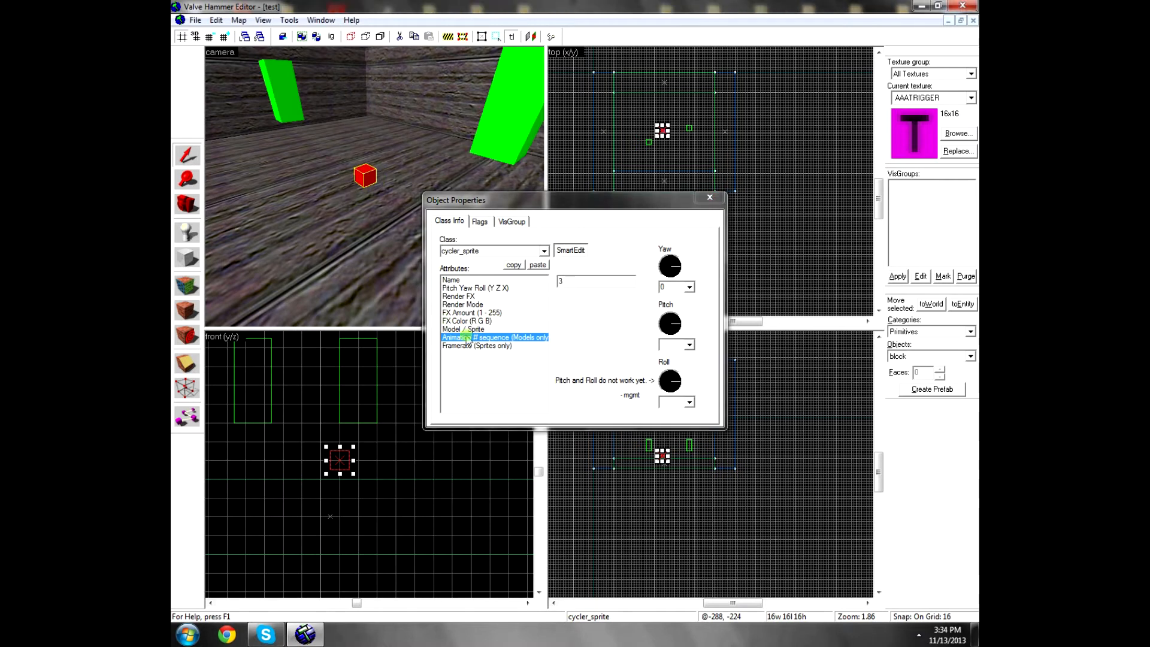
pyautogui.click(477, 346)
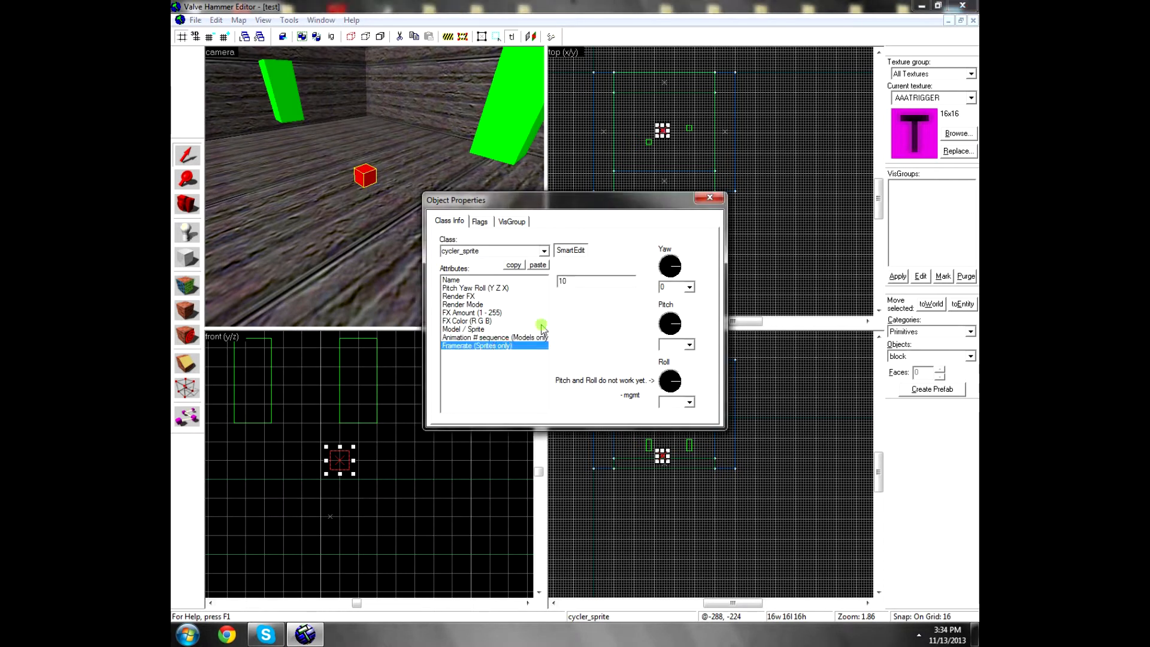
pyautogui.write('3')
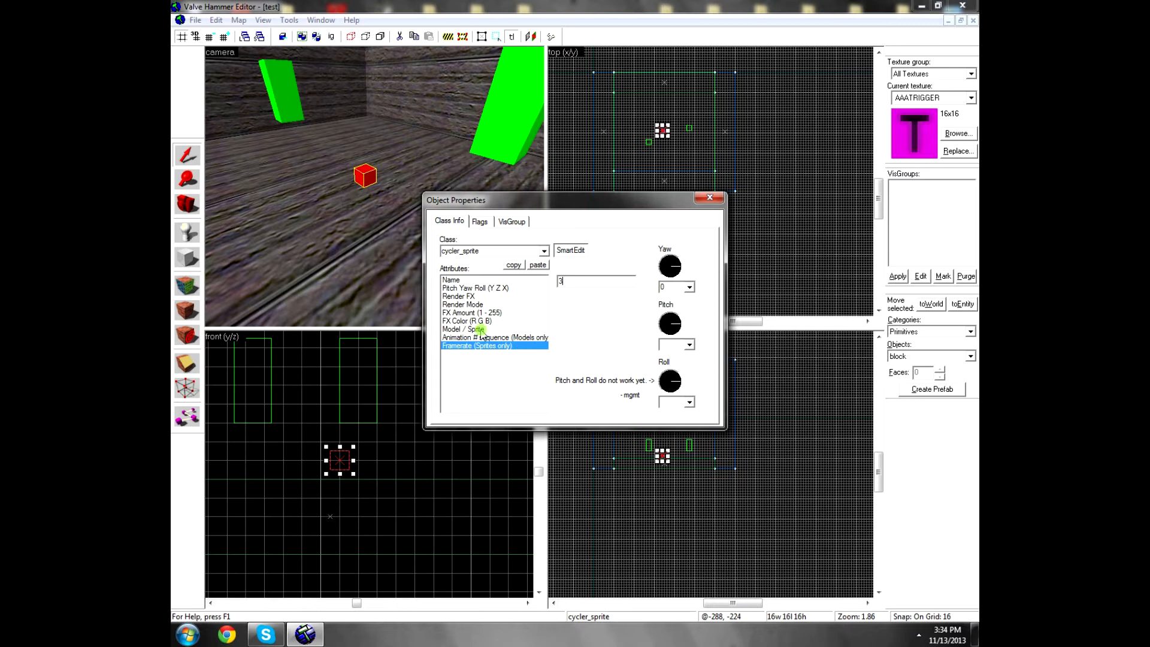
pyautogui.click(462, 329)
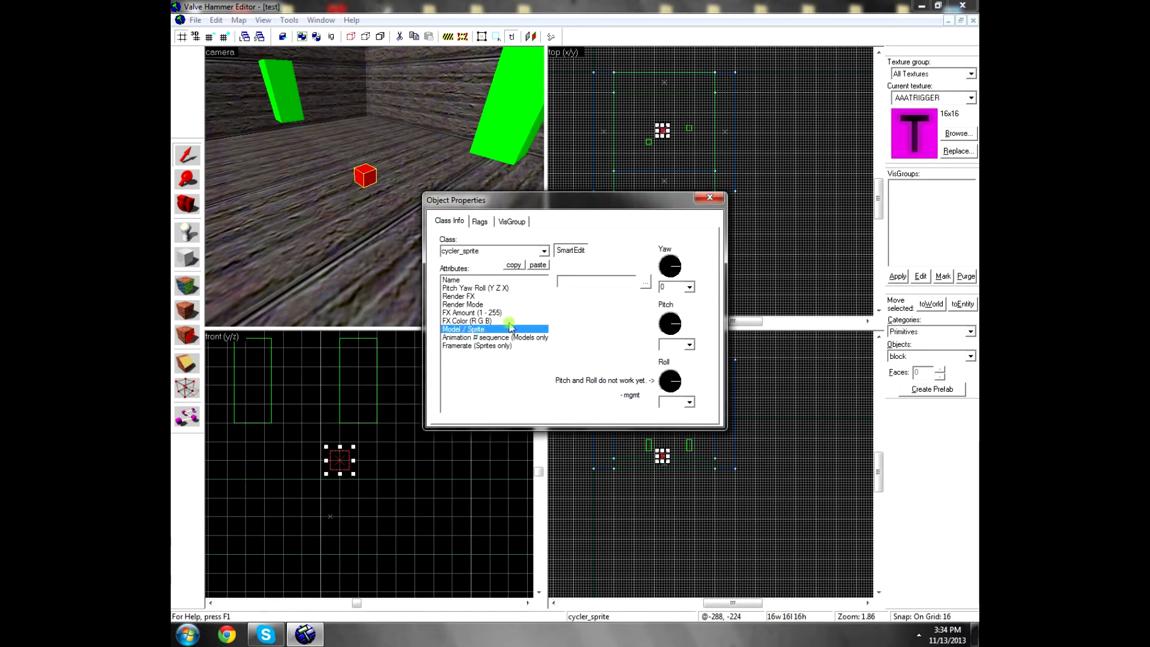
pyautogui.moveTo(564, 357)
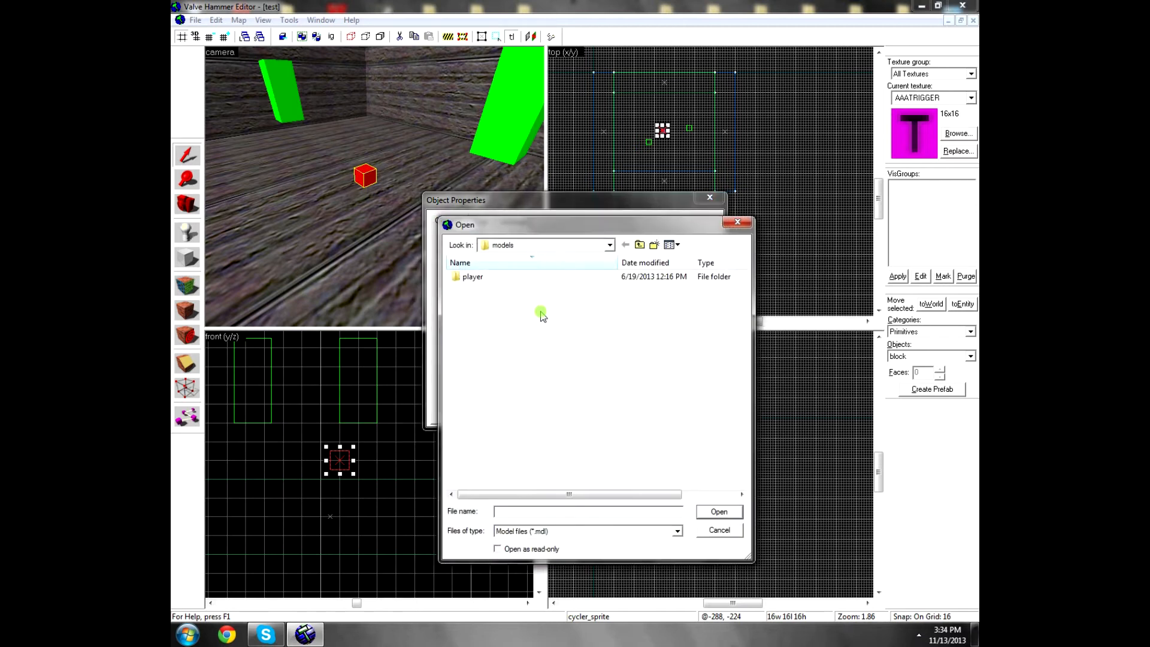
# Step: Set the cycler_sprite's model path to models/test/skullcross2.mdl
pyautogui.click(639, 245)
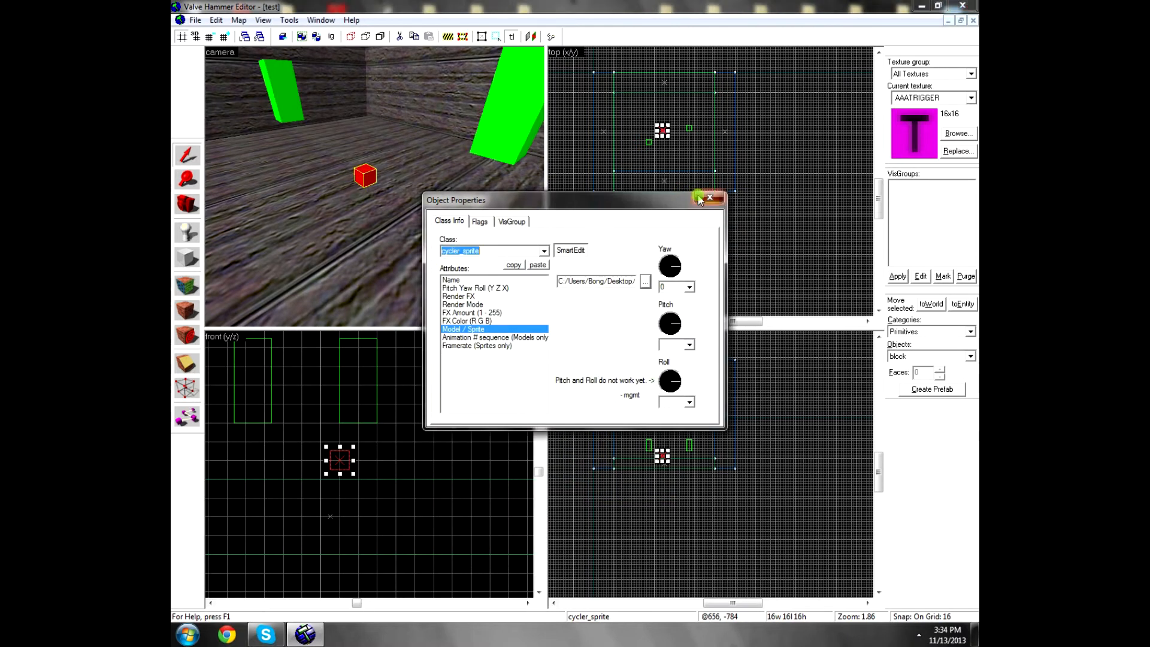
pyautogui.click(709, 198)
pyautogui.write('skullcross2.mdl')
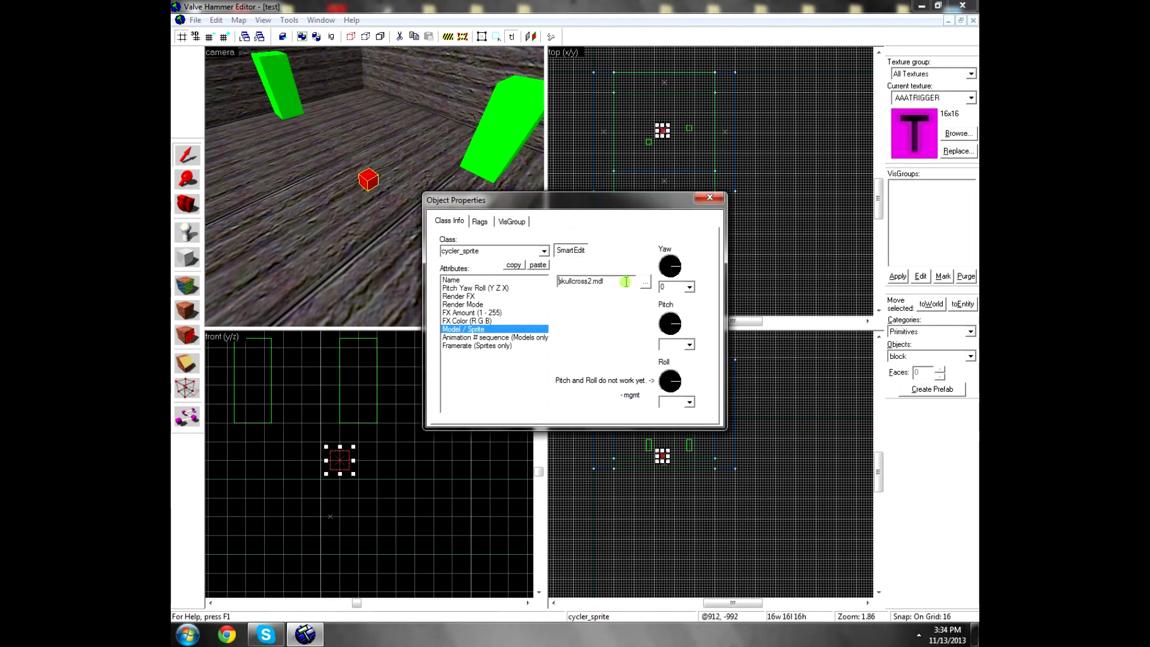
pyautogui.click(594, 281)
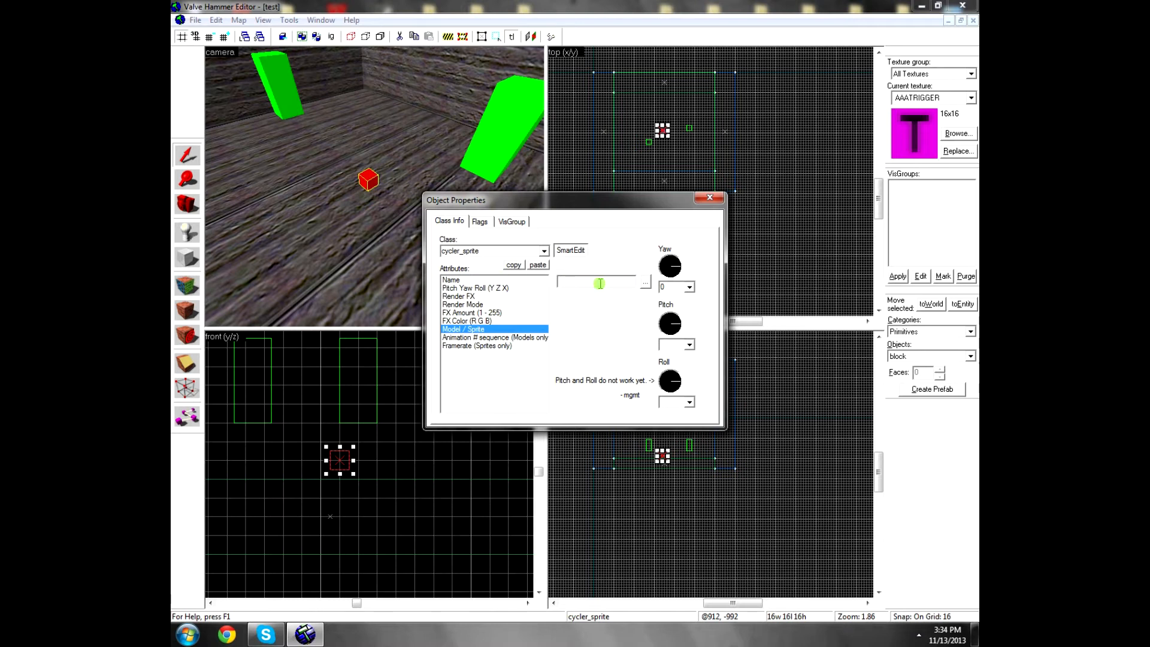
pyautogui.write('models')
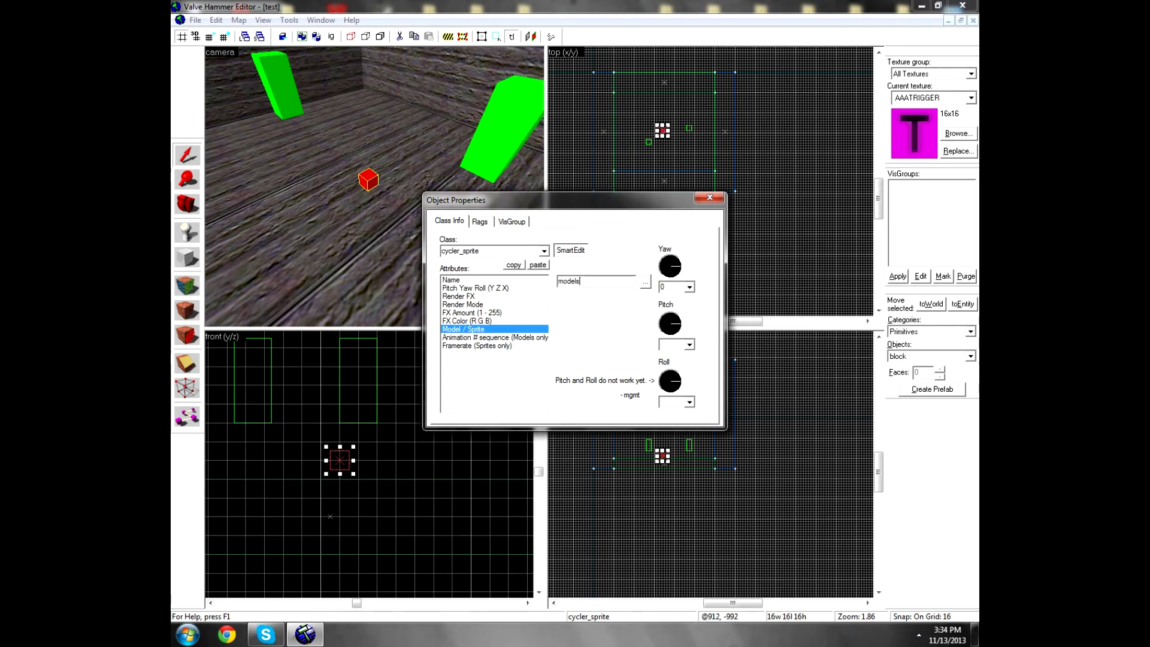
pyautogui.write('/')
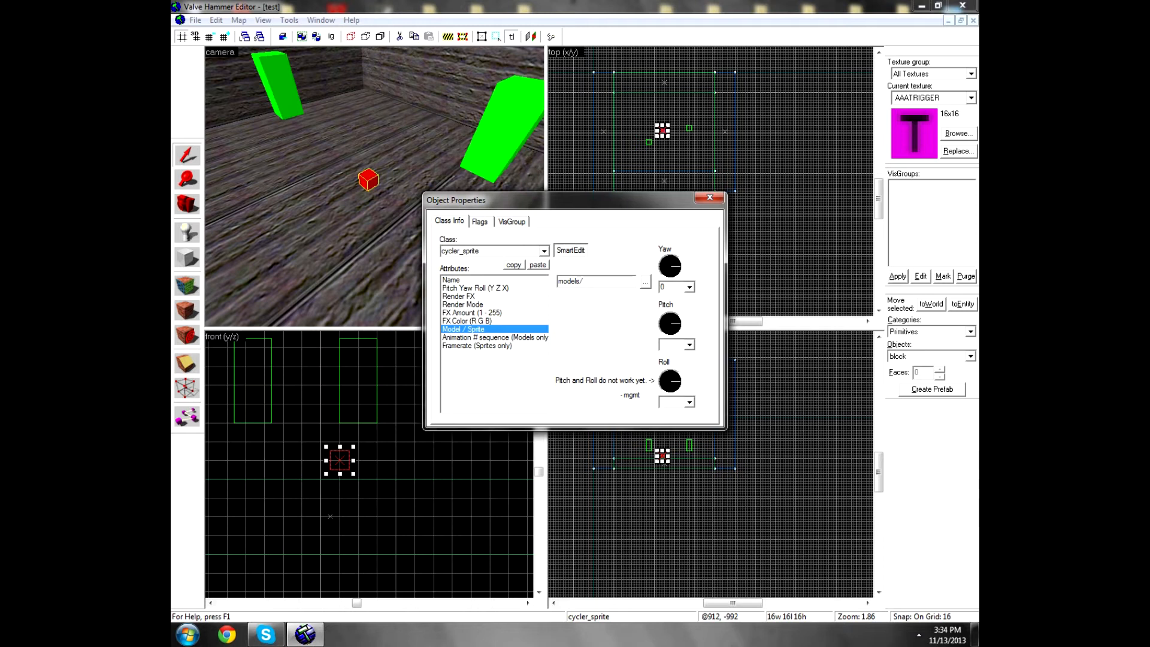
pyautogui.write('test/skullcross2.m')
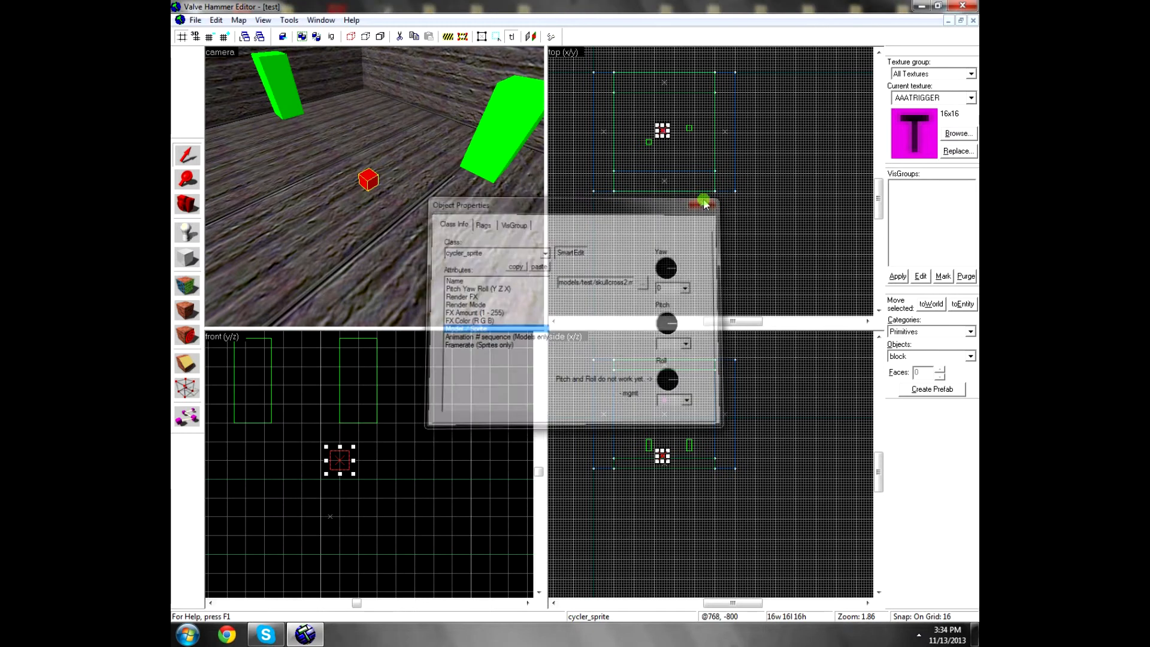
# Step: Close Object Properties and export the map to a .MAP file
pyautogui.click(703, 204)
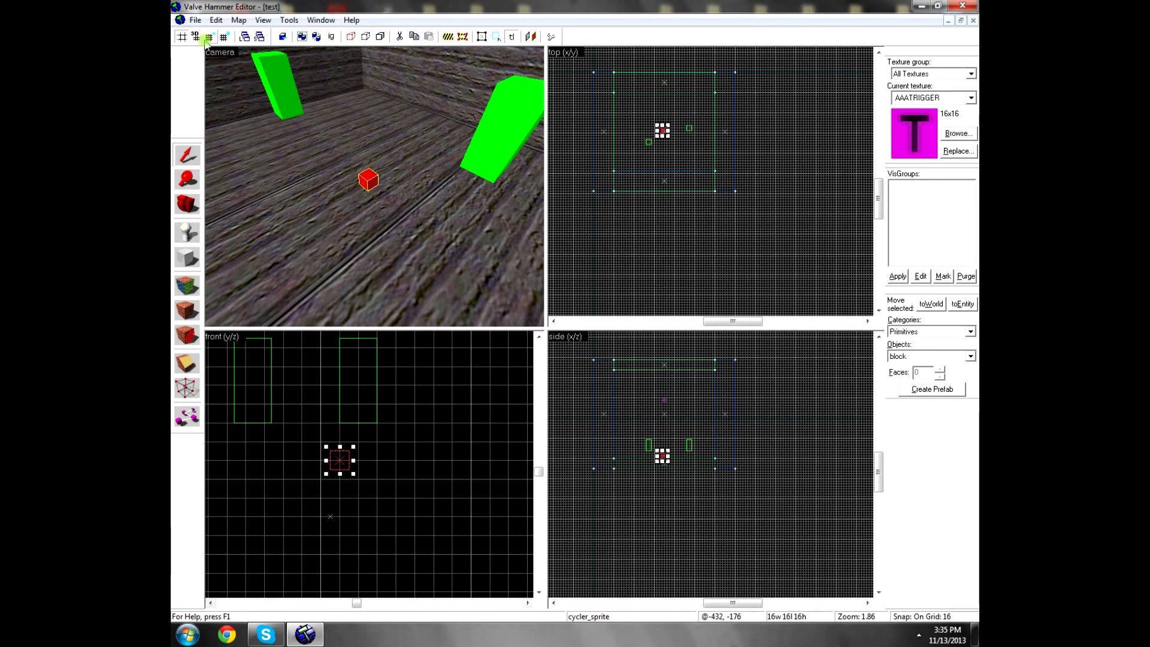
pyautogui.click(195, 20)
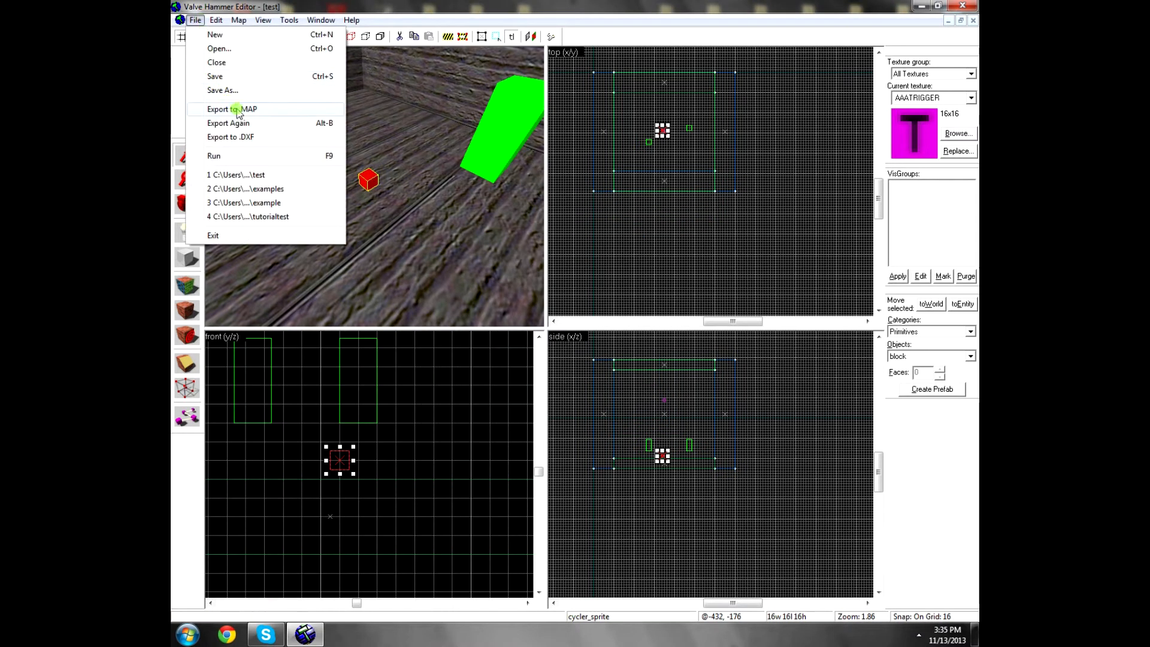
pyautogui.click(223, 89)
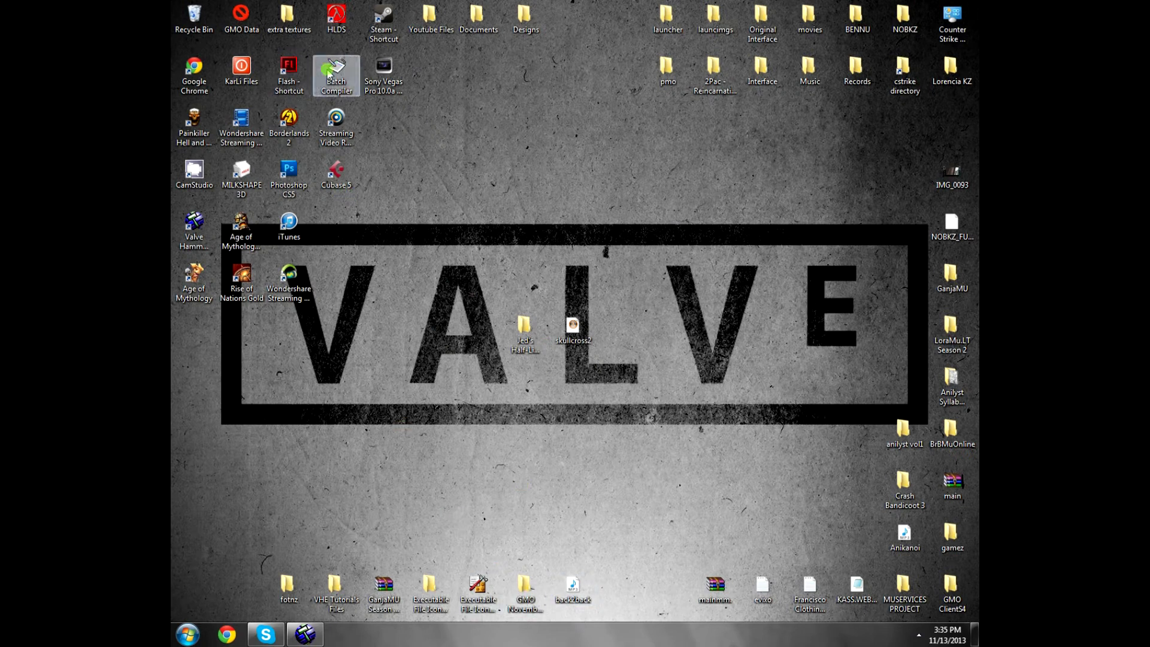
# Step: Launch and minimize Batch Compiler, then create a new folder named test
pyautogui.doubleClick(336, 69)
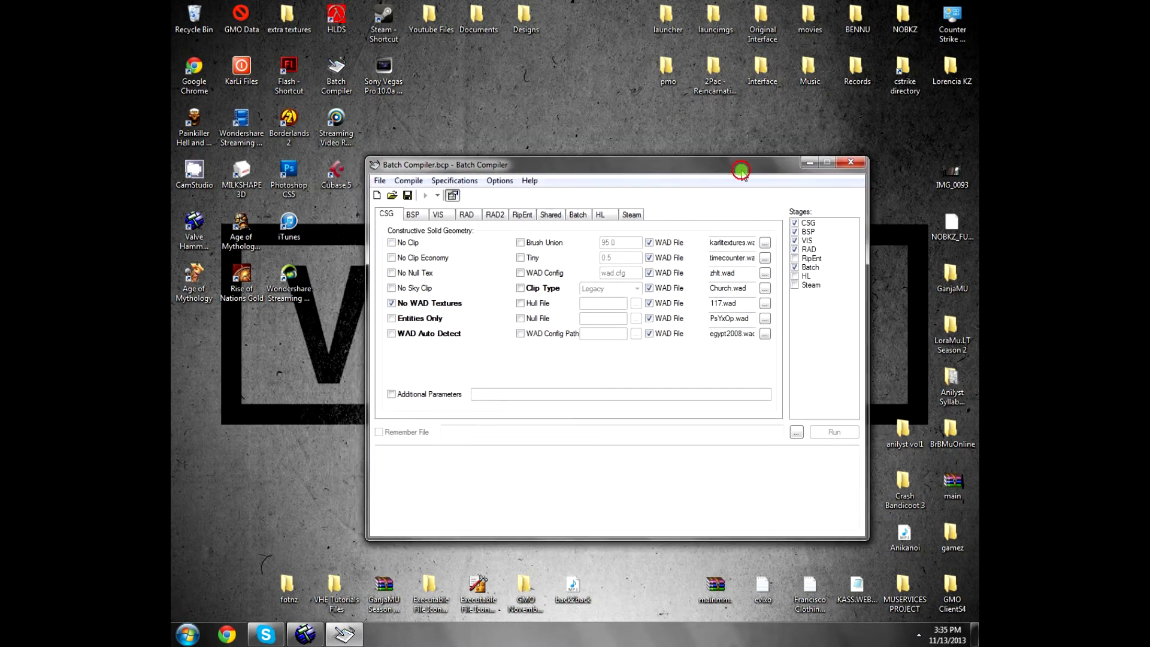
pyautogui.click(850, 162)
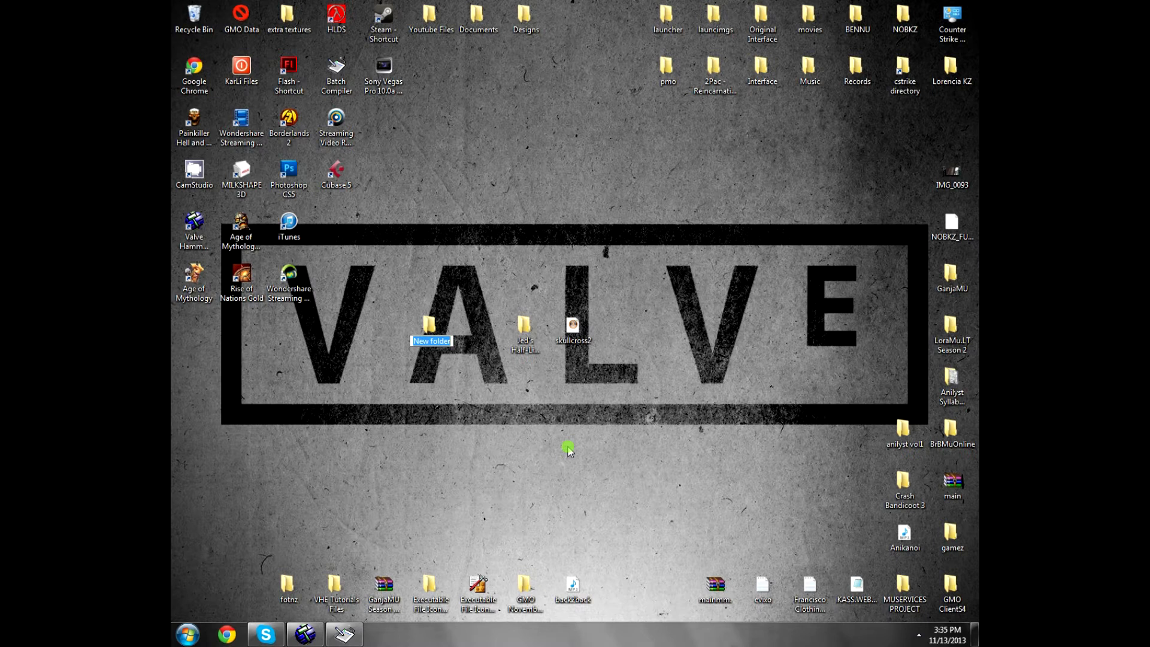
pyautogui.write('test')
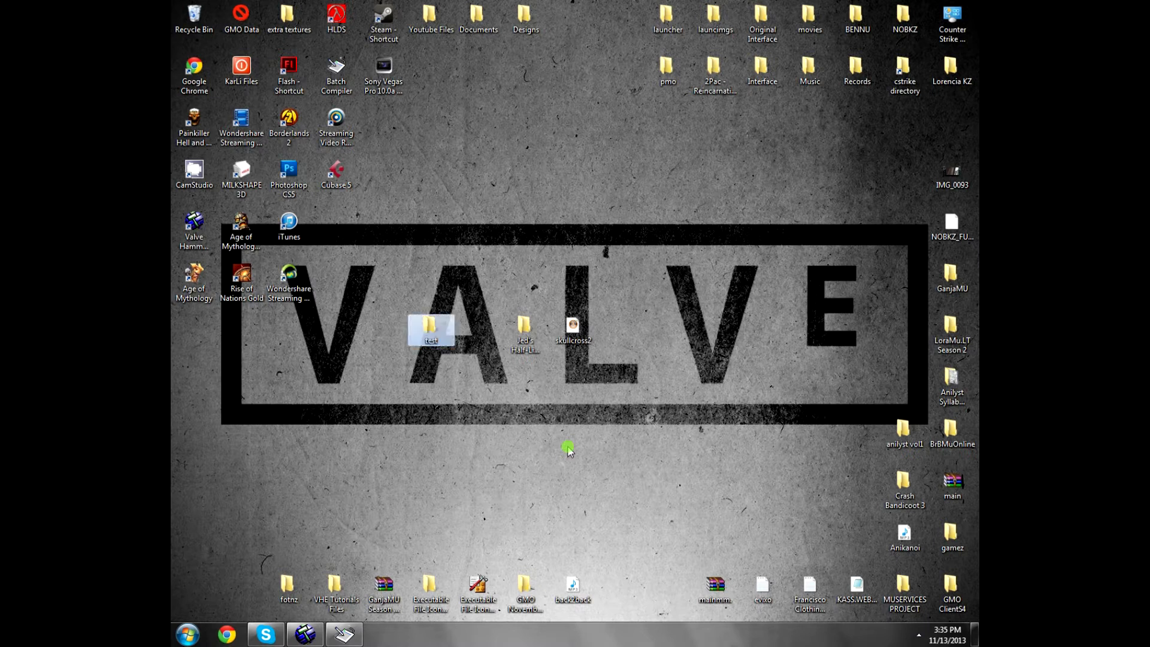
# Step: Move the skullcross2 model into the test folder and open the cstrike directory
pyautogui.moveTo(572, 325); pyautogui.dragTo(431, 376)
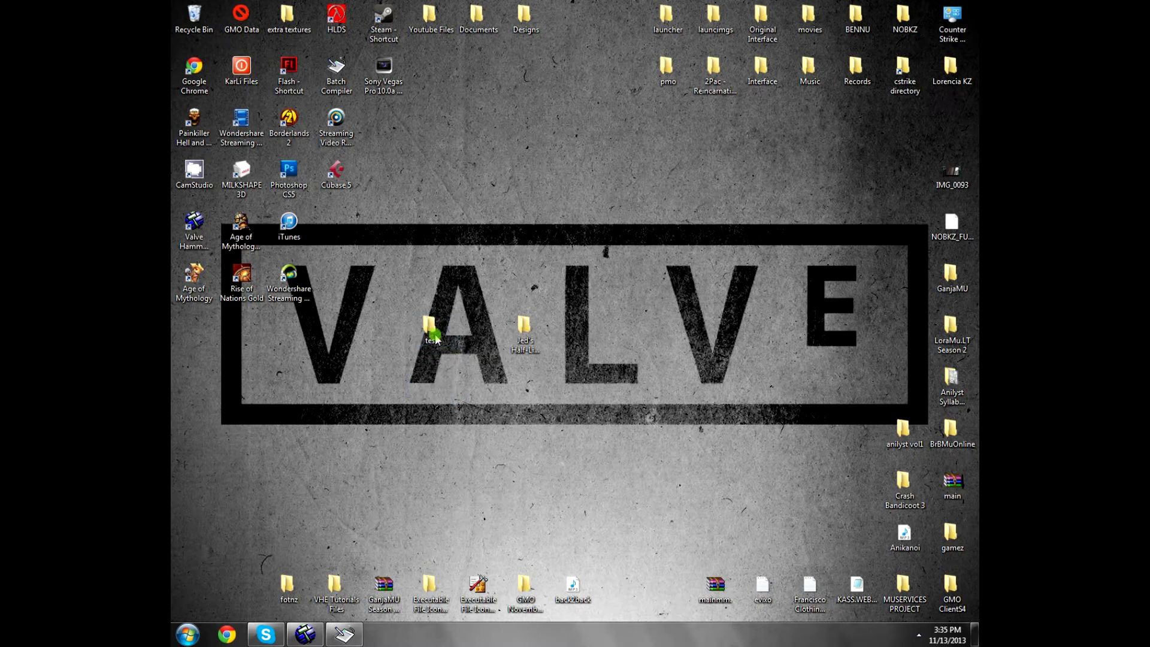
pyautogui.rightClick(431, 334)
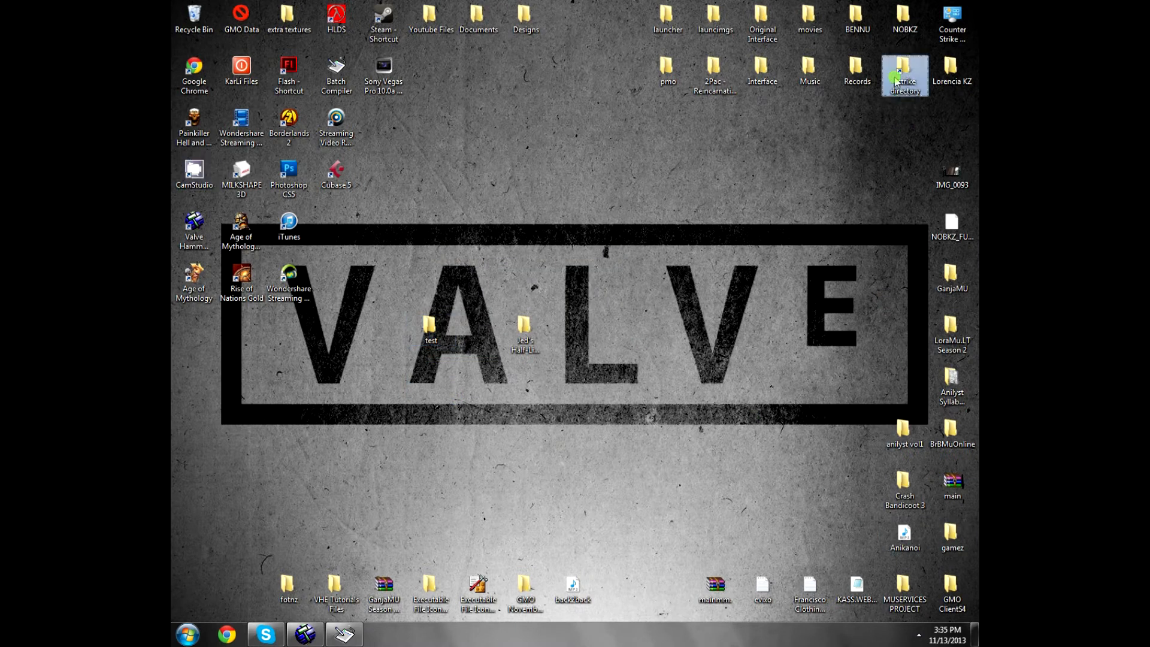
pyautogui.doubleClick(904, 75)
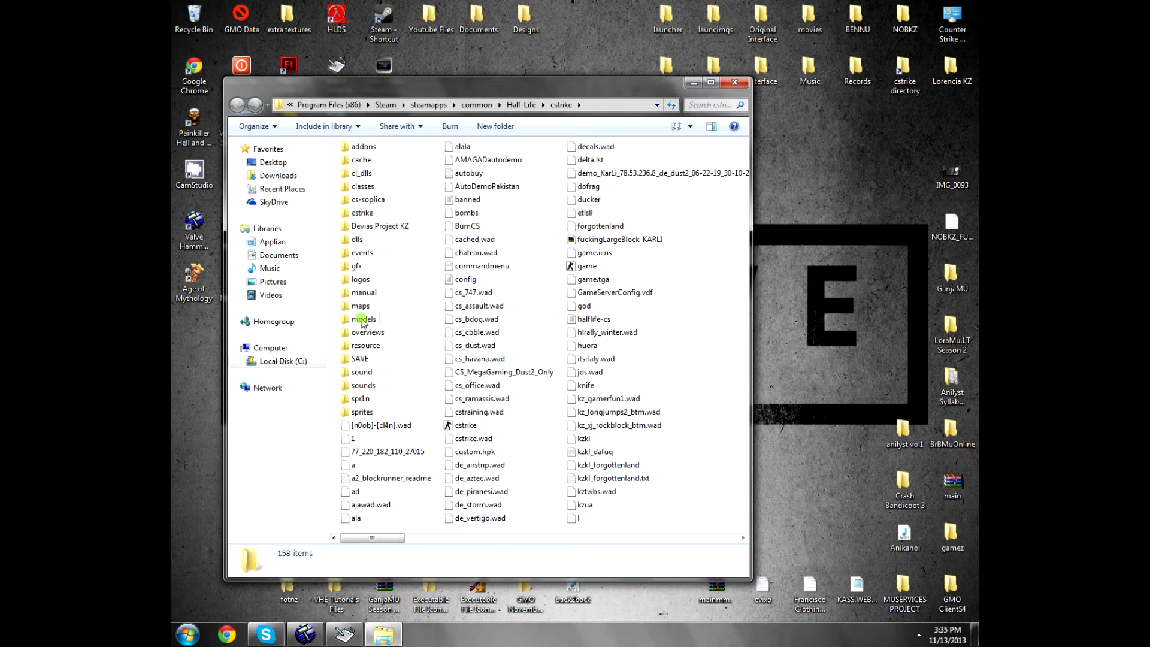
# Step: Browse into cstrike's models/test folder to confirm skullcross2.mdl is there
pyautogui.doubleClick(362, 318)
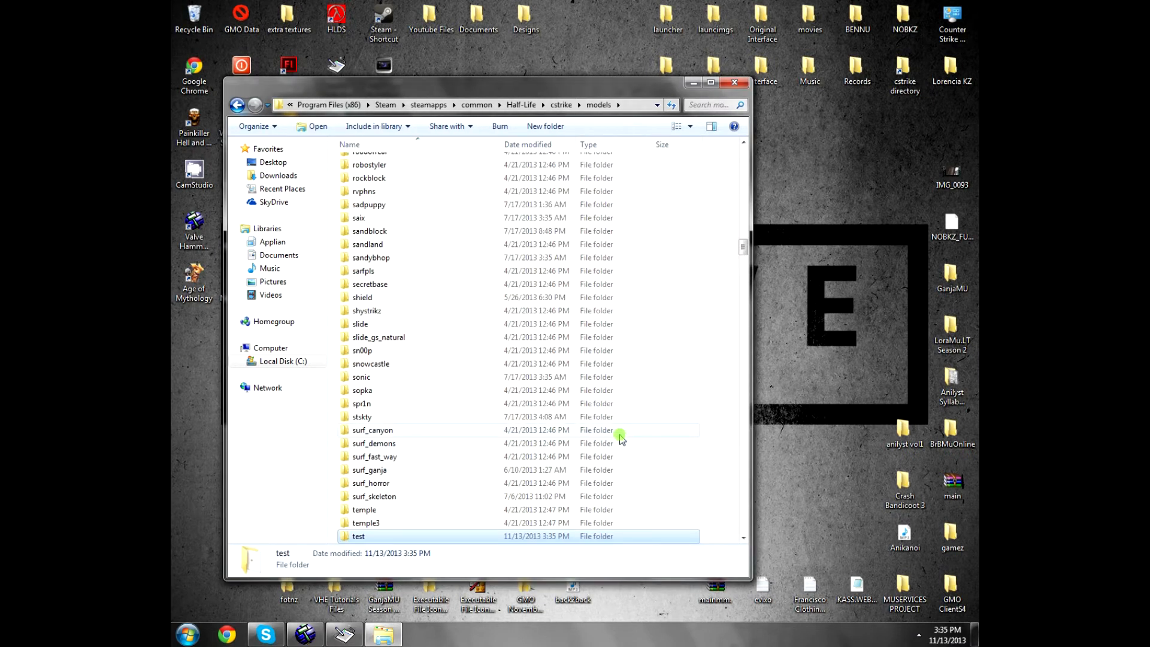
pyautogui.doubleClick(357, 536)
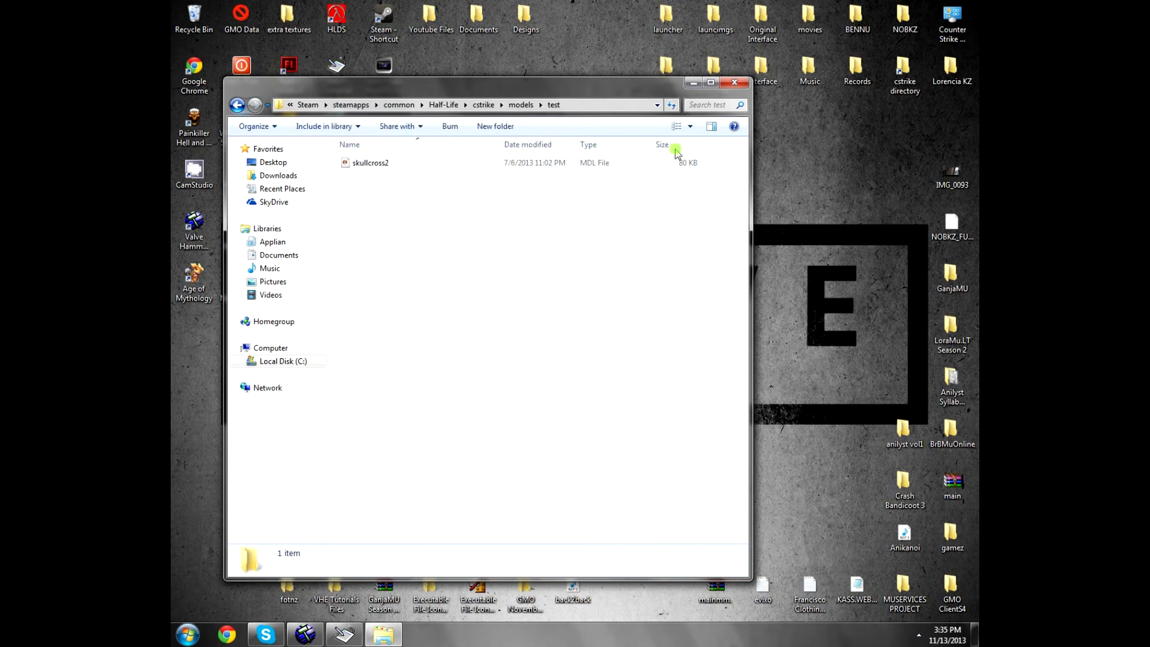
pyautogui.click(709, 81)
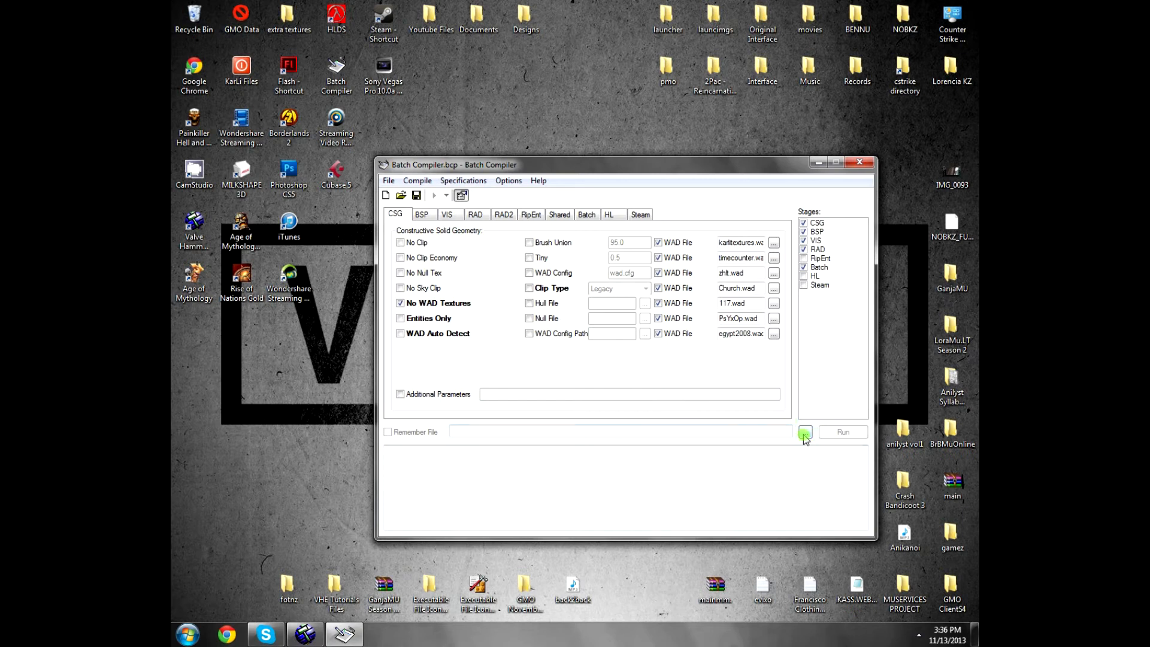
# Step: Compile testmodel.map into a testmodel BSP file with Batch Compiler
pyautogui.click(804, 432)
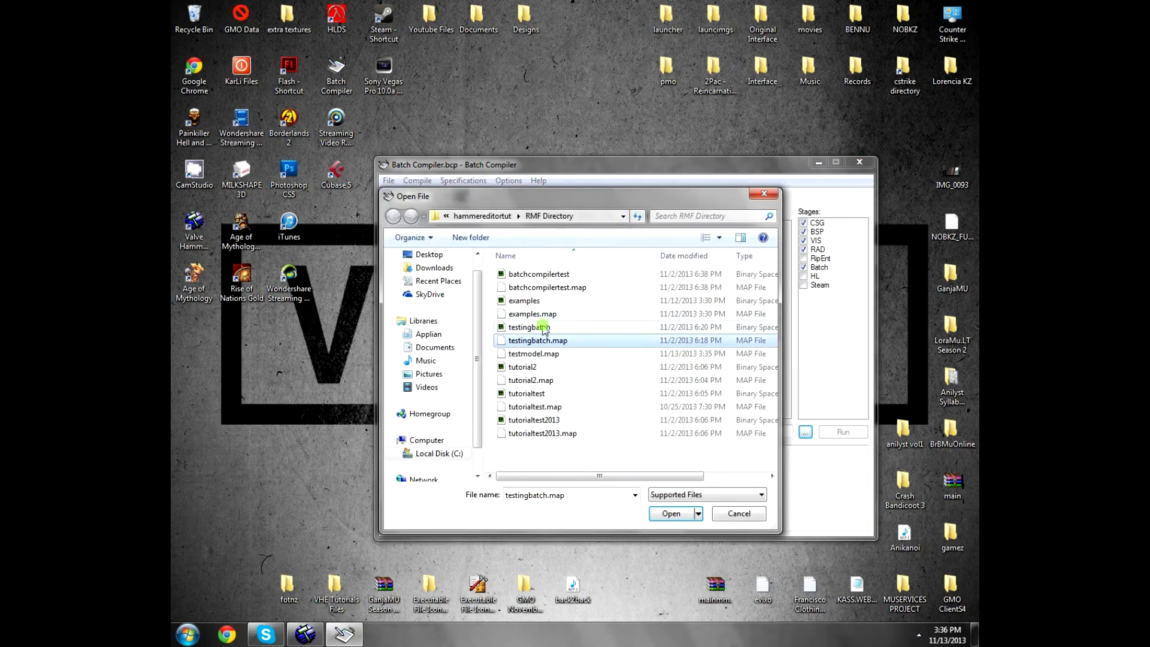
pyautogui.click(534, 353)
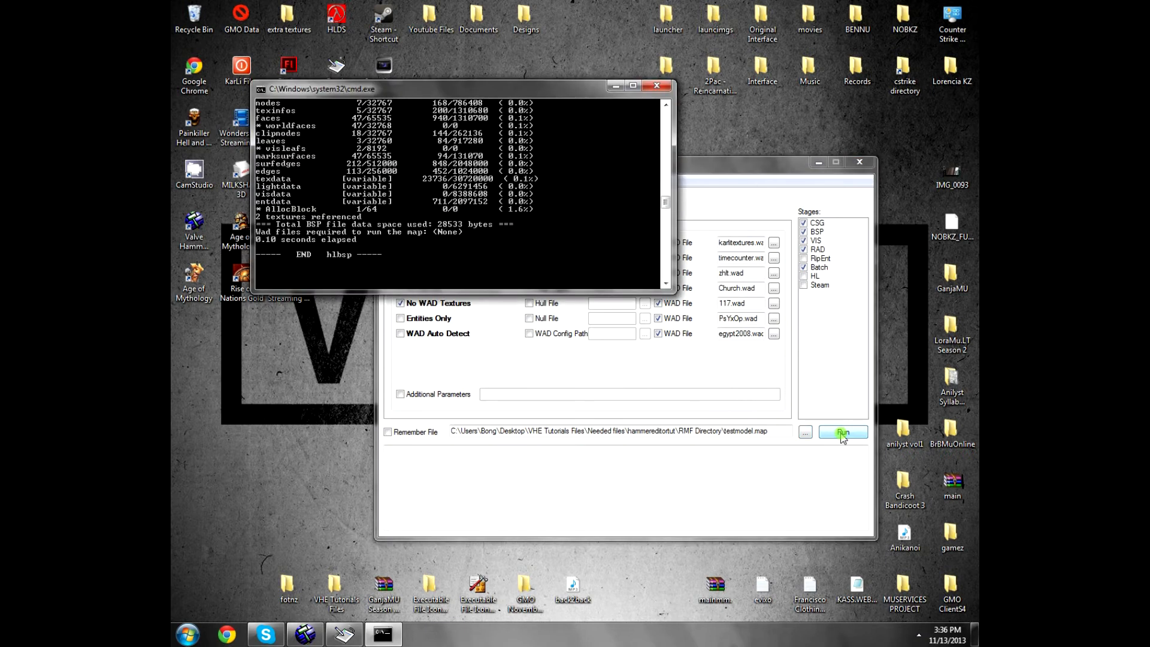
pyautogui.click(842, 431)
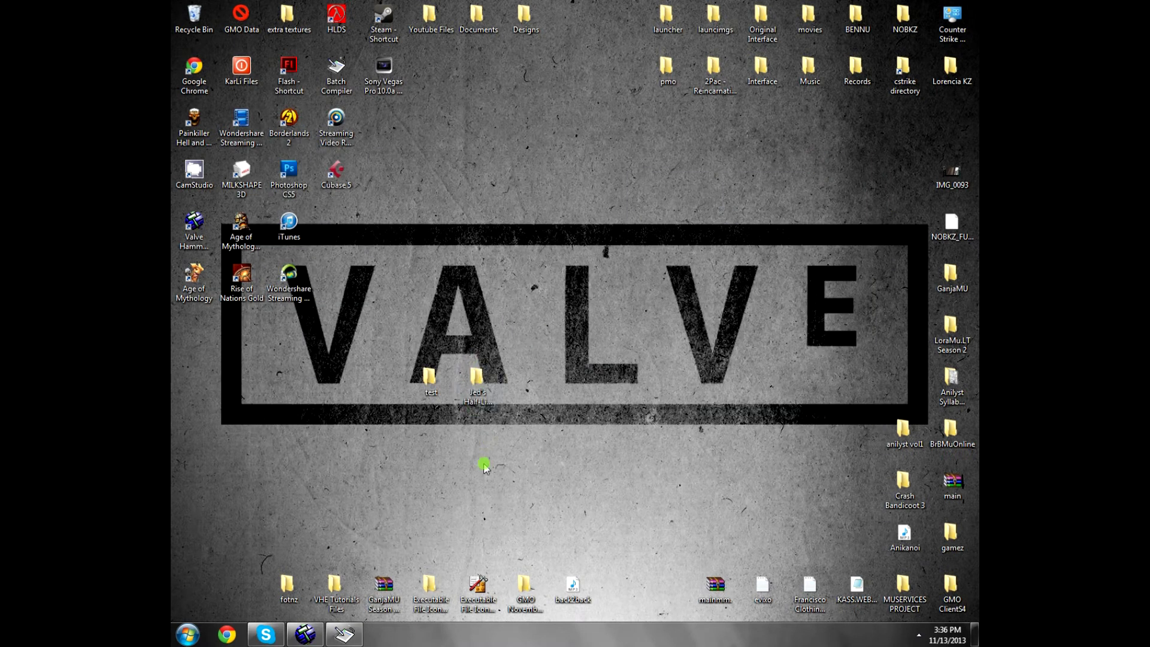
pyautogui.click(431, 378)
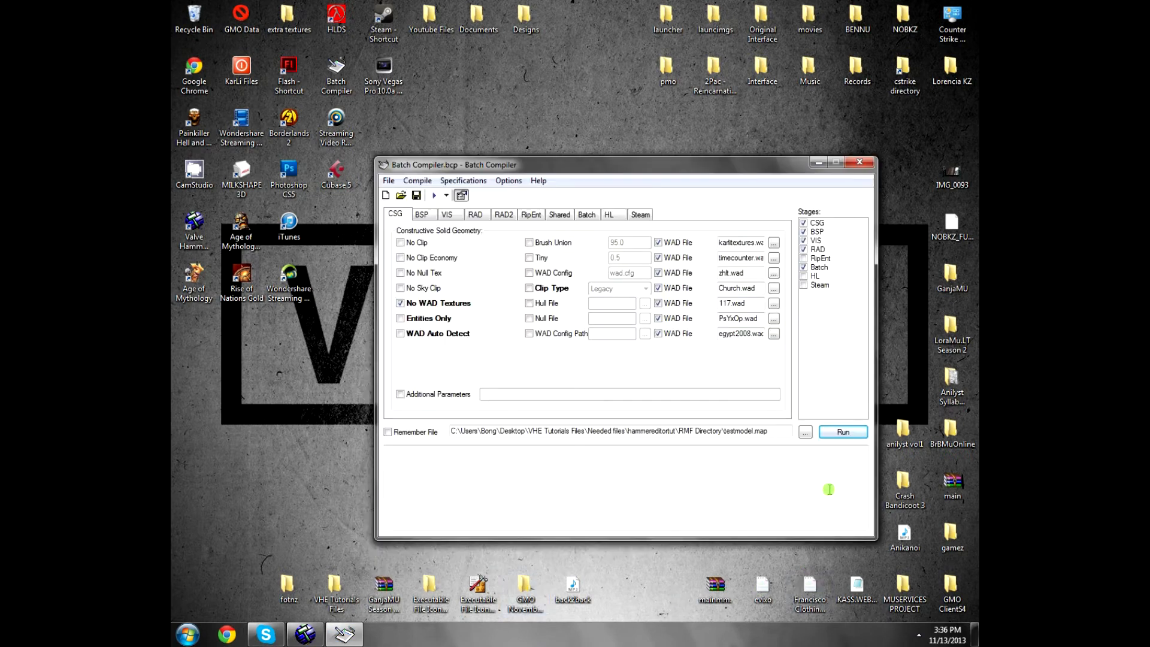
pyautogui.click(804, 432)
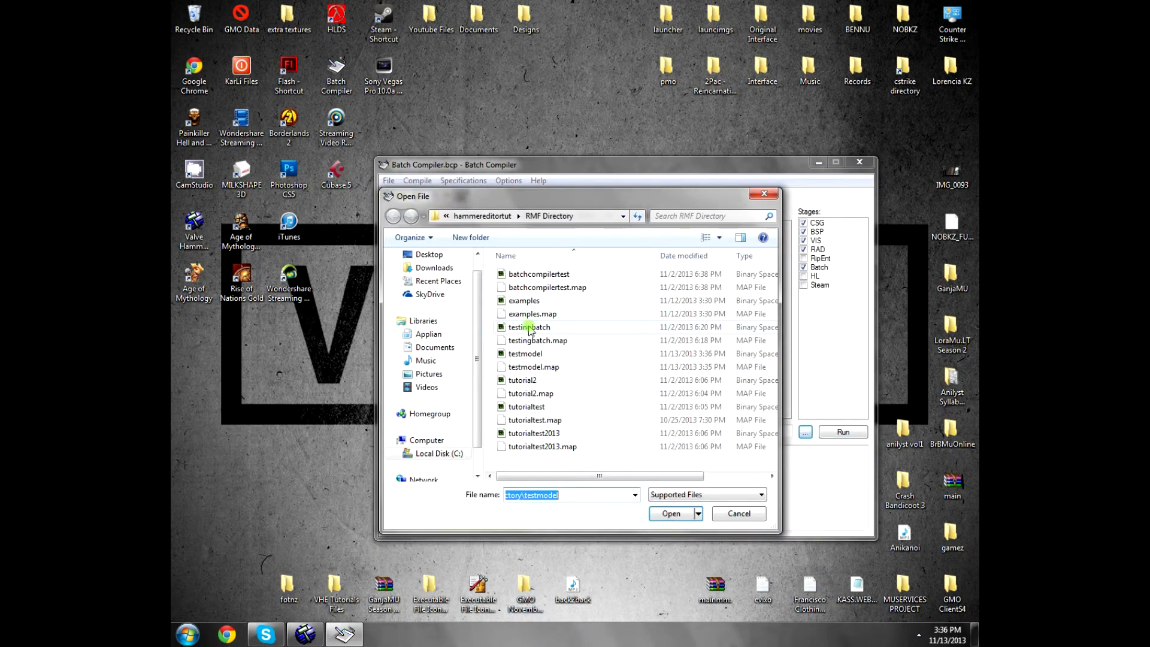
pyautogui.click(525, 353)
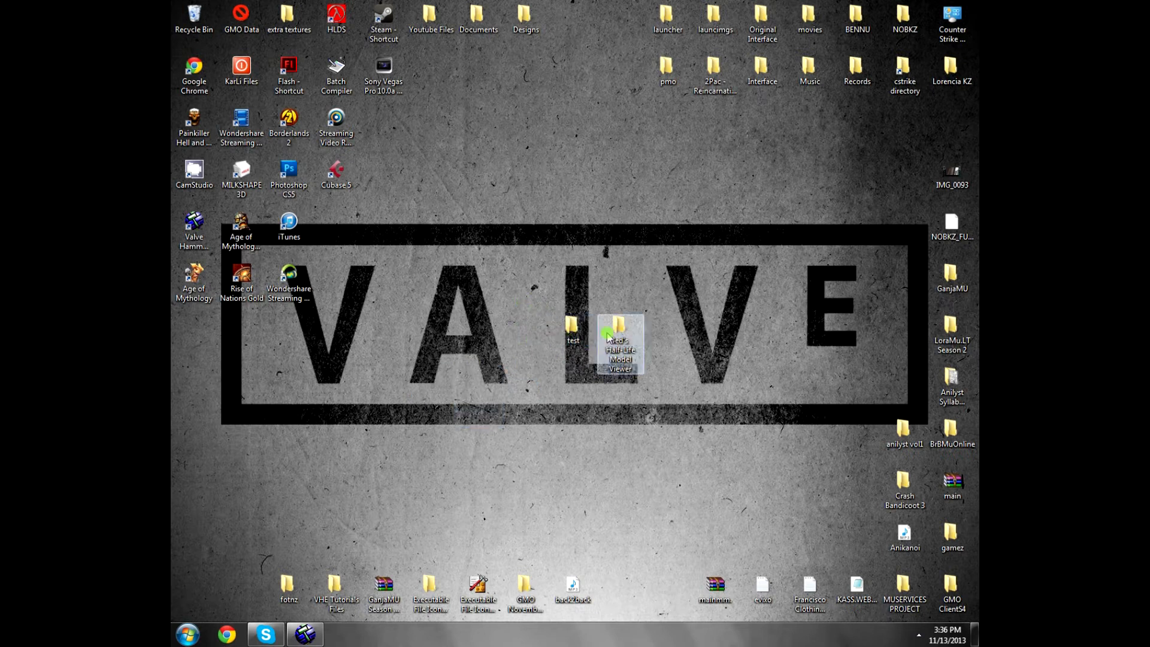
# Step: Launch Jed's Model Viewer and browse Load Model into the VHE Tutorials Files folder
pyautogui.doubleClick(618, 345)
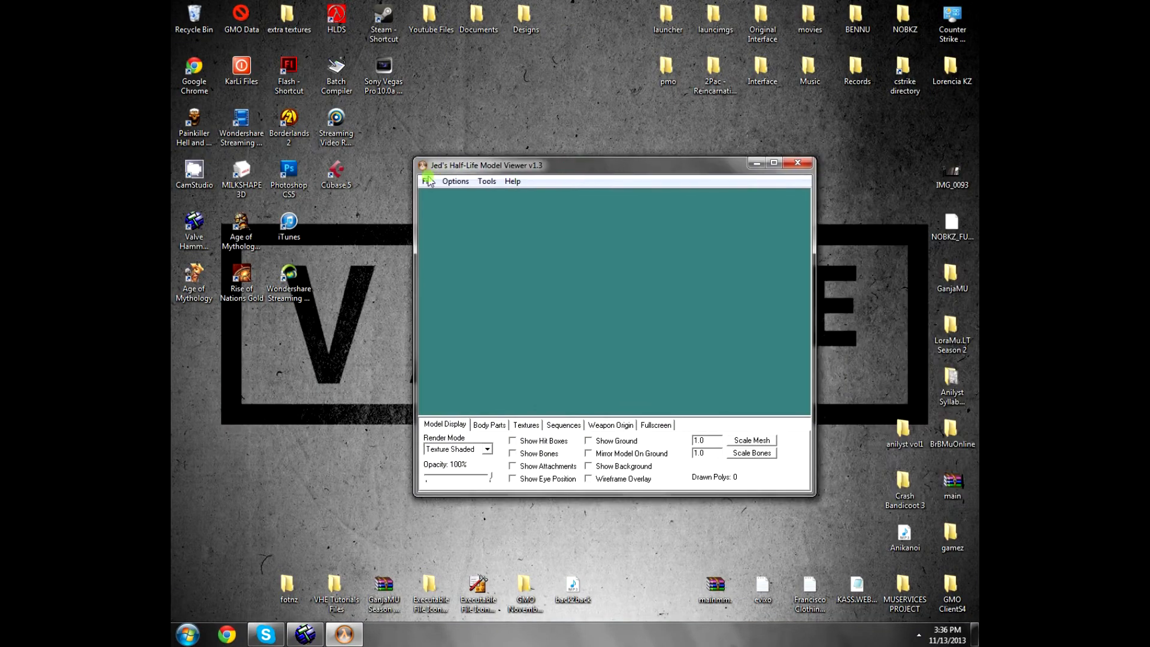
pyautogui.click(428, 181)
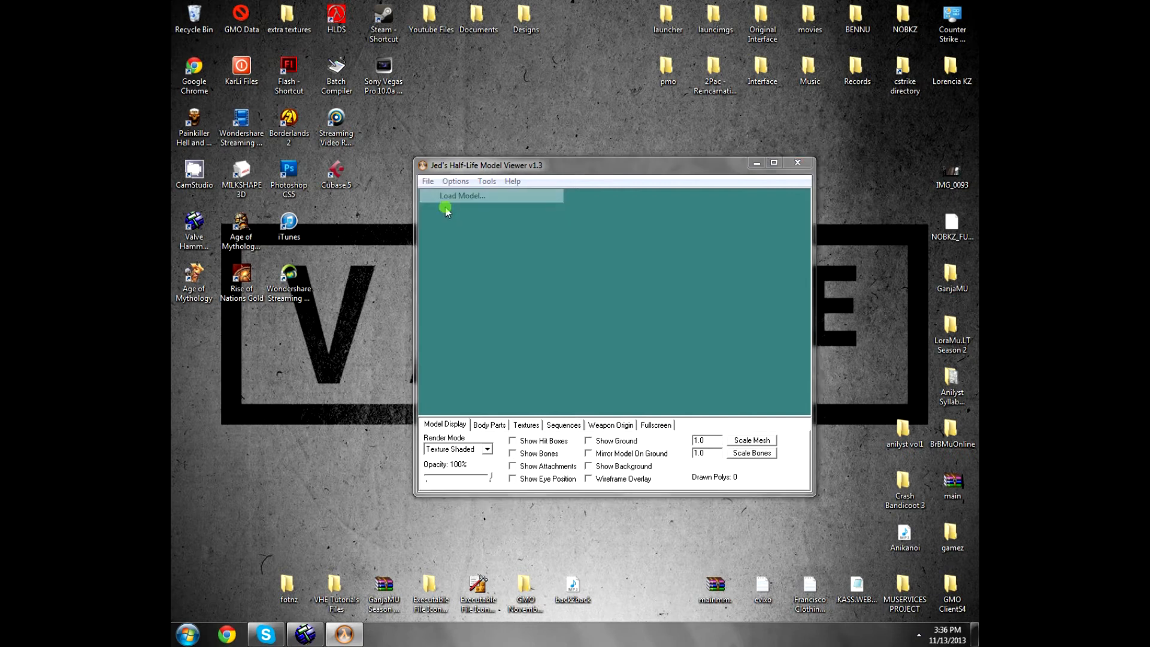
pyautogui.click(460, 195)
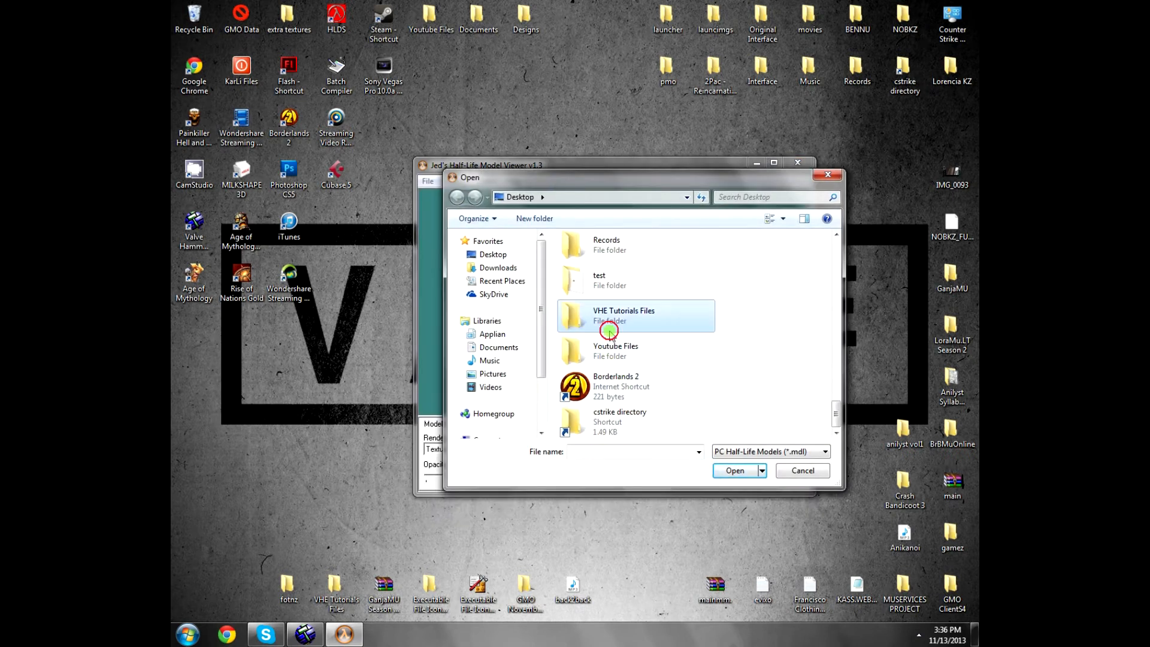
pyautogui.click(734, 470)
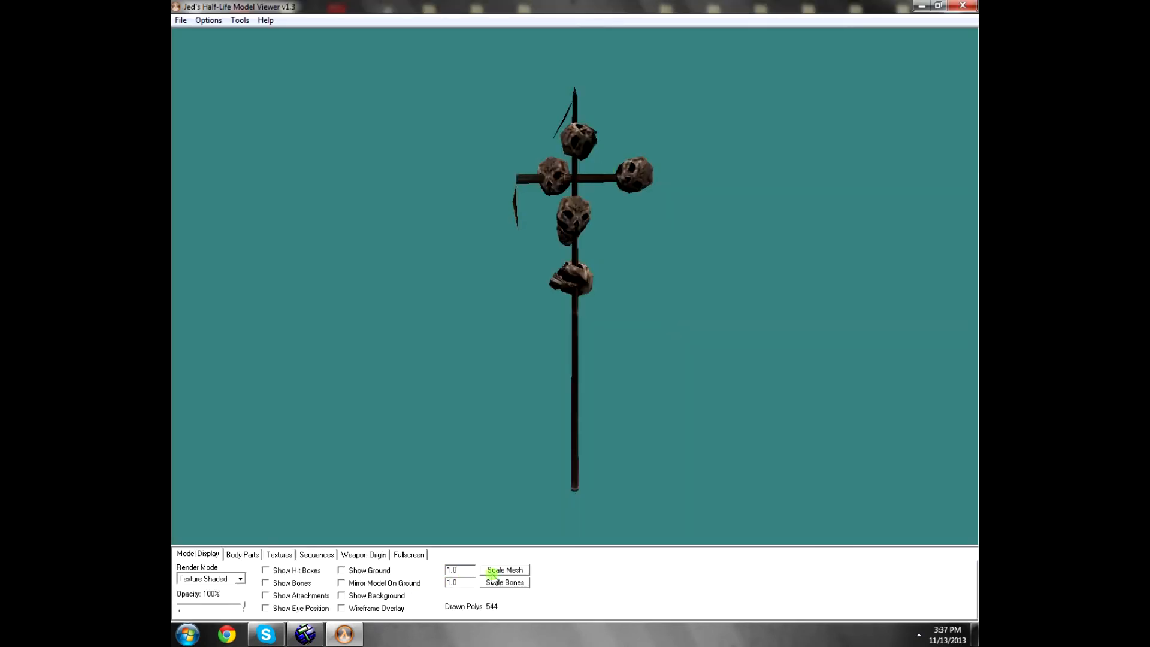
# Step: Scale the skull pole's mesh and bones by 2.0 and lower opacity to 37%
pyautogui.click(451, 582)
pyautogui.write('2')
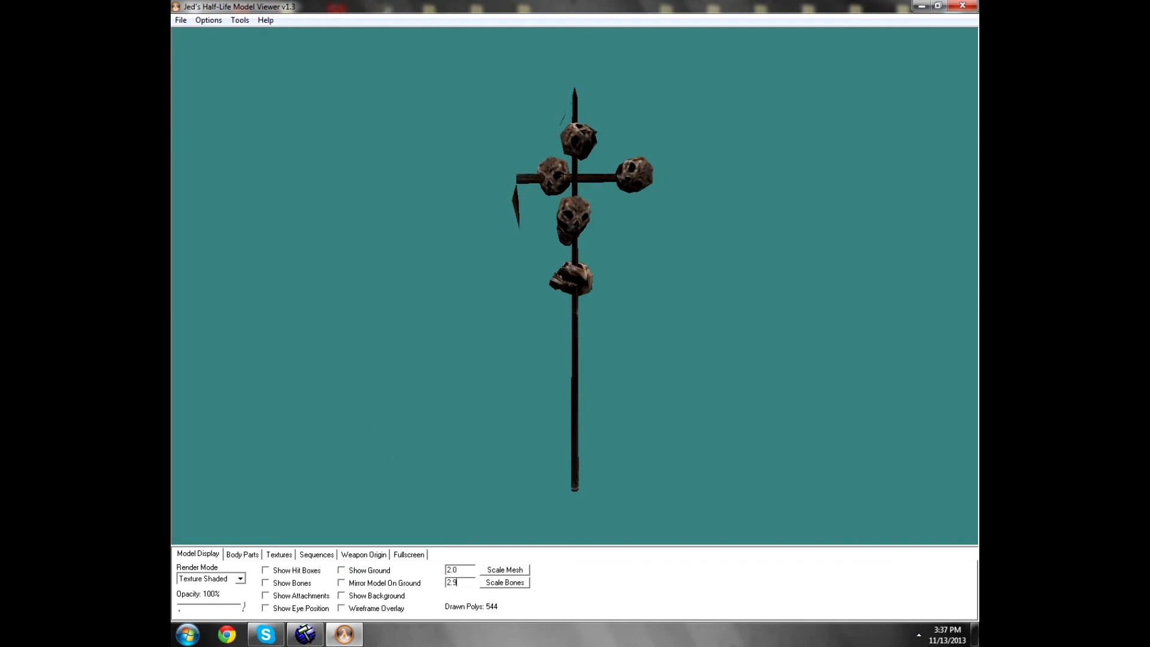
pyautogui.click(504, 581)
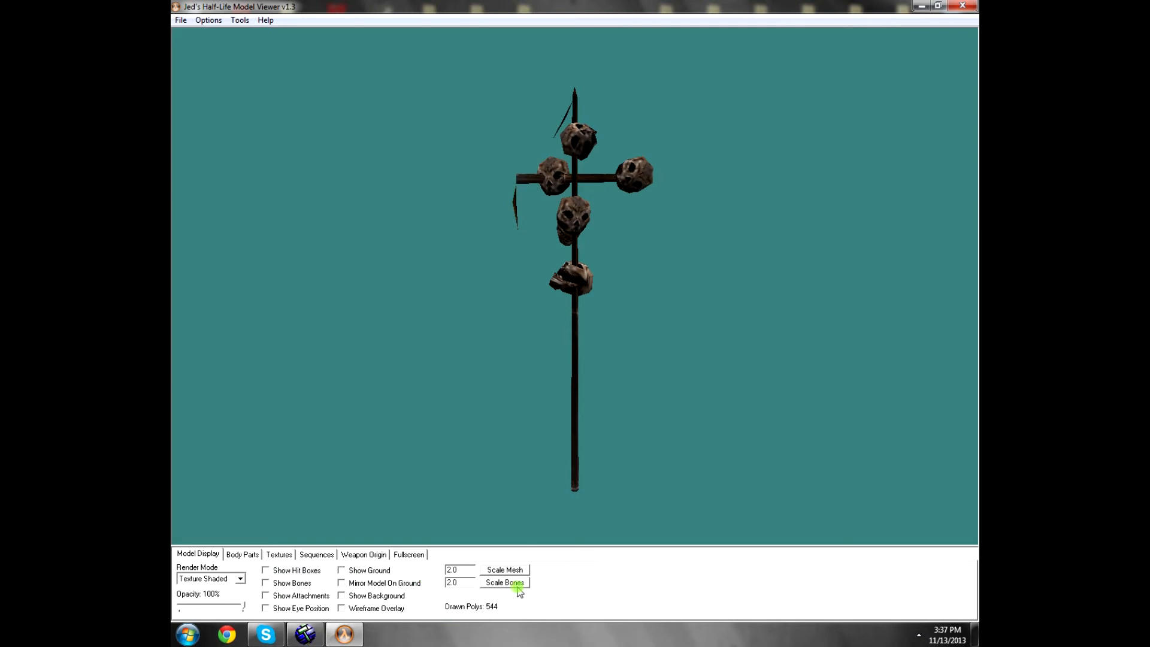
pyautogui.moveTo(517, 591); pyautogui.dragTo(571, 401)
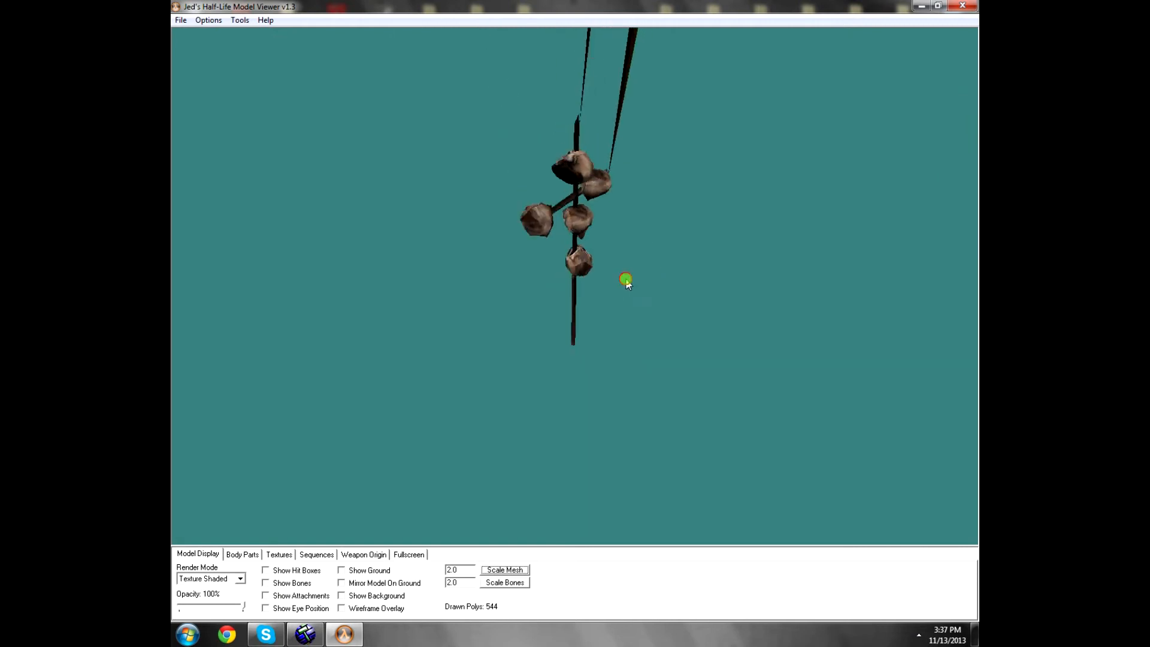
pyautogui.moveTo(625, 281); pyautogui.dragTo(673, 350)
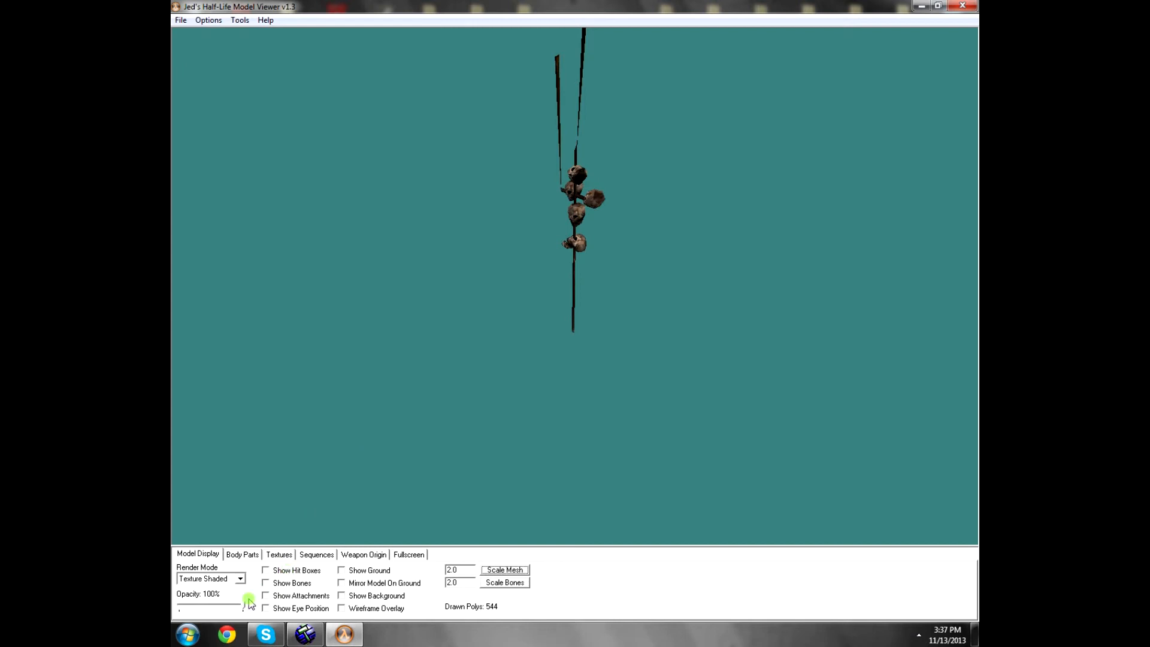
pyautogui.moveTo(248, 605); pyautogui.dragTo(204, 605)
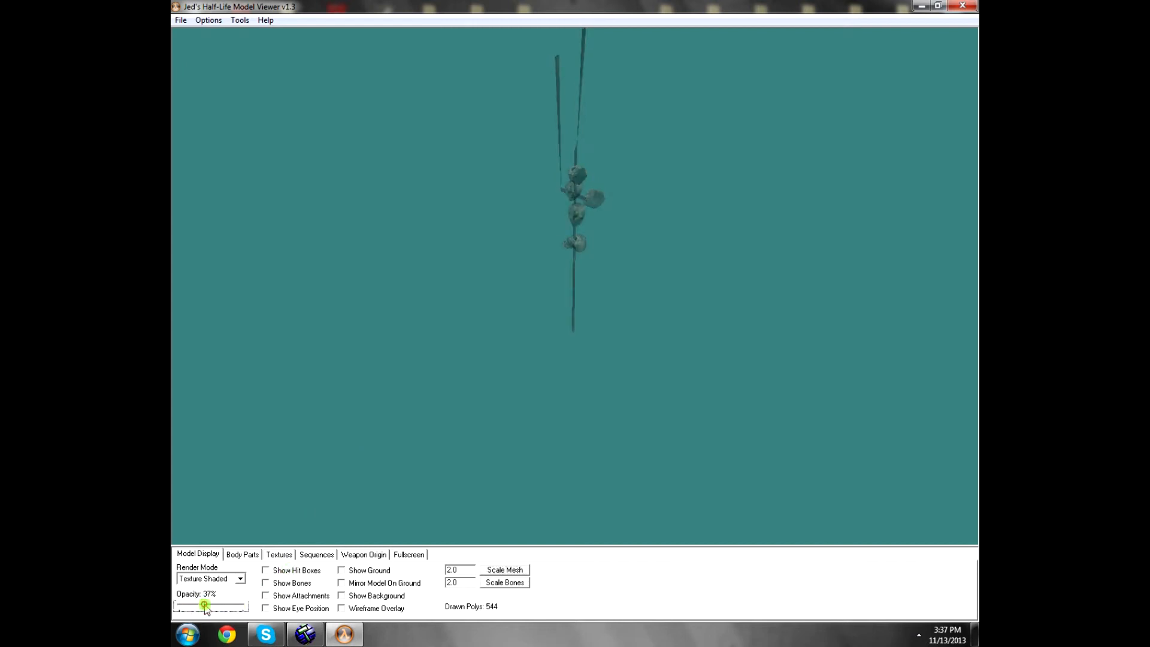
# Step: View the skull pole's body parts and skullpole.bmp texture, and adjust idle animation speed
pyautogui.click(278, 553)
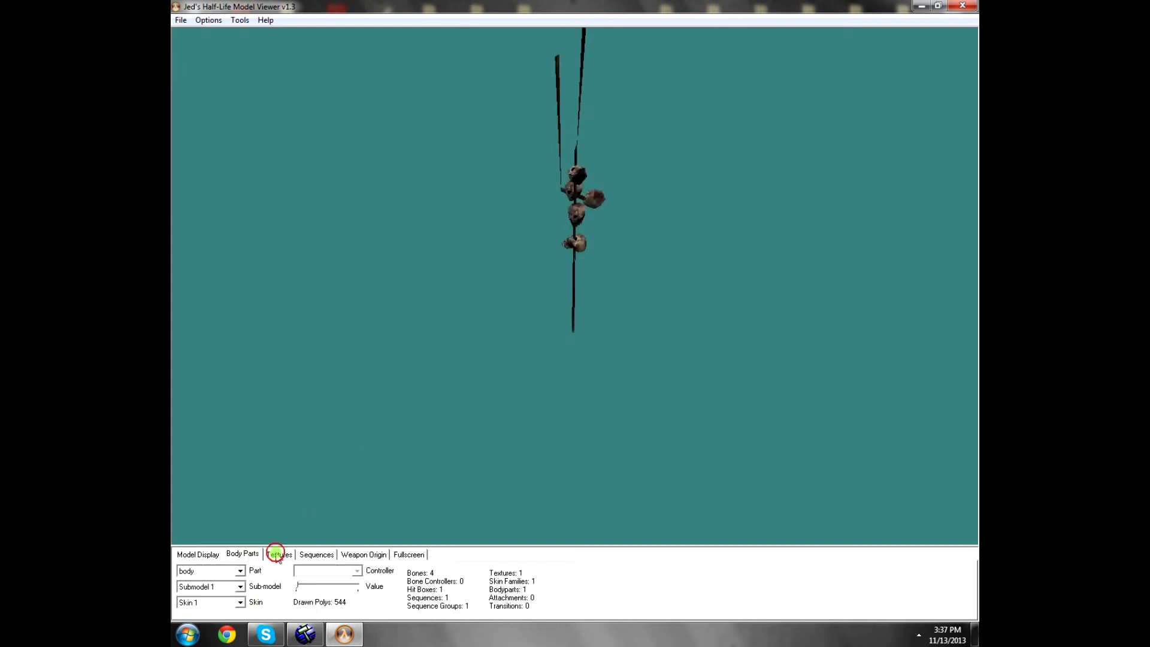
pyautogui.click(277, 553)
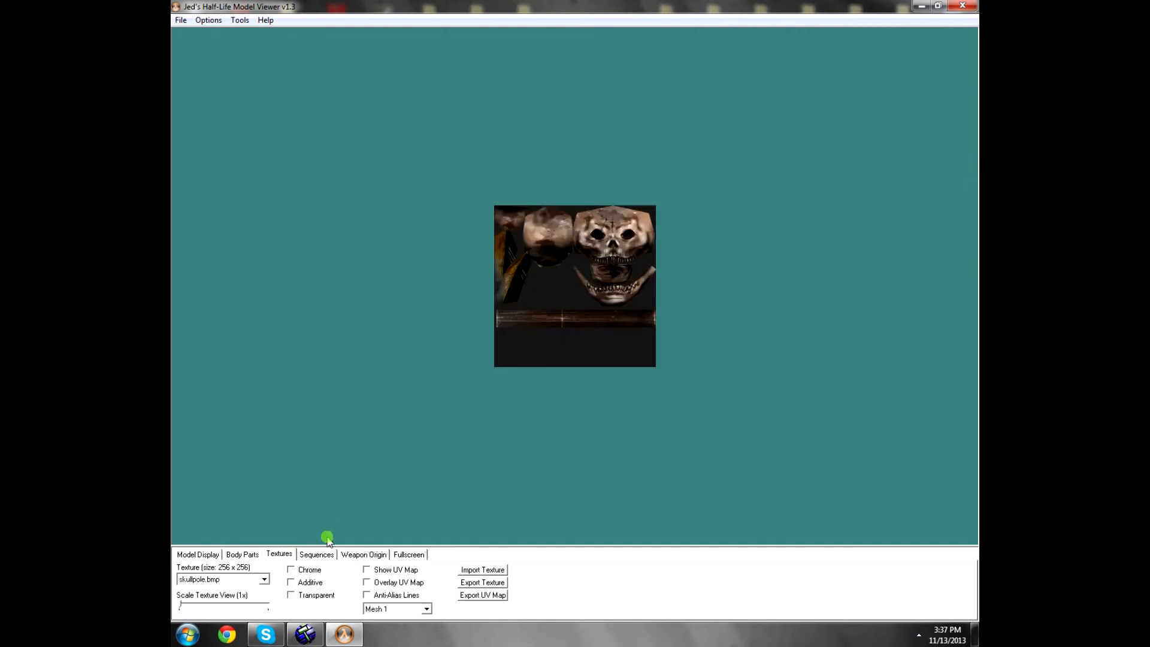
pyautogui.click(316, 553)
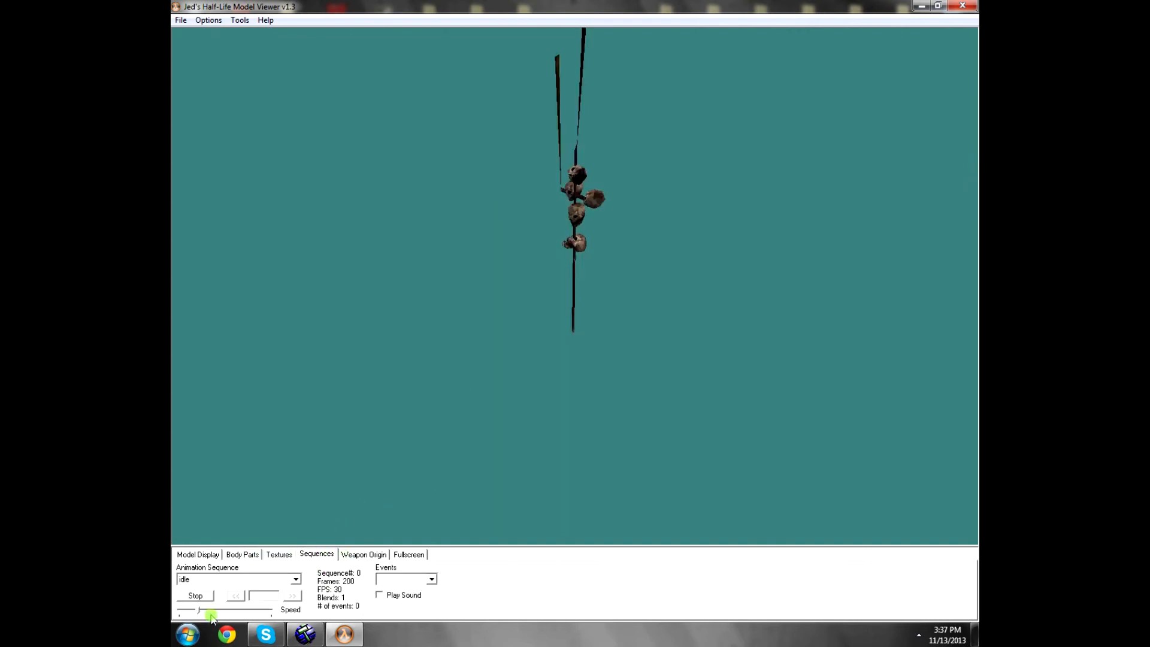
pyautogui.moveTo(211, 609); pyautogui.dragTo(186, 609)
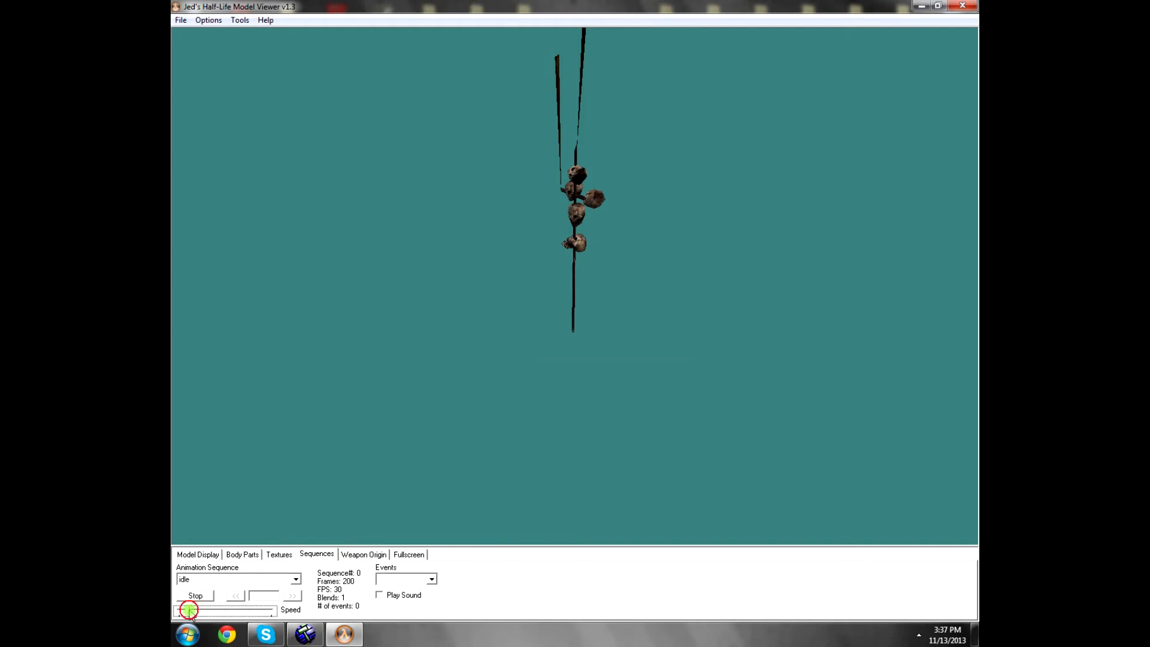
pyautogui.moveTo(187, 609); pyautogui.dragTo(202, 610)
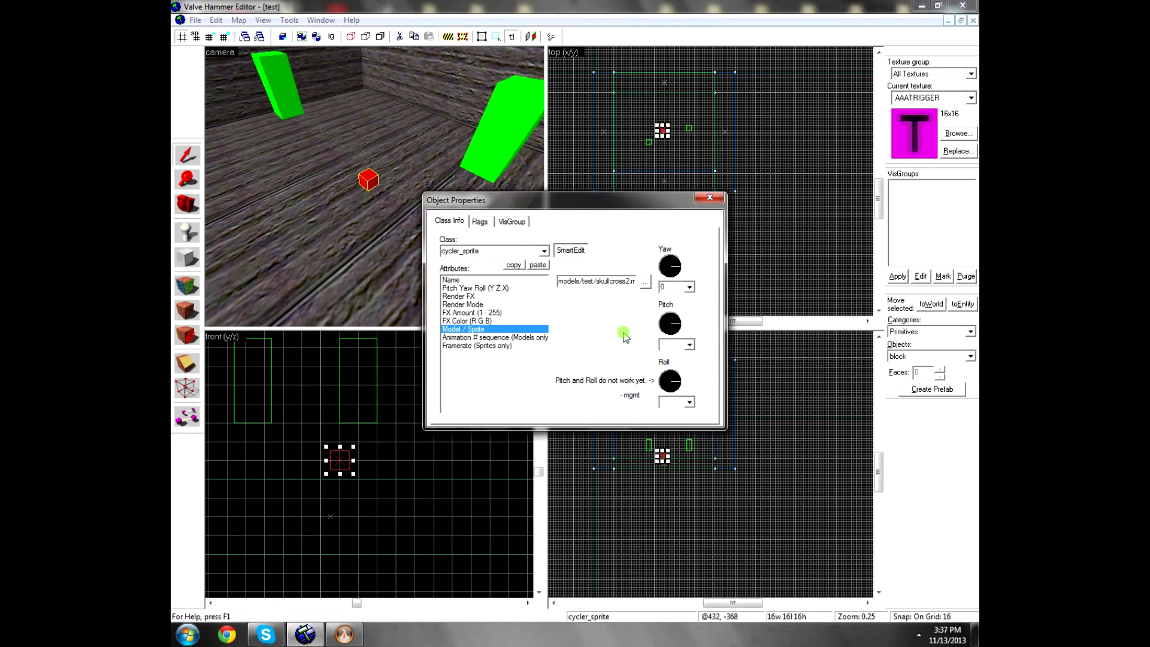
# Step: Review the cycler_sprite's model path and its Animation # sequence value of 3
pyautogui.click(495, 337)
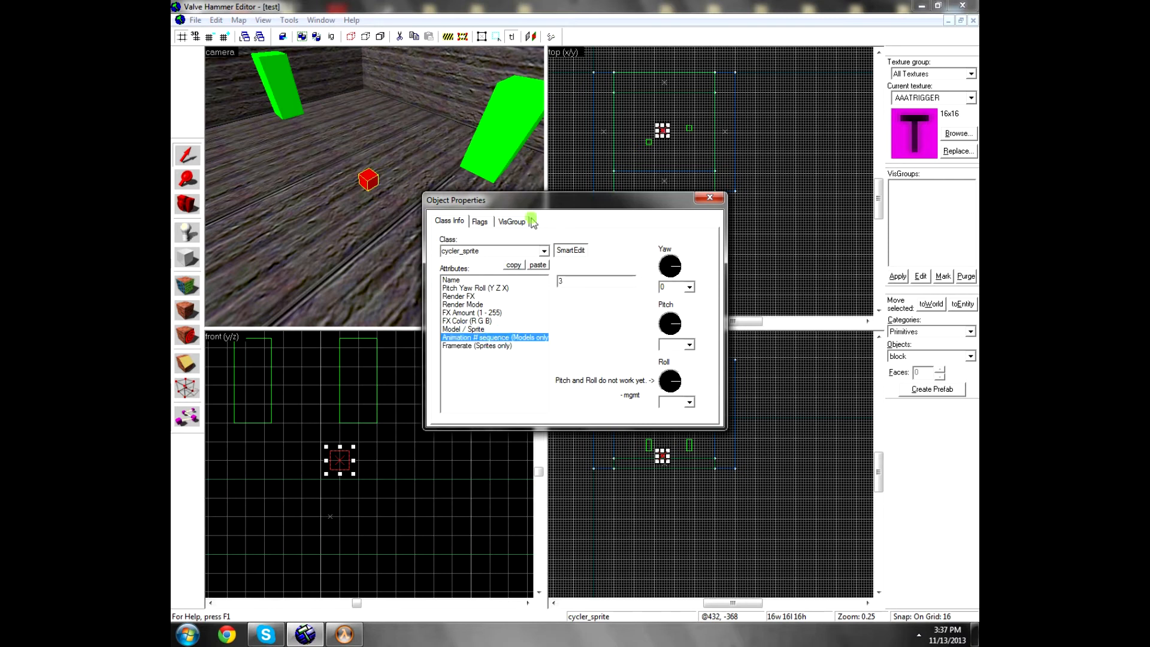
pyautogui.click(709, 197)
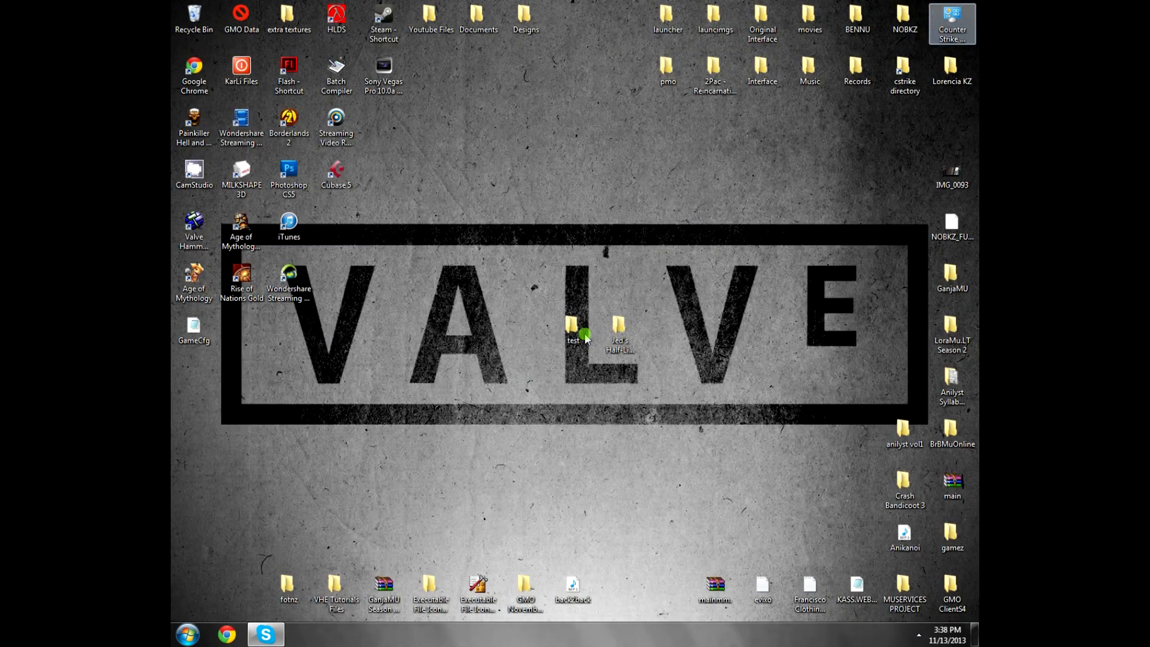
# Step: Search the computer for '.smd' files from the Start menu
pyautogui.moveTo(194, 330); pyautogui.dragTo(430, 278)
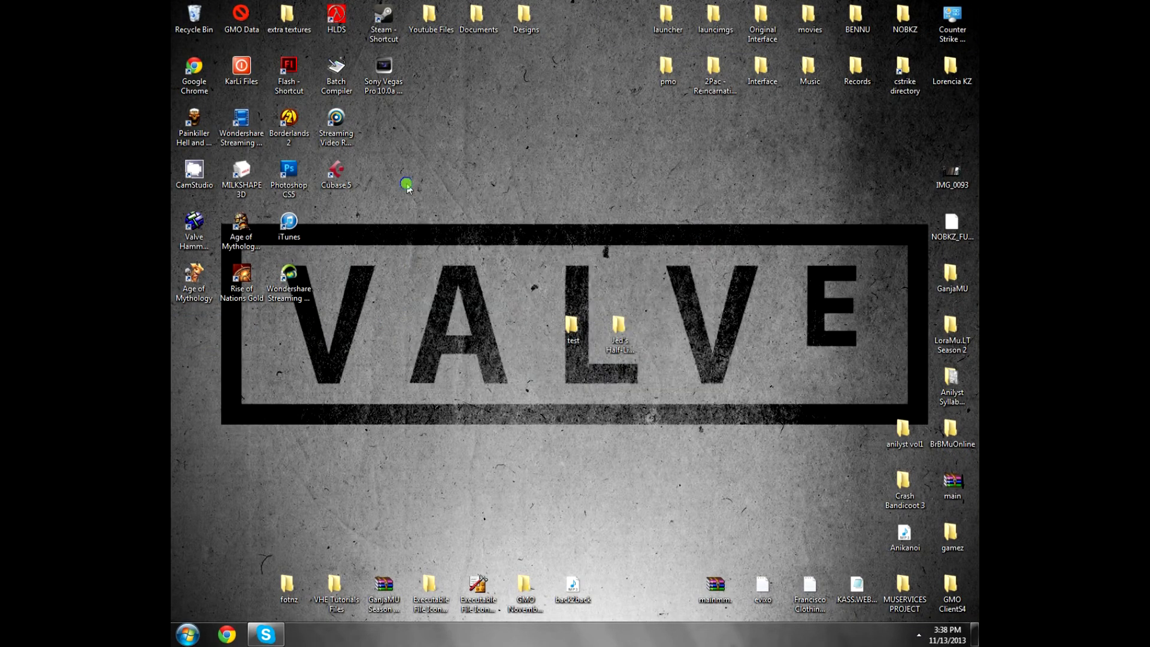
pyautogui.moveTo(485, 230)
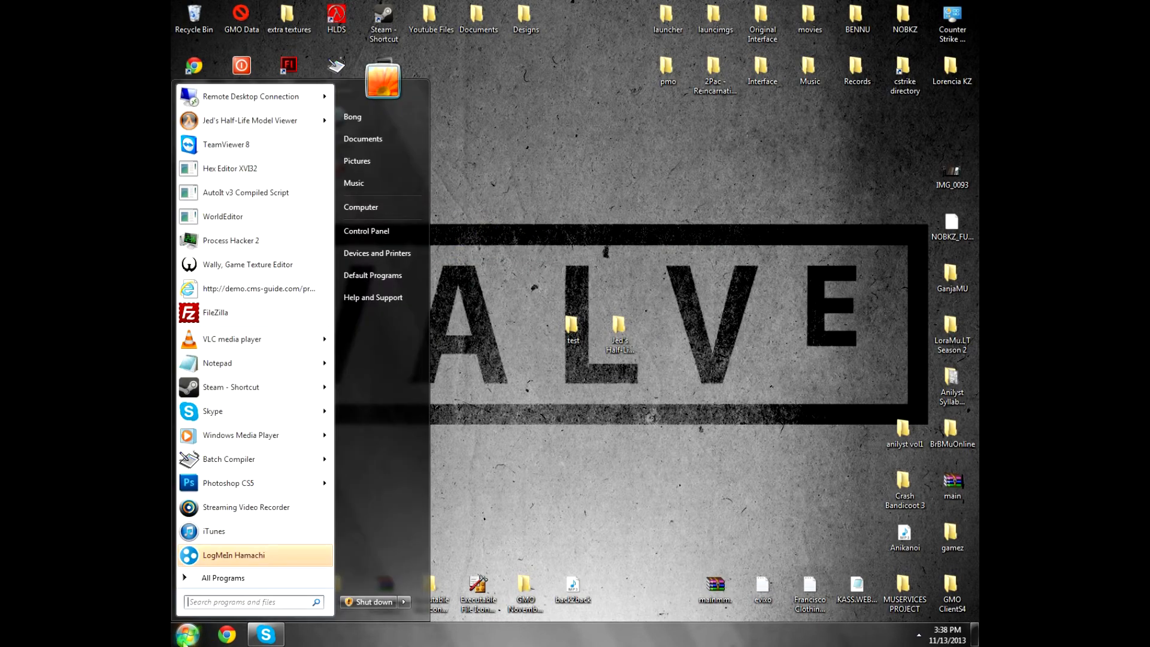
pyautogui.write('.smd')
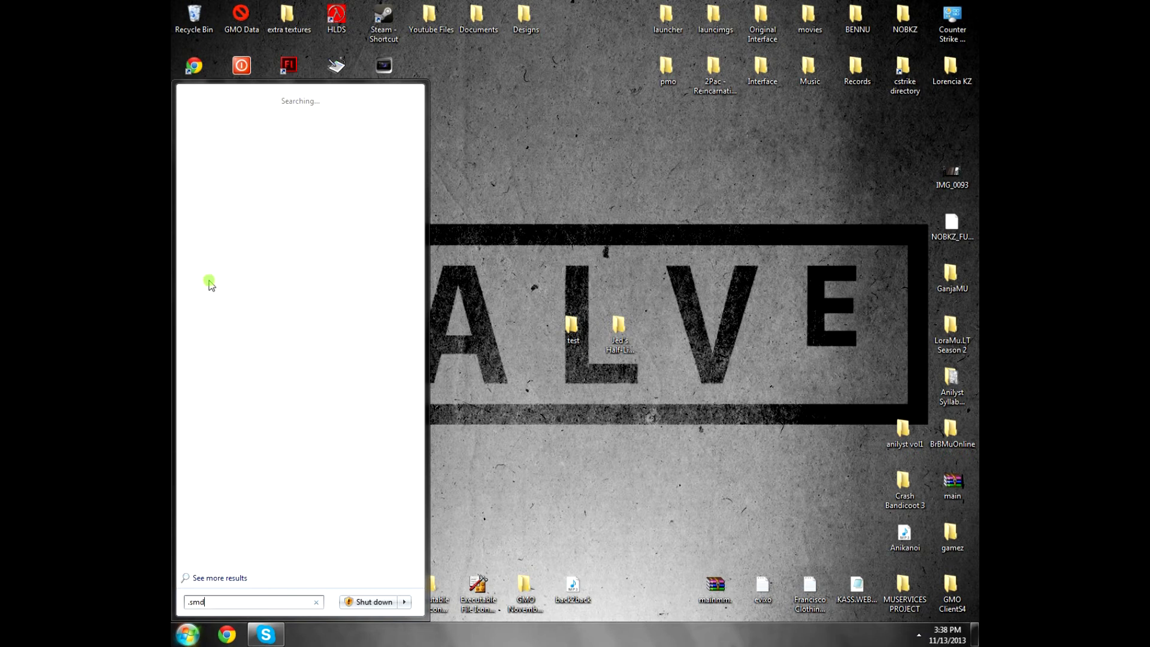
pyautogui.moveTo(201, 245)
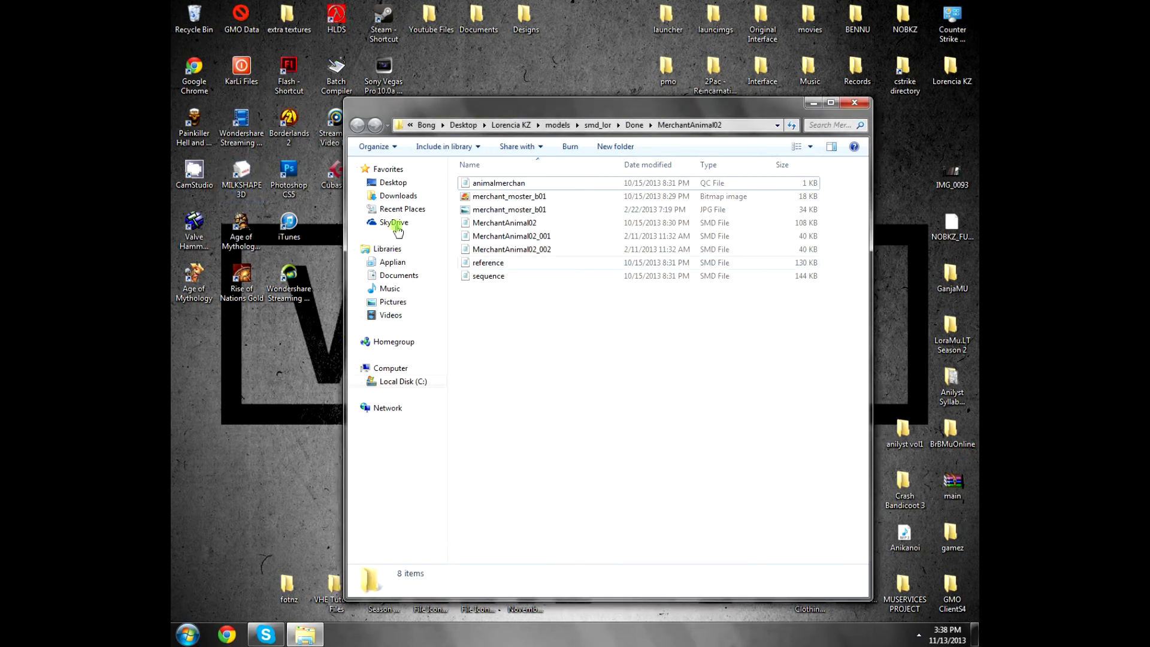
# Step: Open the MerchantAnimal02 folder of goat files and launch MilkShape 3D
pyautogui.moveTo(620, 103); pyautogui.dragTo(624, 101)
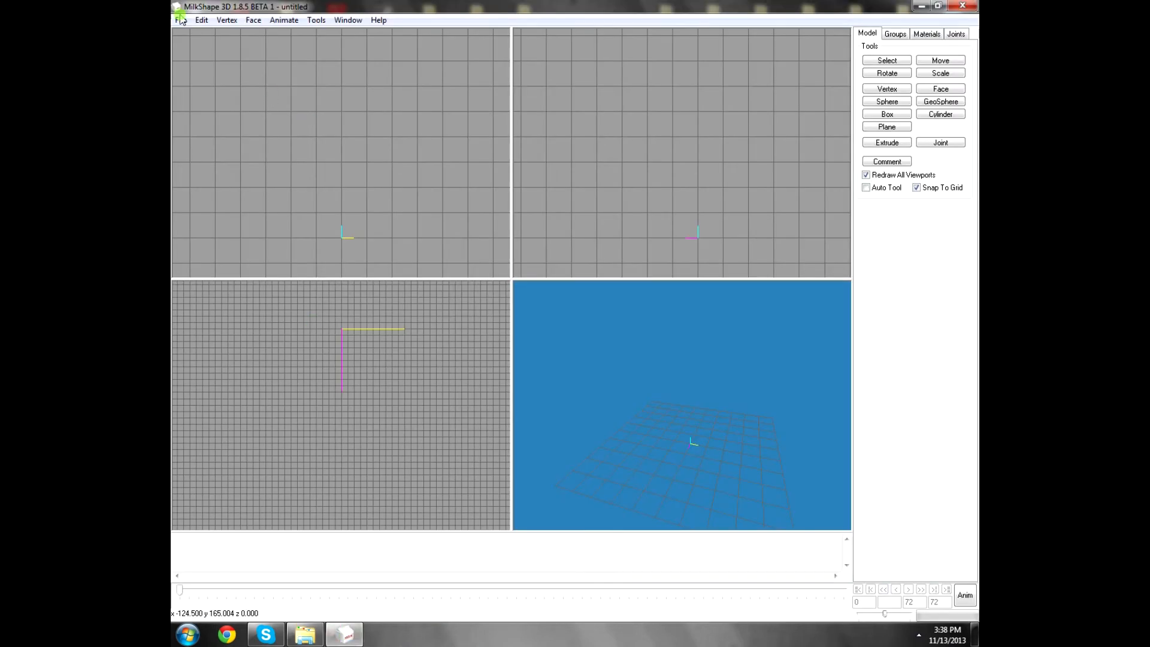
# Step: Open the MerchantAnimal02.smd goat model in MilkShape 3D
pyautogui.click(180, 20)
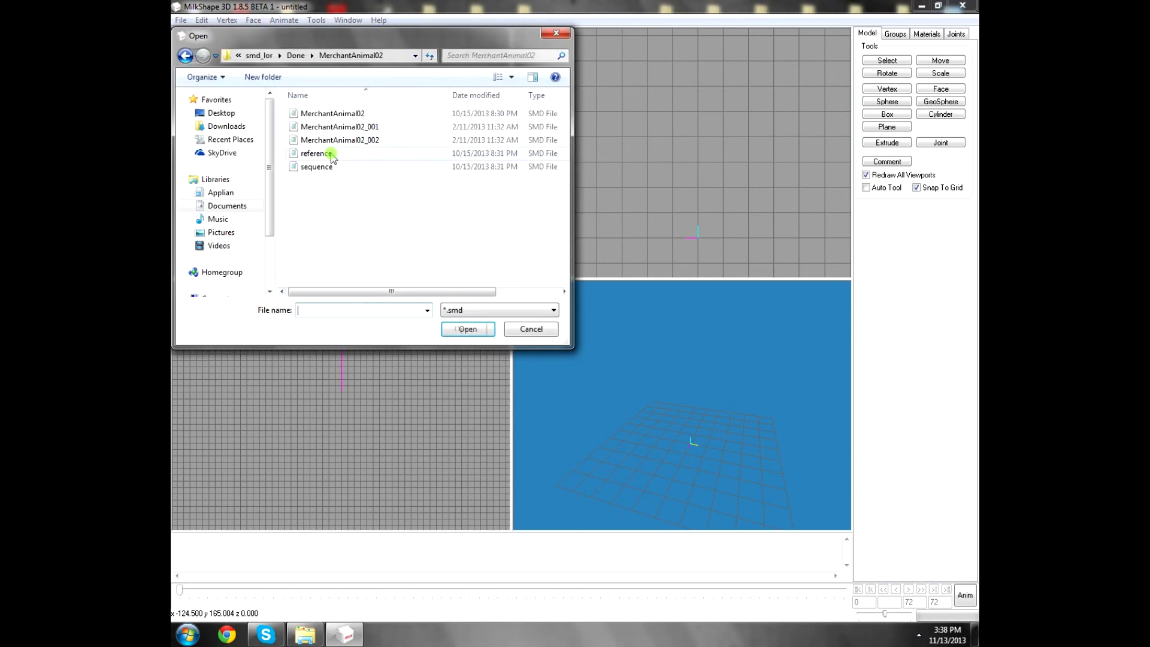
pyautogui.click(332, 113)
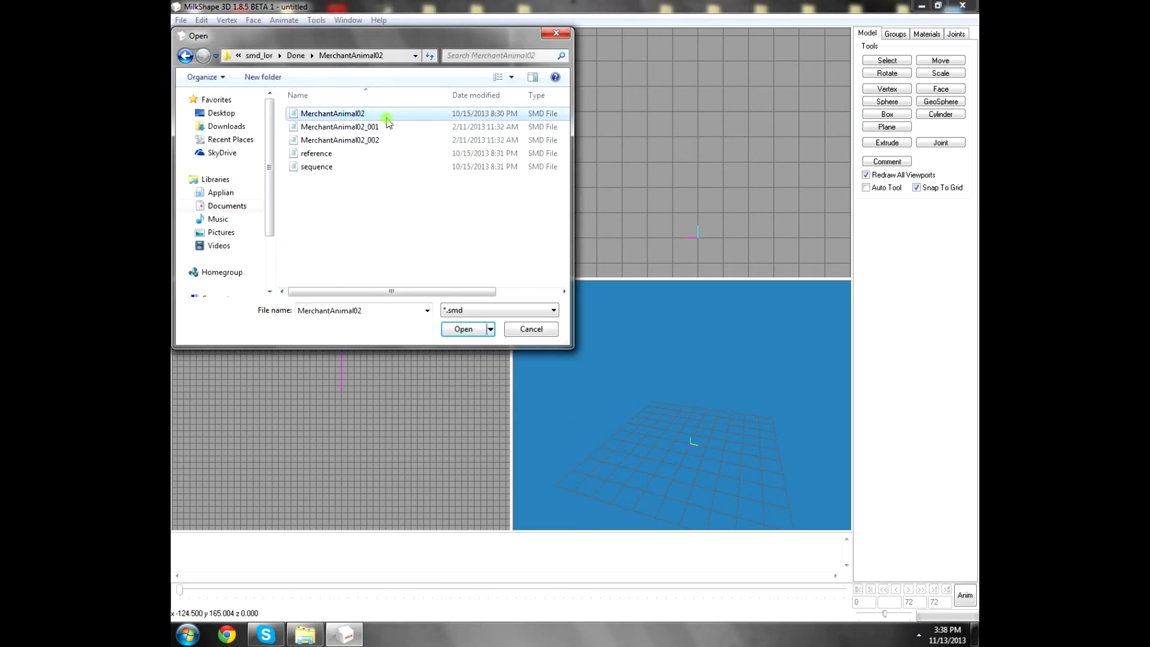
pyautogui.click(463, 329)
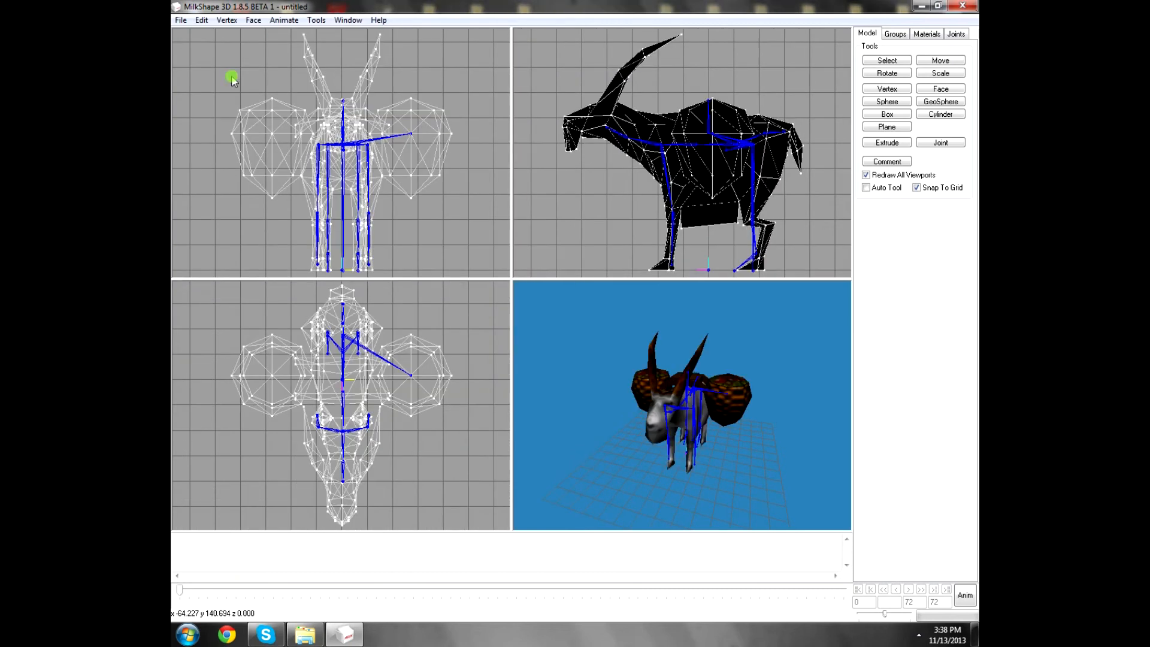
# Step: Import MerchantAnimal02_002.smd as the goat skeleton's animation
pyautogui.click(180, 19)
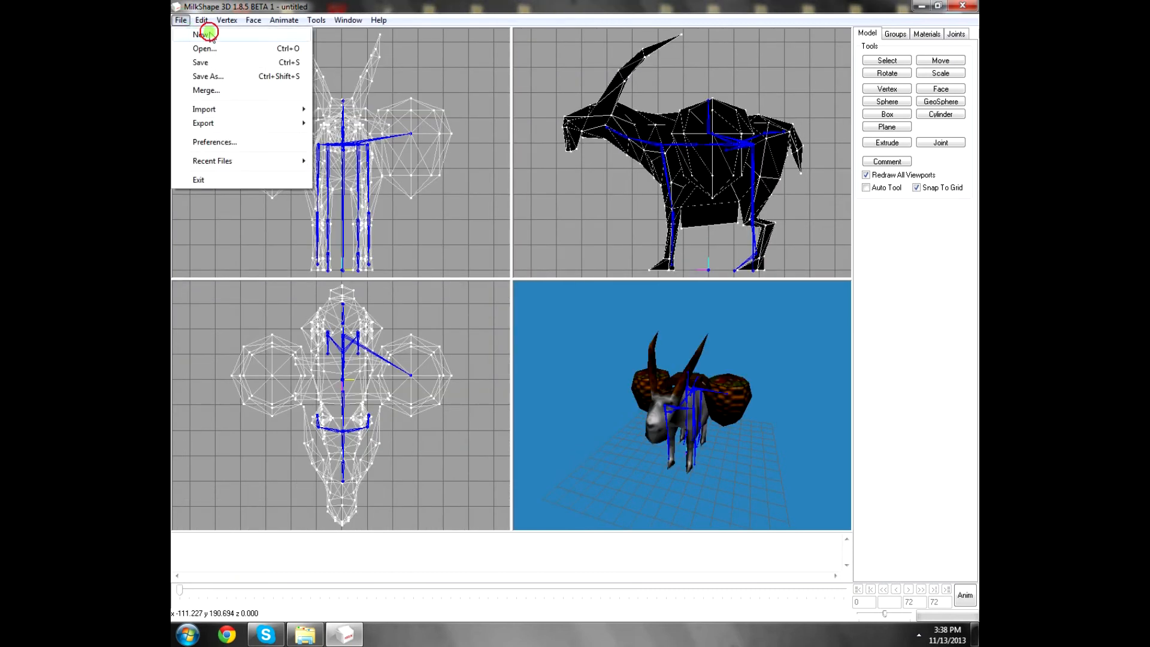
pyautogui.click(204, 108)
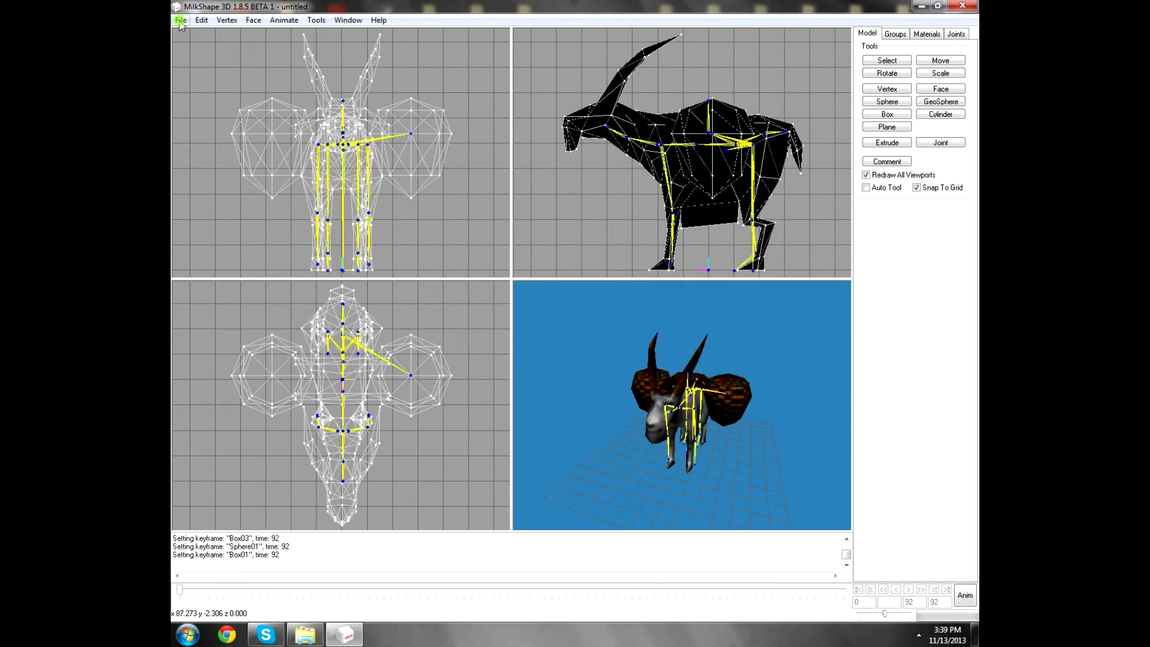
pyautogui.click(180, 20)
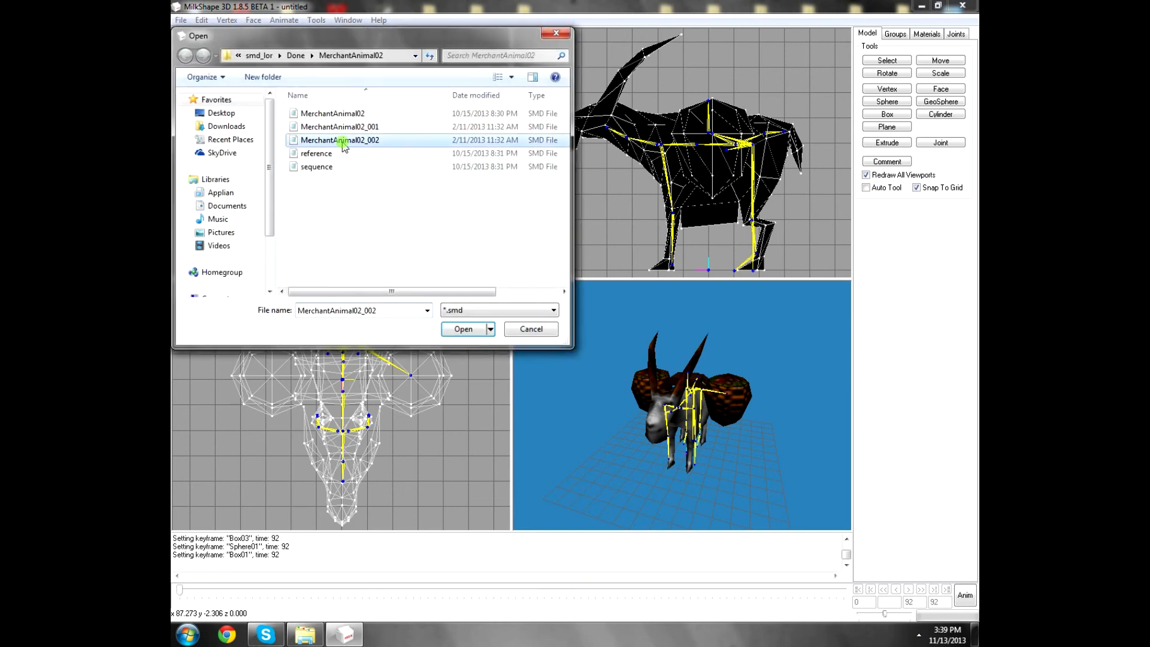
pyautogui.click(462, 329)
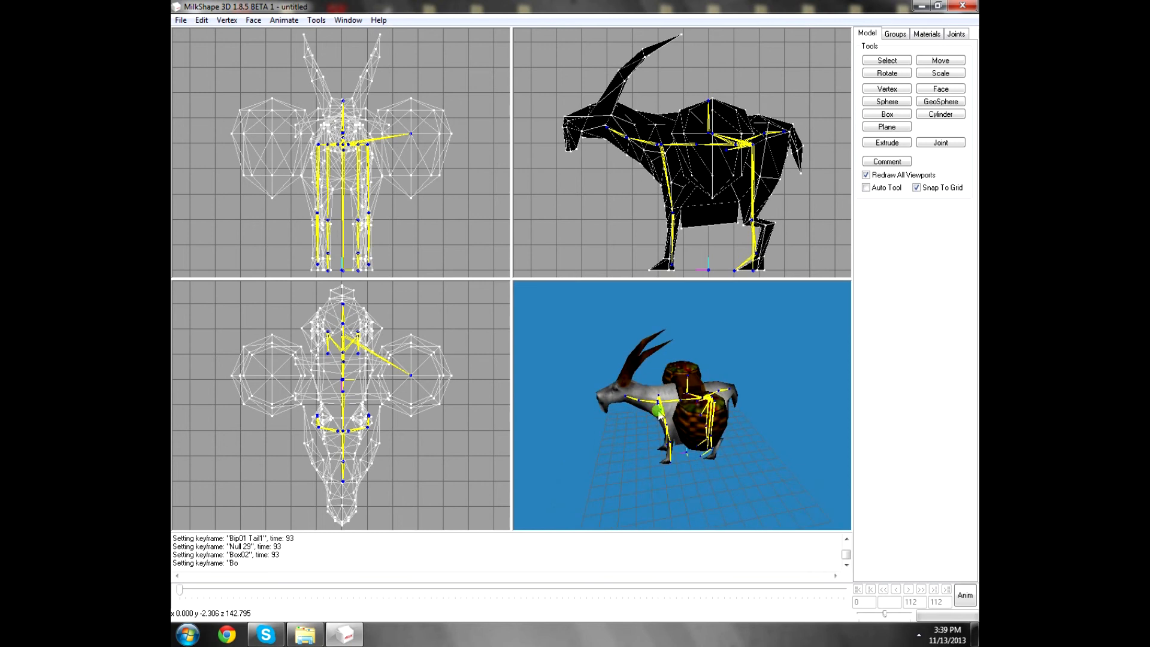
# Step: Export the goat as a Half-Life SMD reference mesh, replacing reference.smd
pyautogui.click(180, 19)
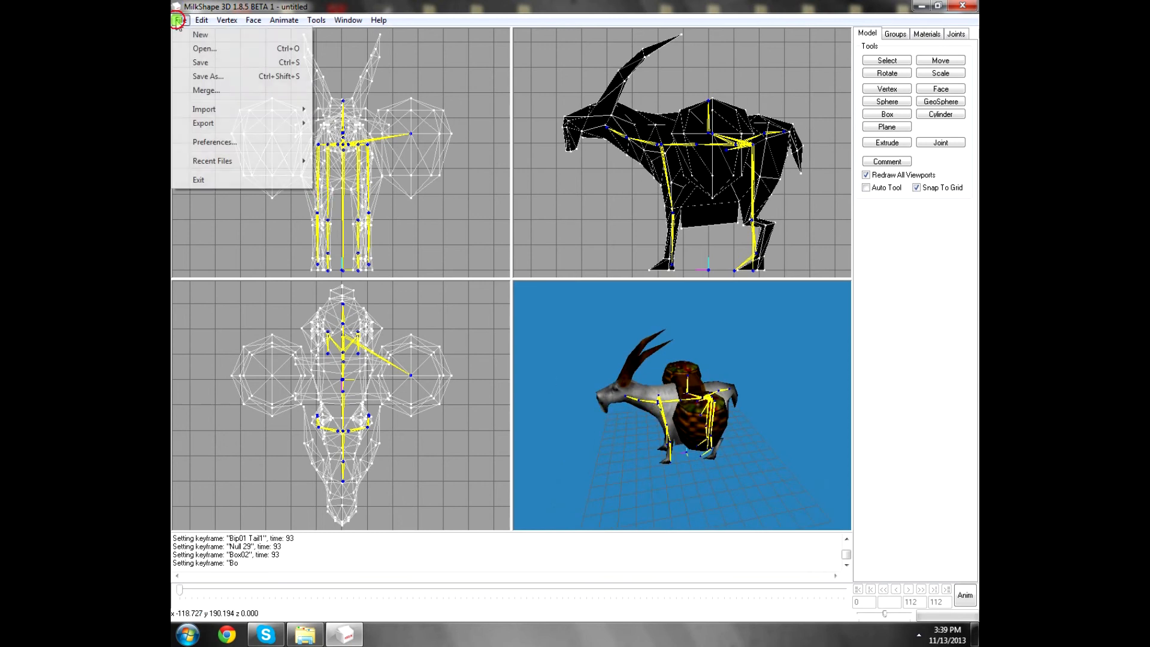
pyautogui.click(203, 122)
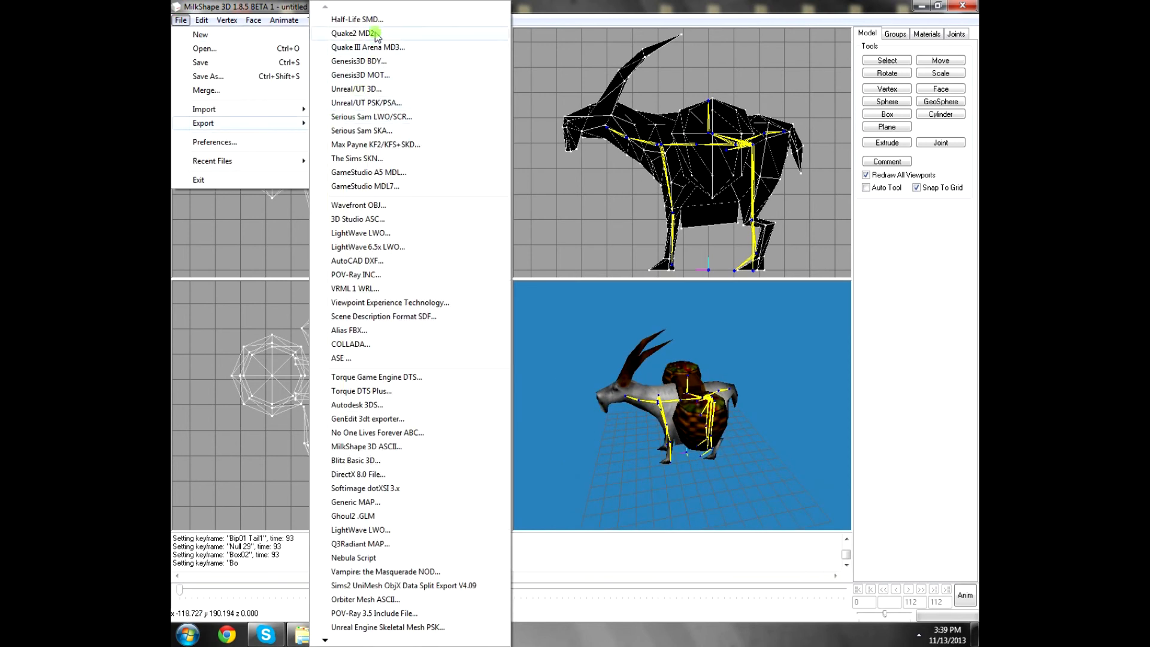
pyautogui.click(352, 33)
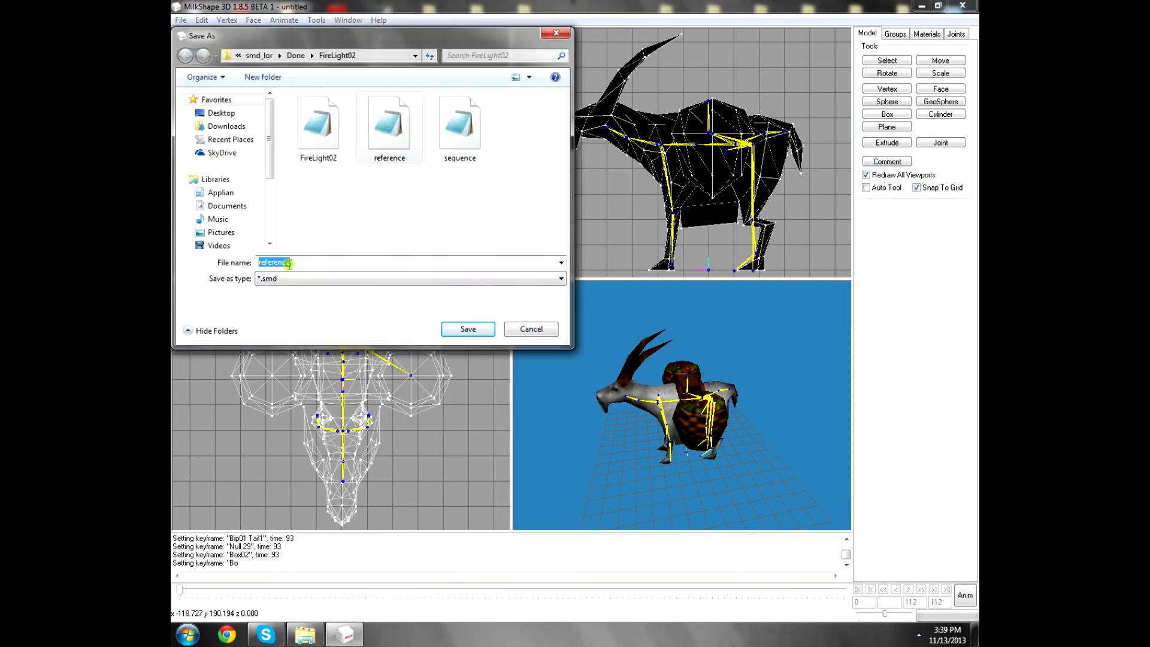
pyautogui.click(467, 329)
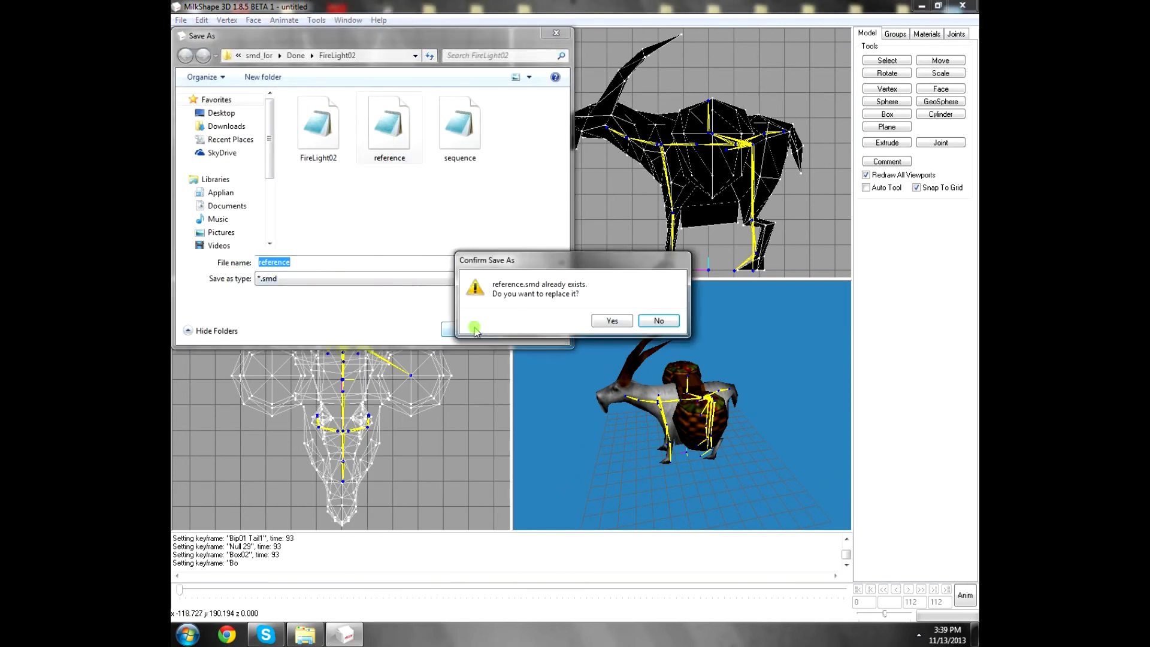
pyautogui.click(611, 320)
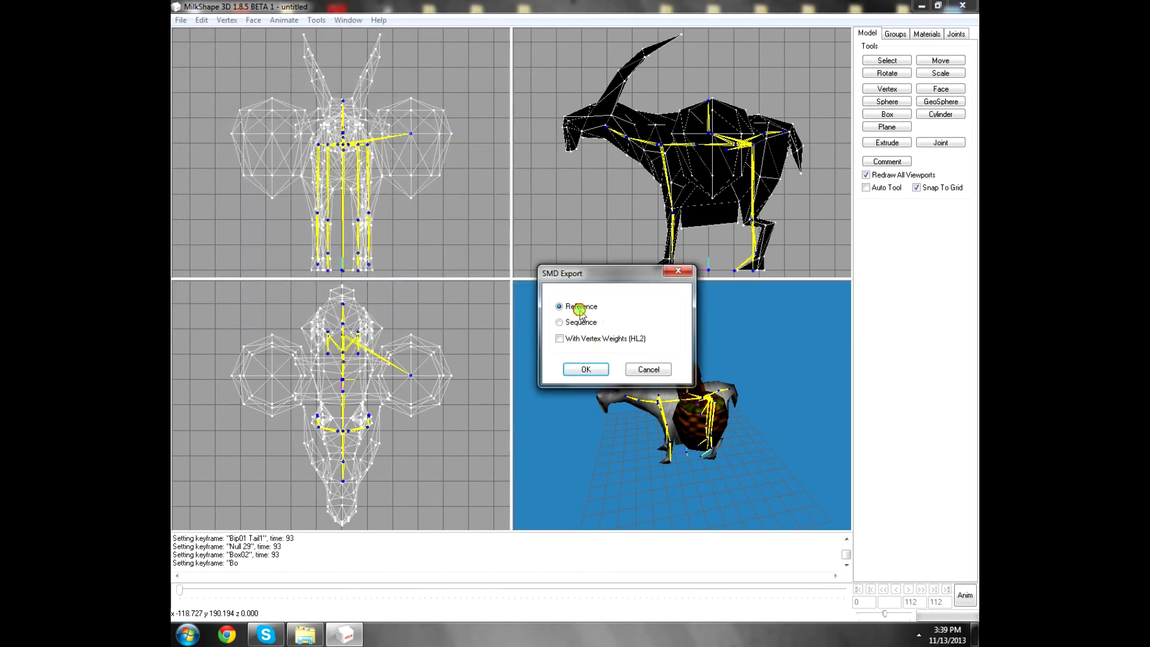
pyautogui.click(585, 369)
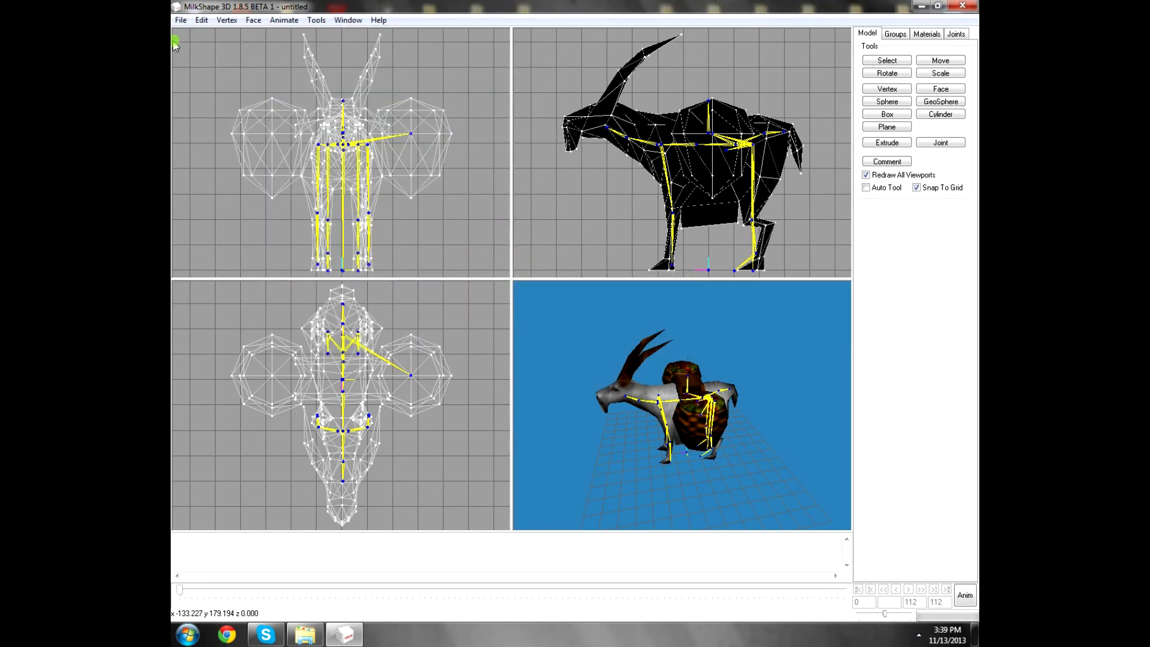
# Step: Export the goat again as a Half-Life SMD animation sequence
pyautogui.click(180, 20)
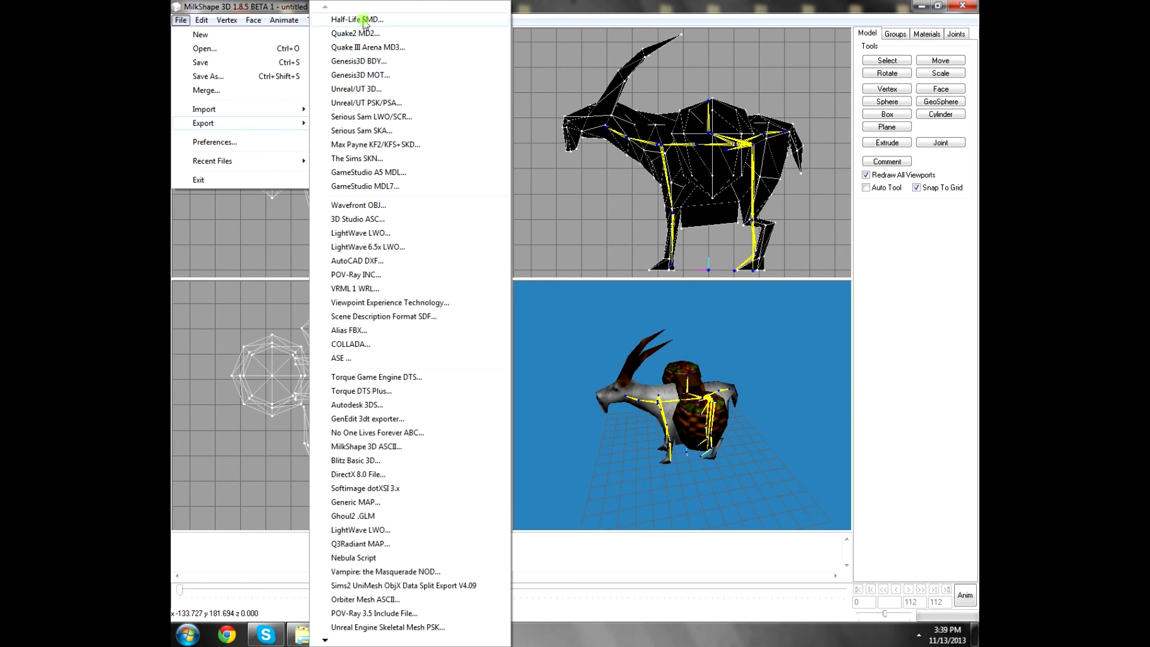
pyautogui.click(357, 20)
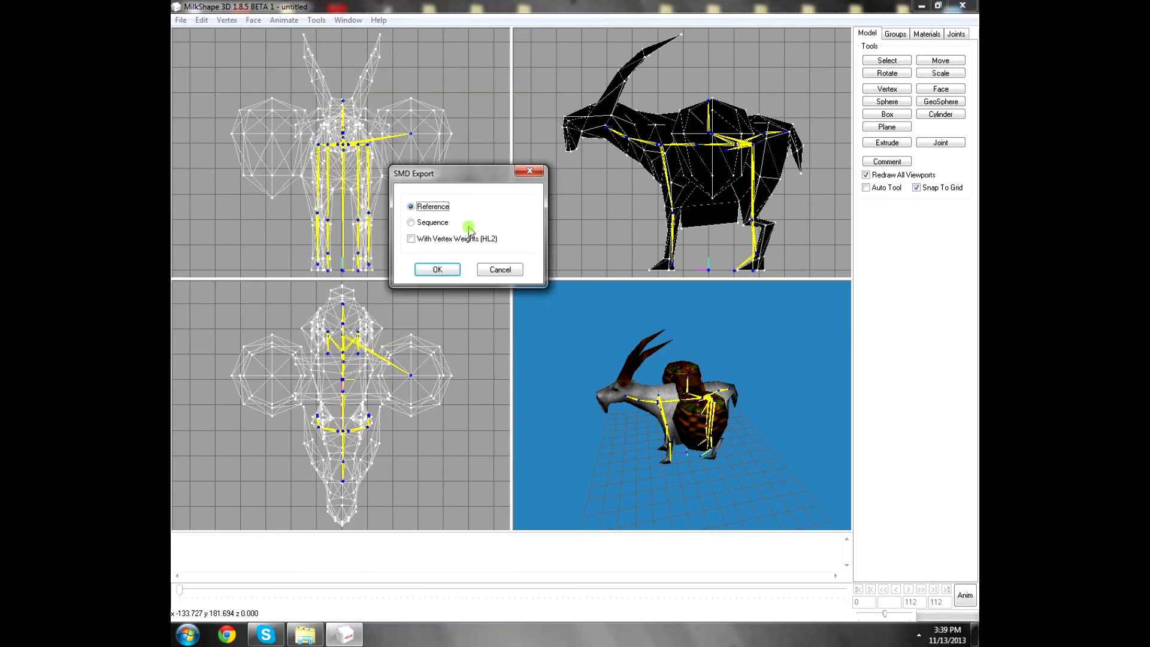
pyautogui.click(410, 222)
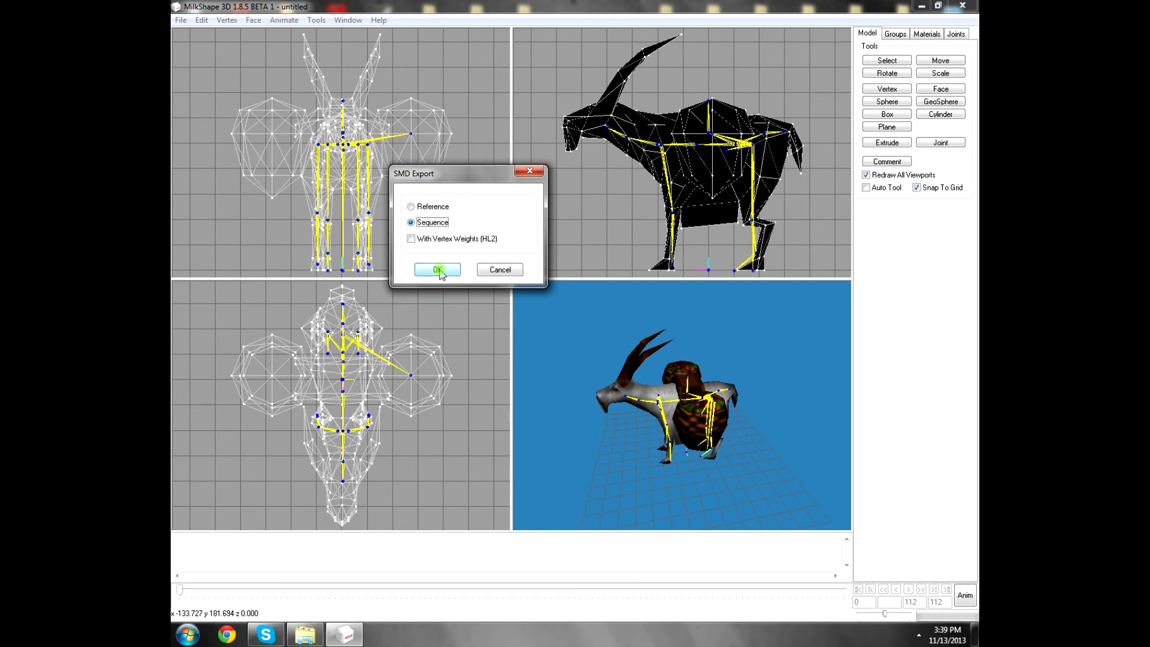
pyautogui.click(436, 269)
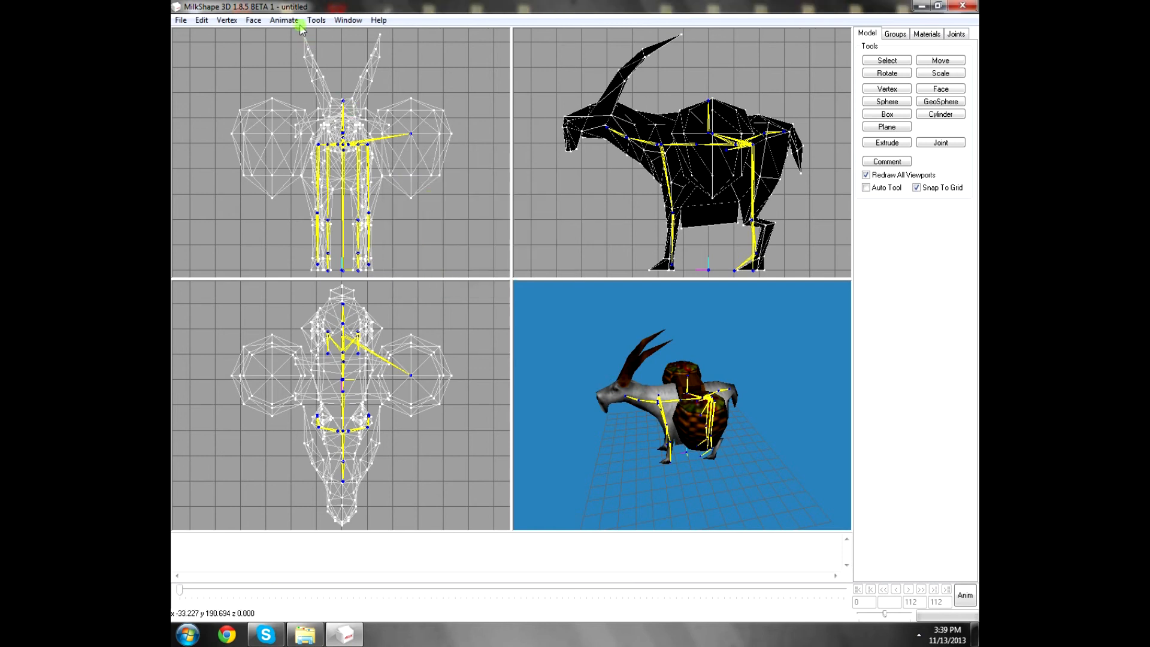
# Step: Generate and save the merchantanimall QC file for the goat
pyautogui.click(316, 20)
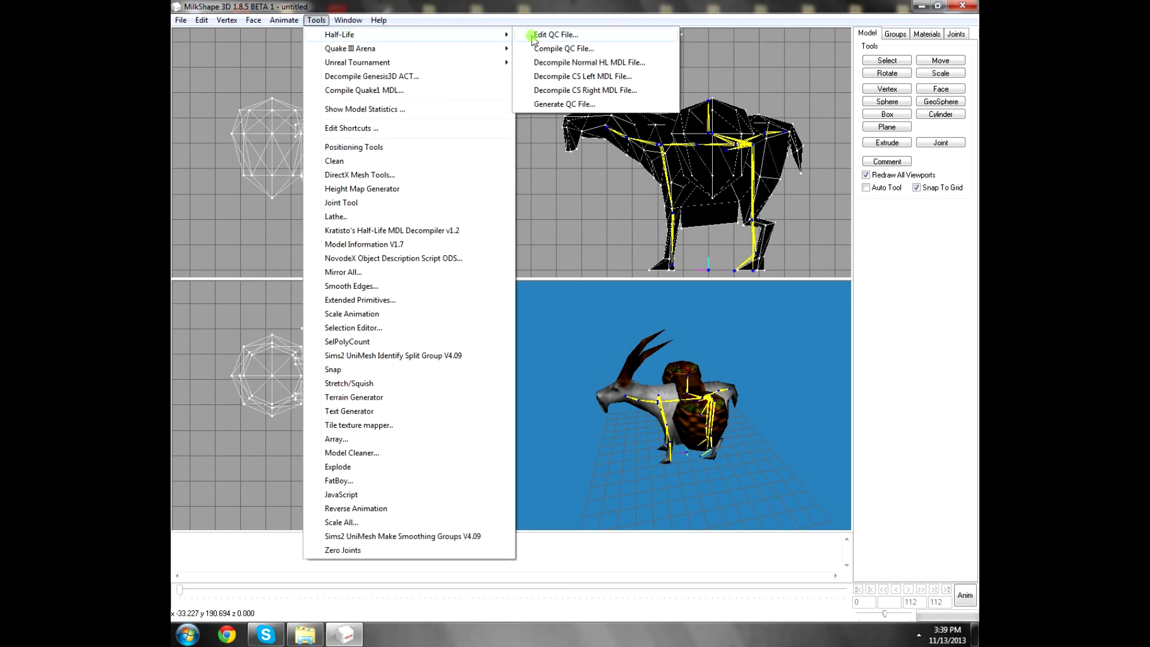
pyautogui.moveTo(580, 111)
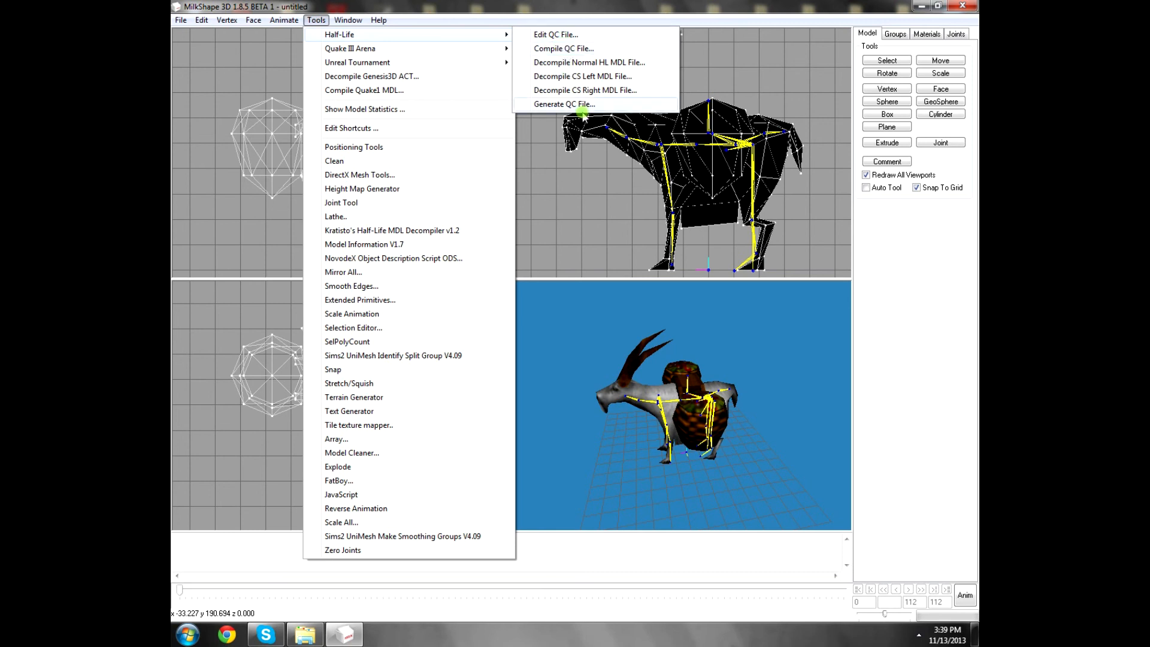
pyautogui.moveTo(581, 107)
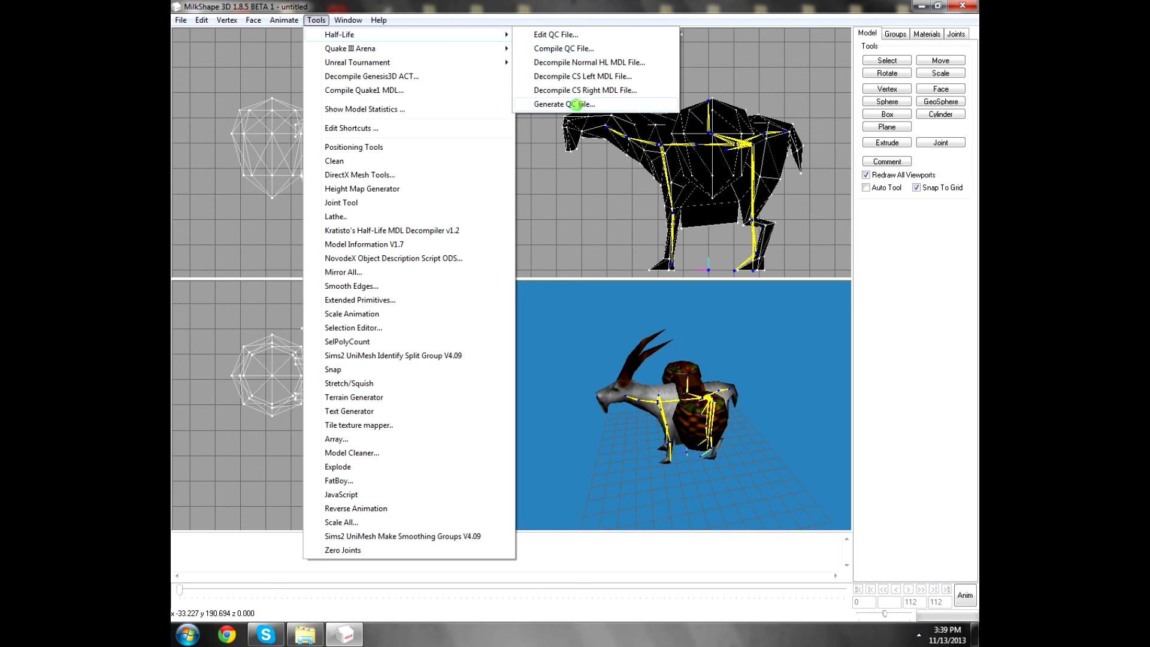
pyautogui.click(565, 103)
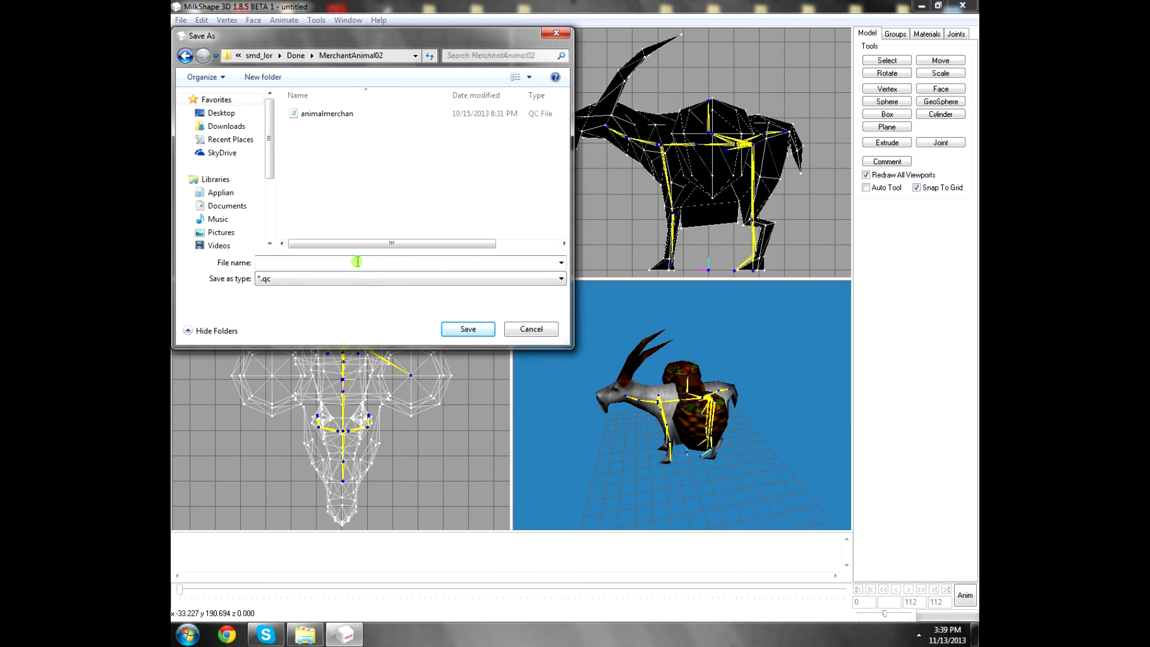
pyautogui.write('merchantan')
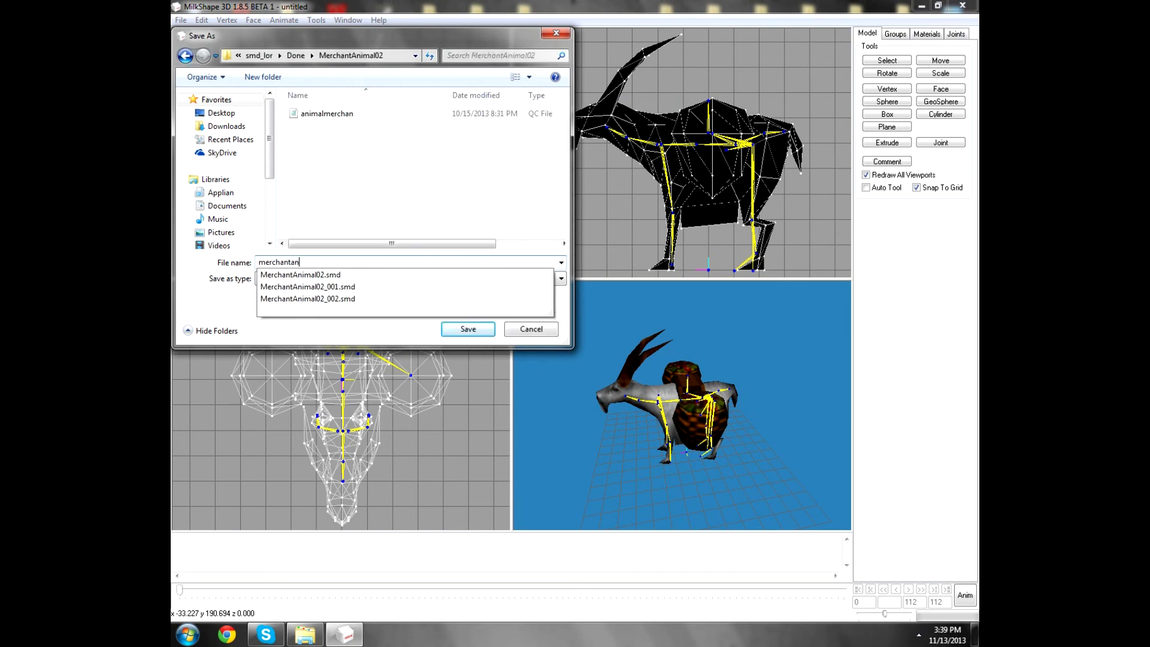
pyautogui.click(529, 329)
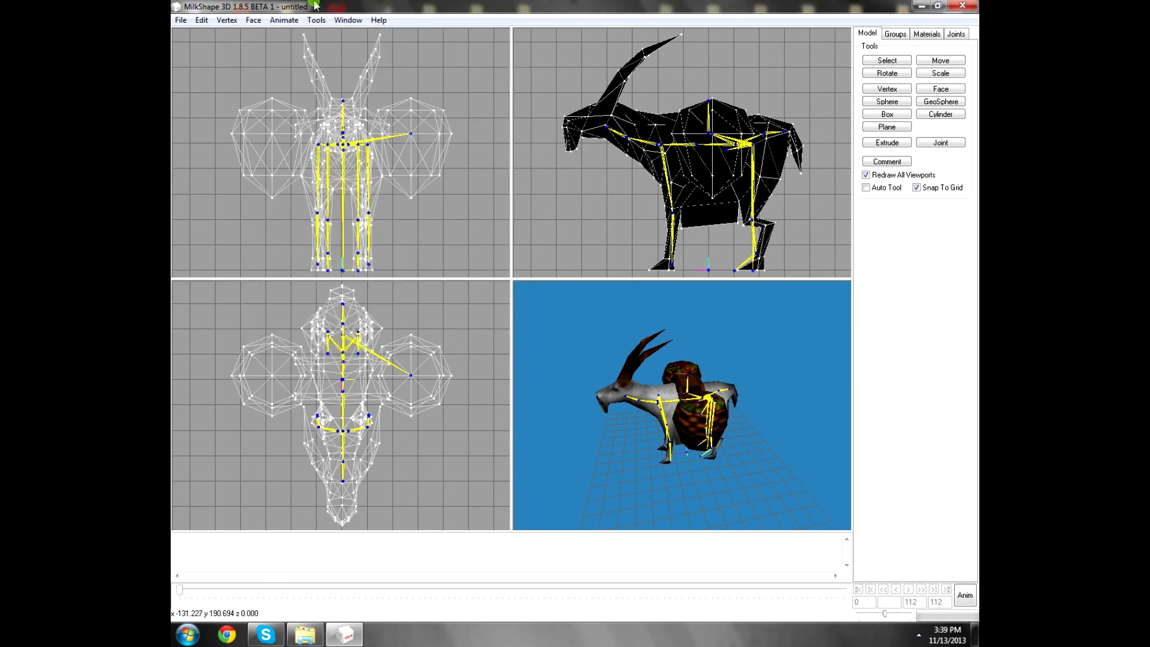
# Step: Compile merchantanimall.qc into a merchantanimall MDL model
pyautogui.click(316, 19)
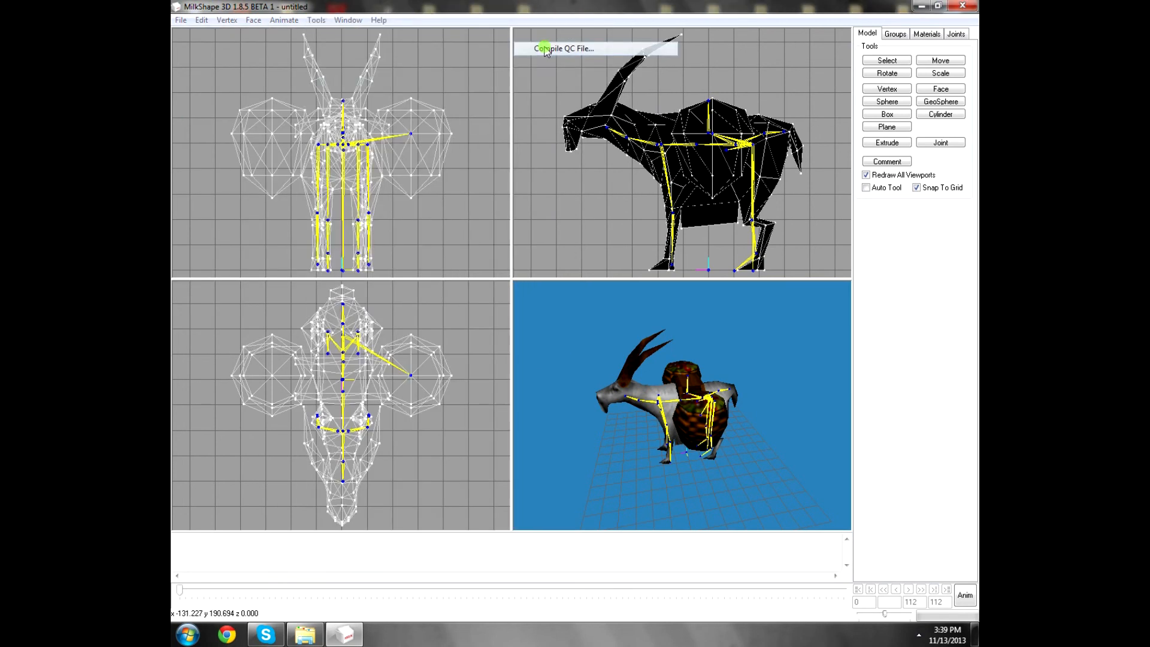
pyautogui.click(563, 49)
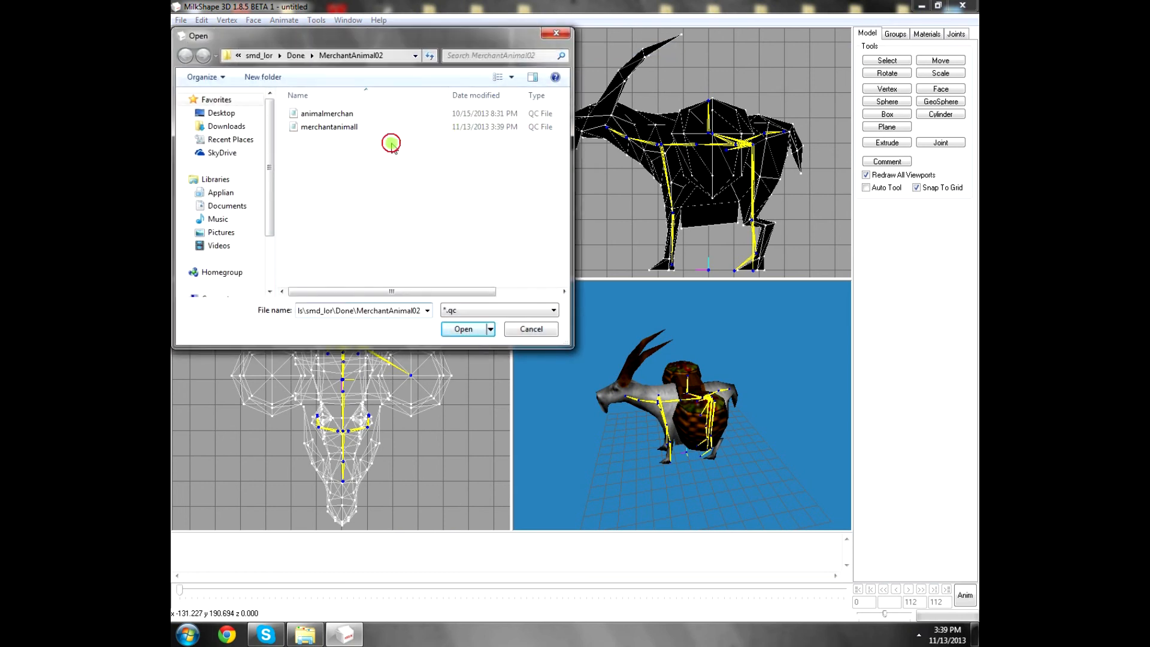
pyautogui.click(329, 126)
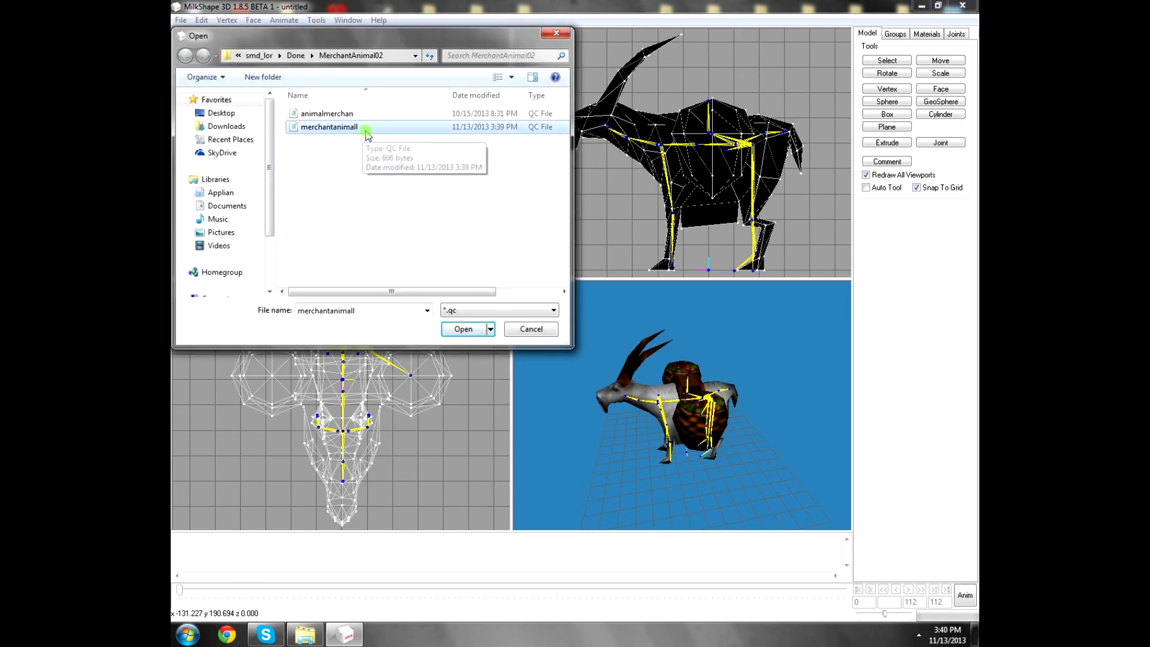
pyautogui.click(462, 329)
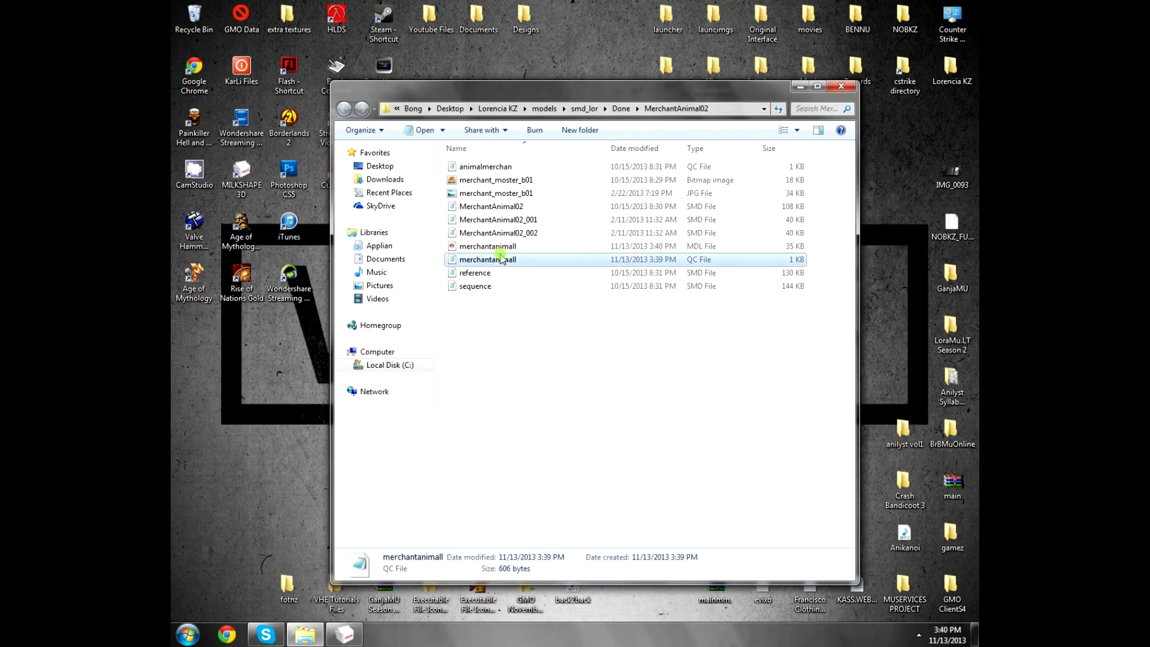
# Step: Preview the merchantanimall goat in Jed's viewer, slowing its animation and rotating it frontward
pyautogui.doubleClick(488, 246)
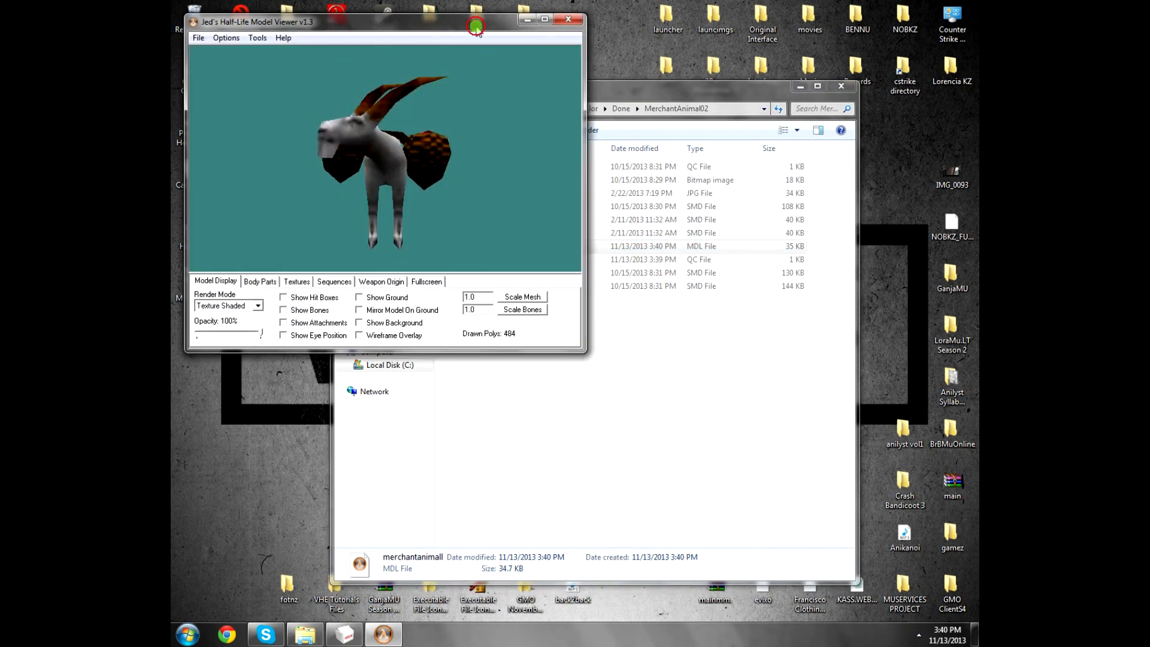
pyautogui.click(544, 18)
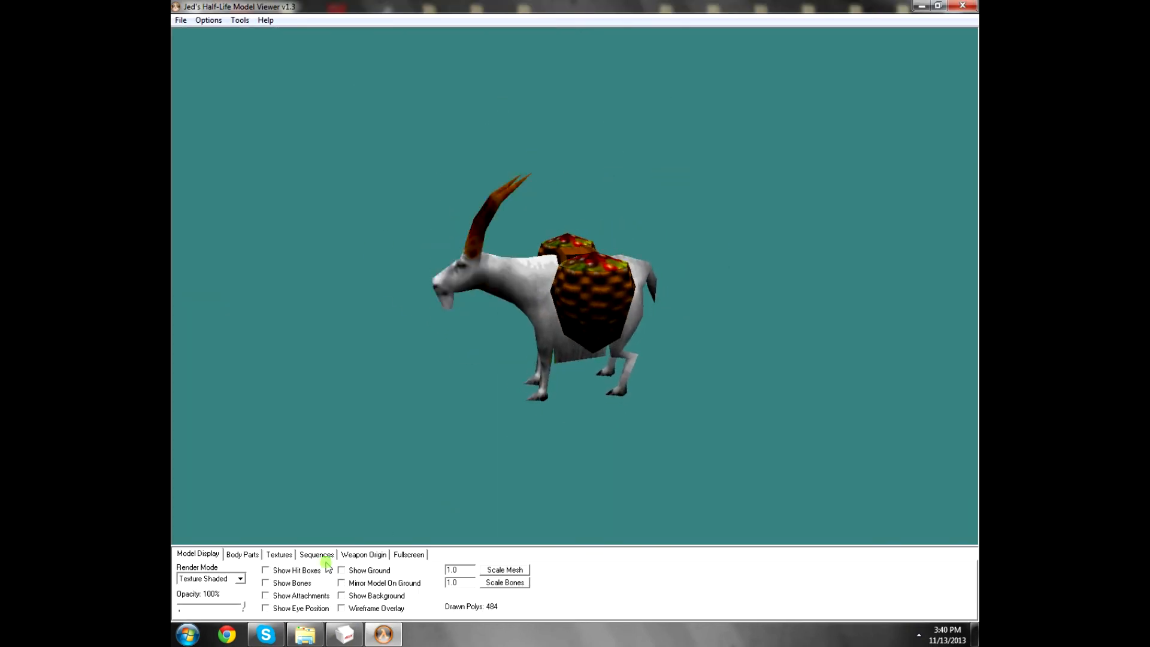
pyautogui.click(316, 553)
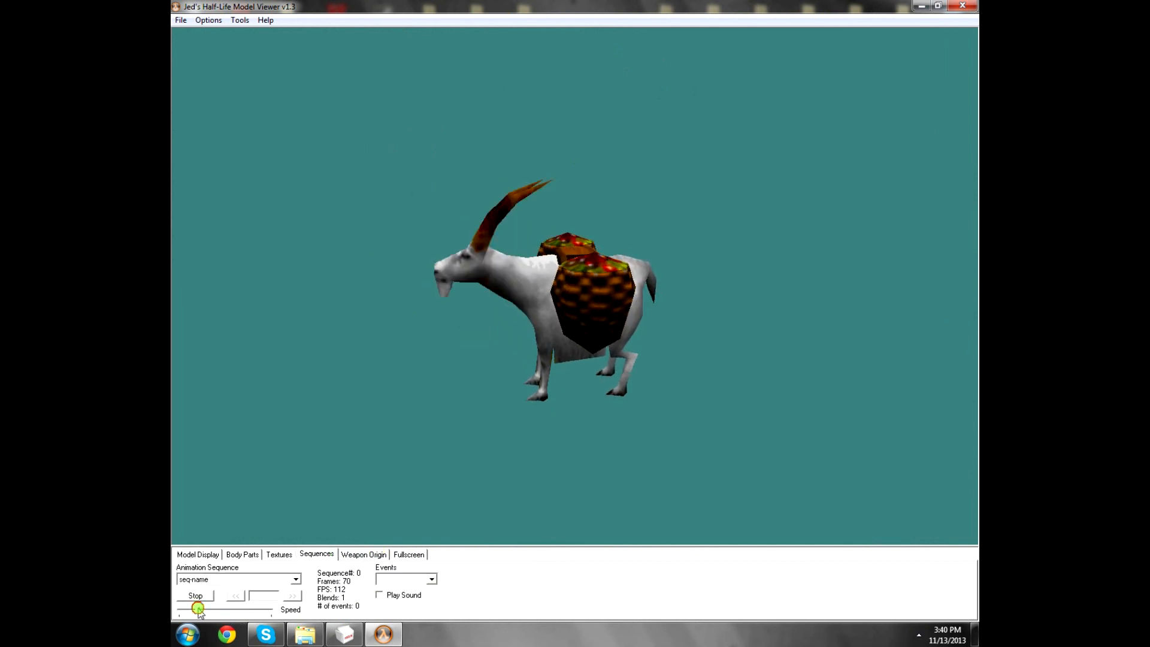
pyautogui.moveTo(198, 610); pyautogui.dragTo(182, 610)
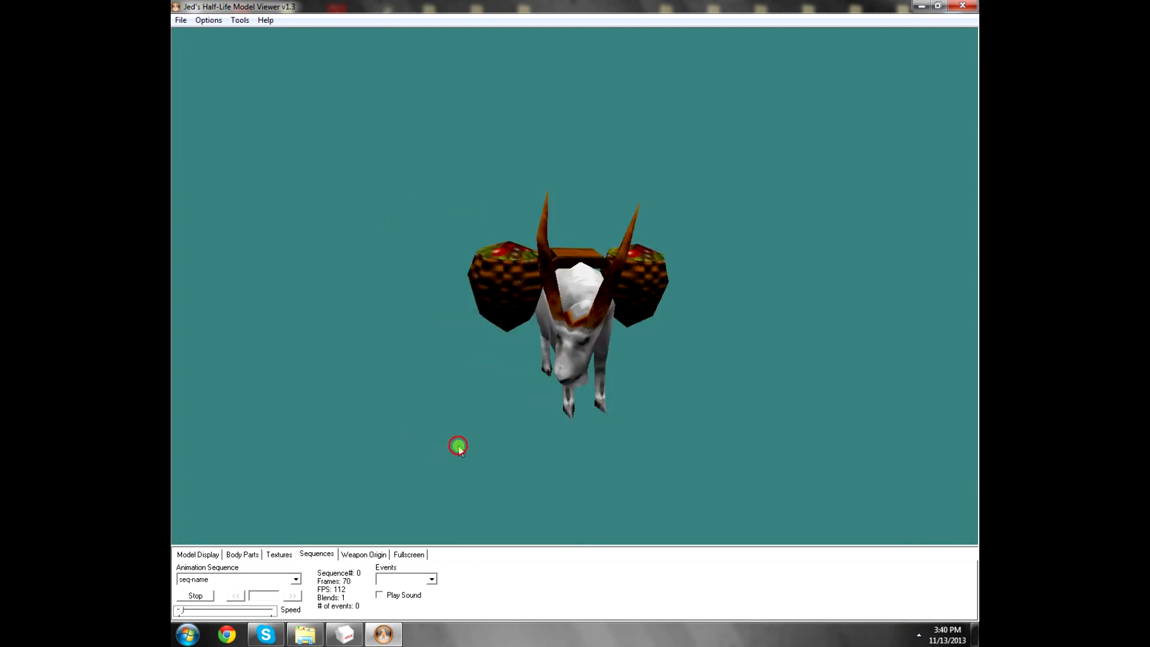
pyautogui.moveTo(458, 445); pyautogui.dragTo(386, 443)
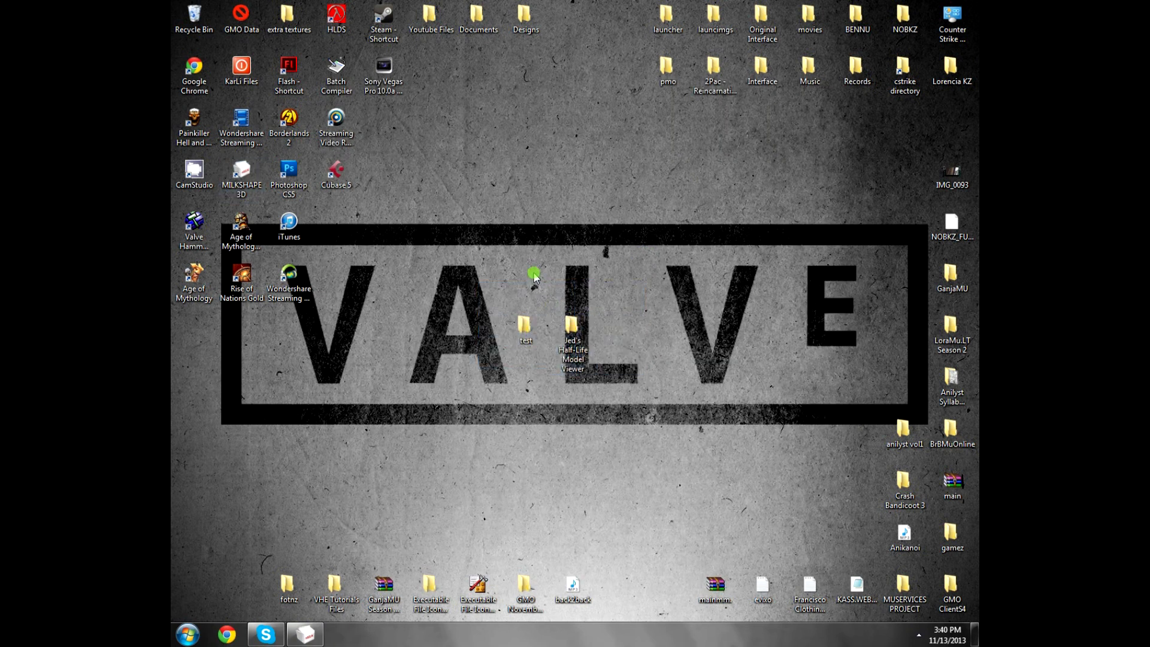
pyautogui.moveTo(529, 270)
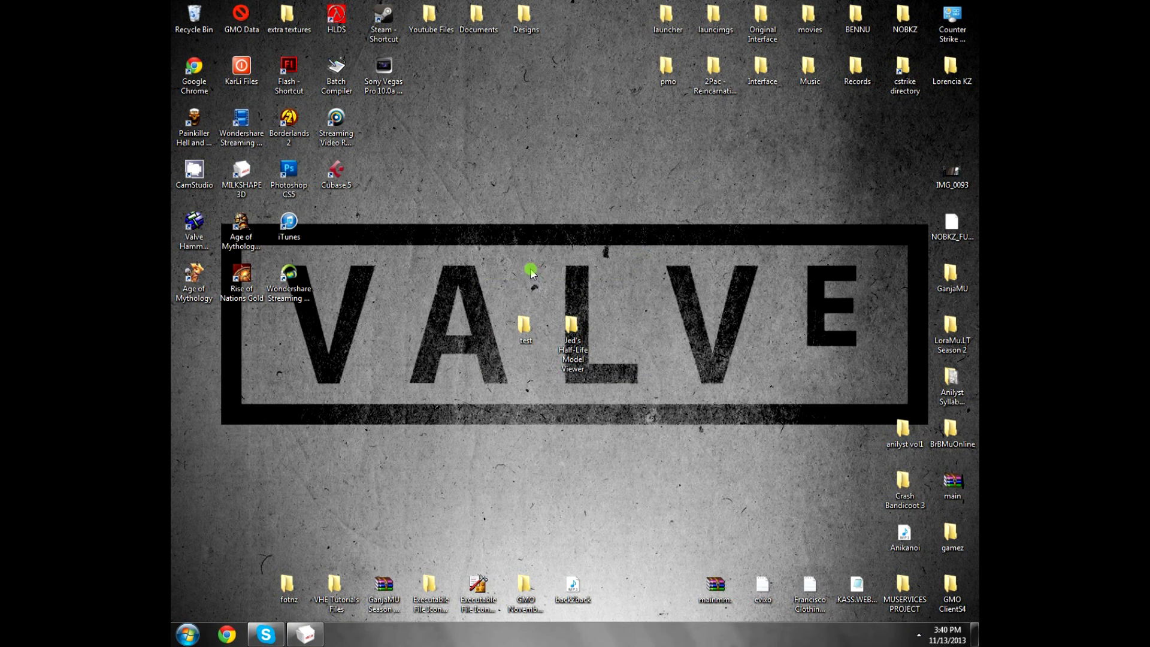
pyautogui.moveTo(530, 268); pyautogui.dragTo(458, 441)
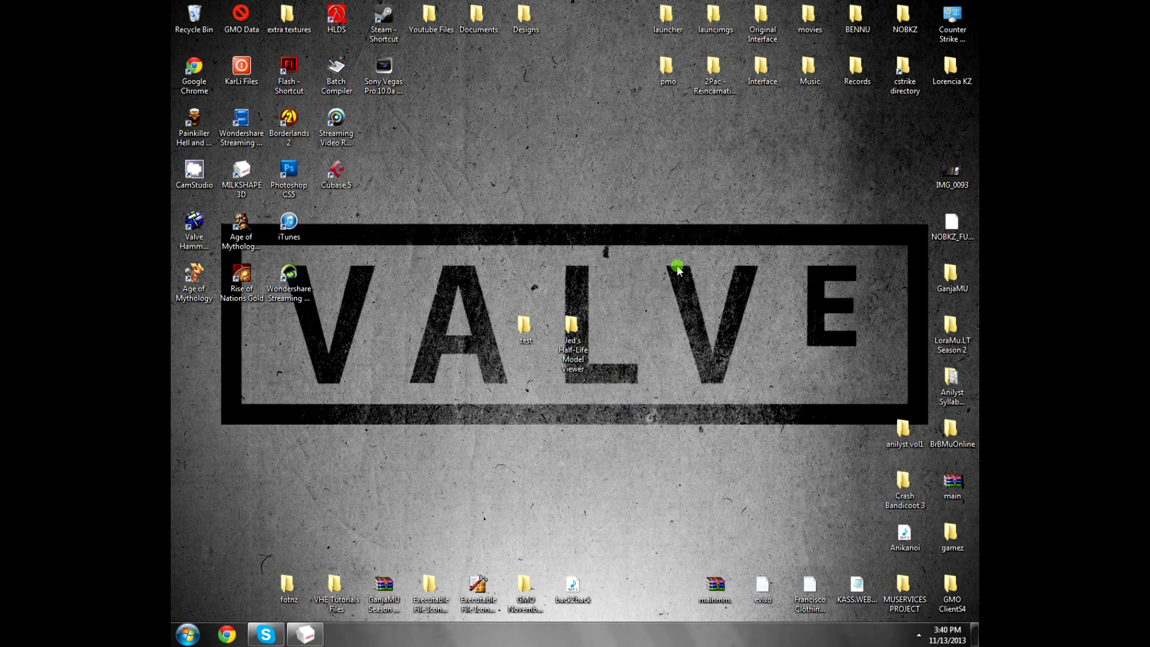
pyautogui.click(571, 326)
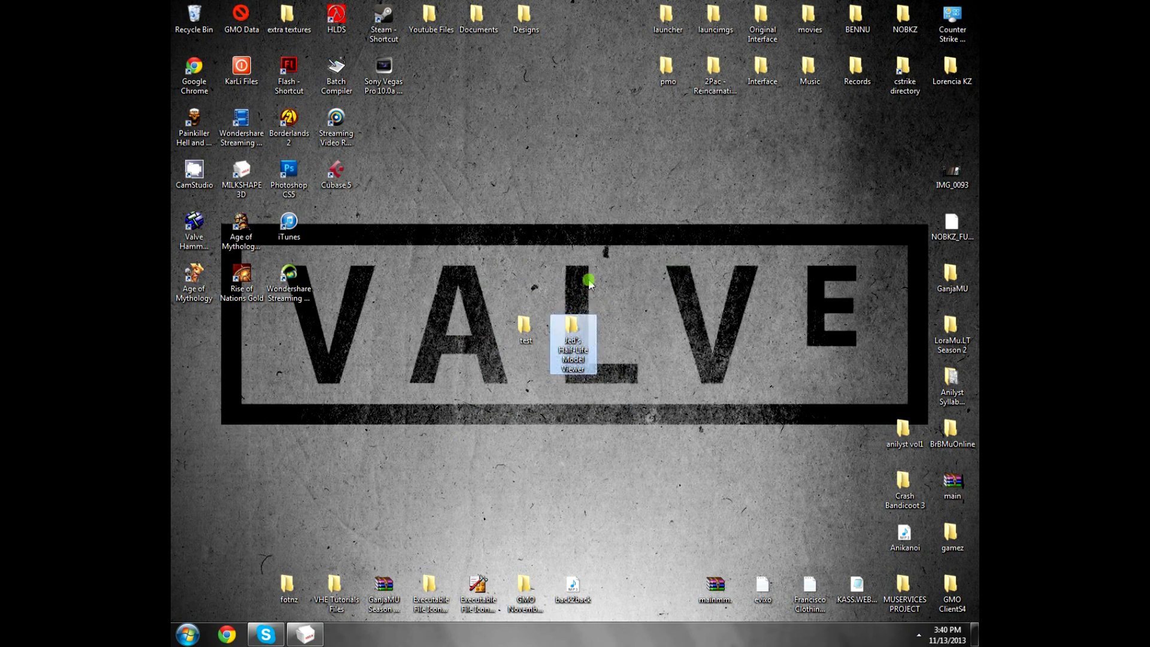
pyautogui.moveTo(597, 281)
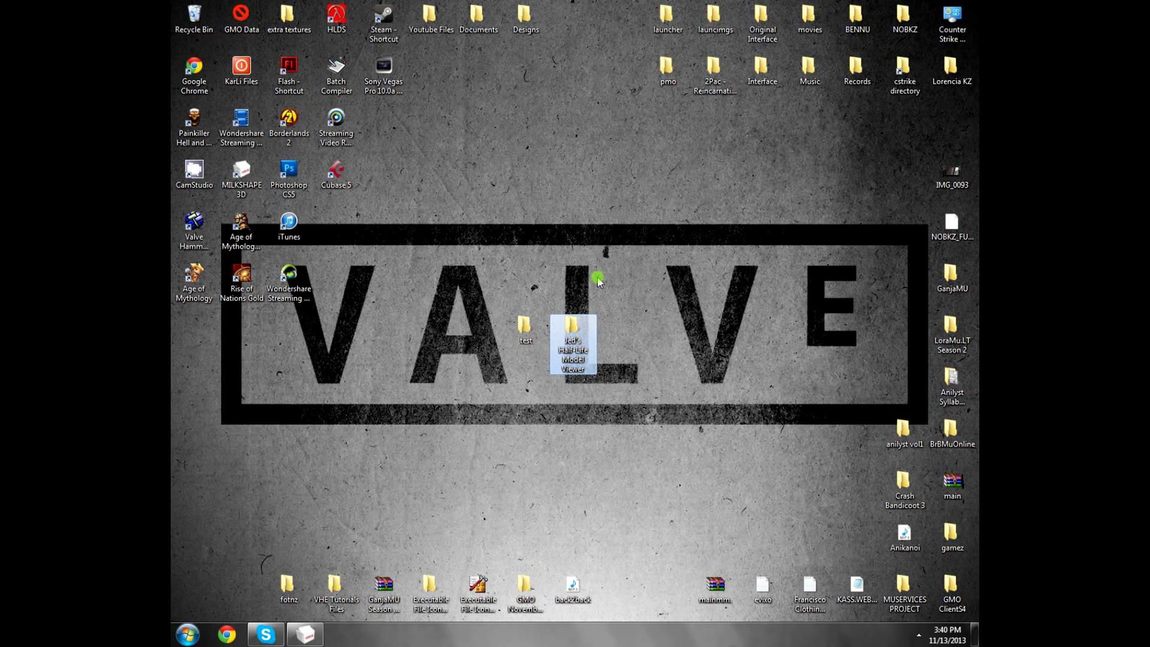